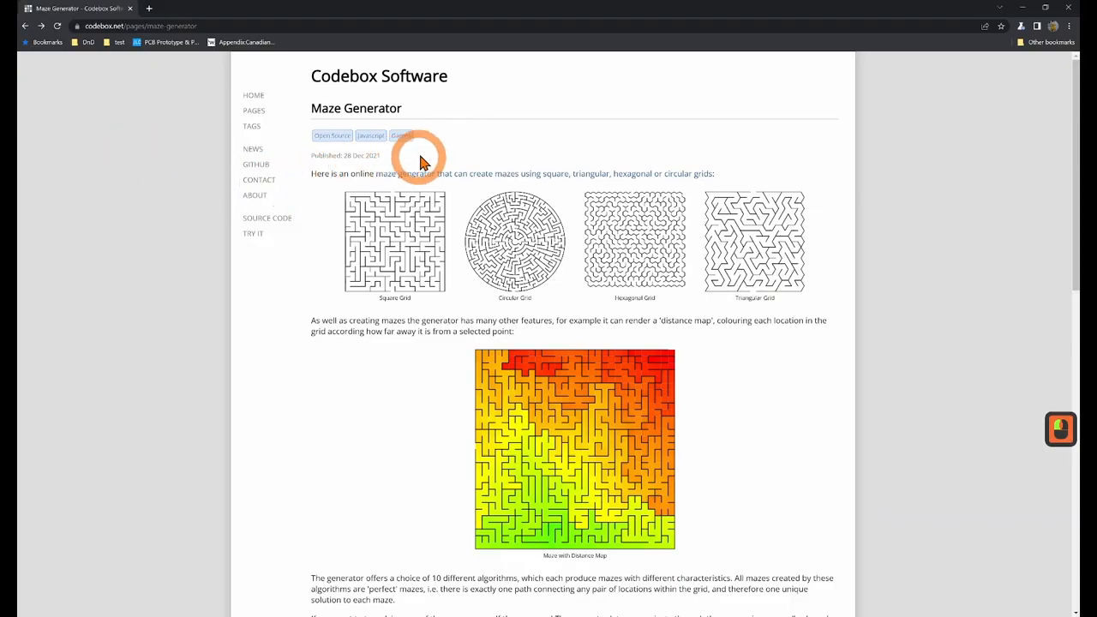
pyautogui.moveTo(301, 184)
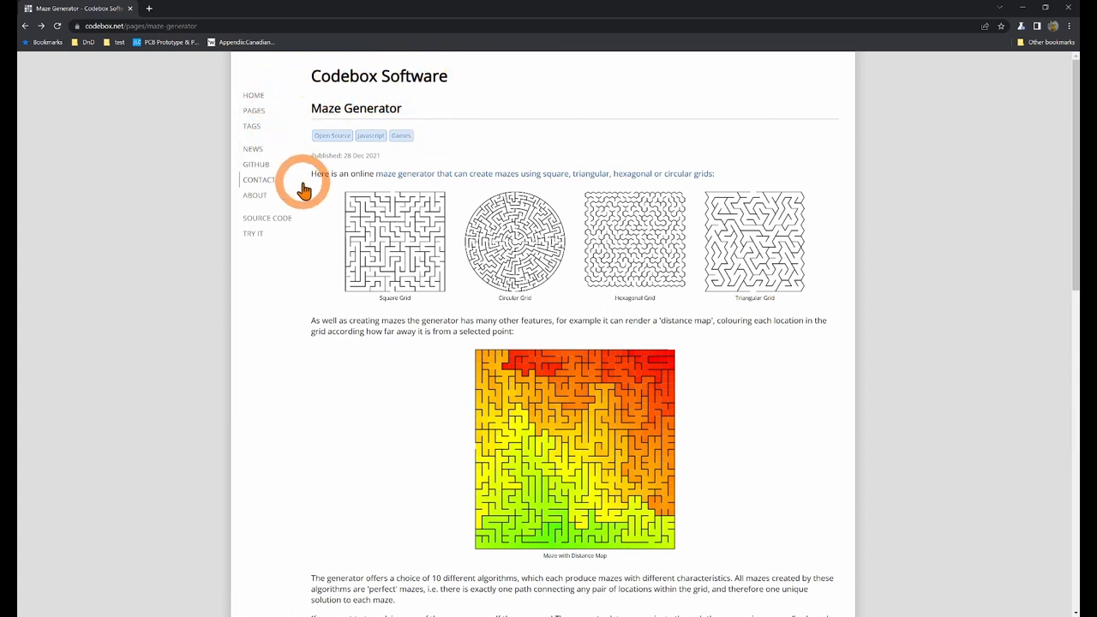
pyautogui.moveTo(429, 187)
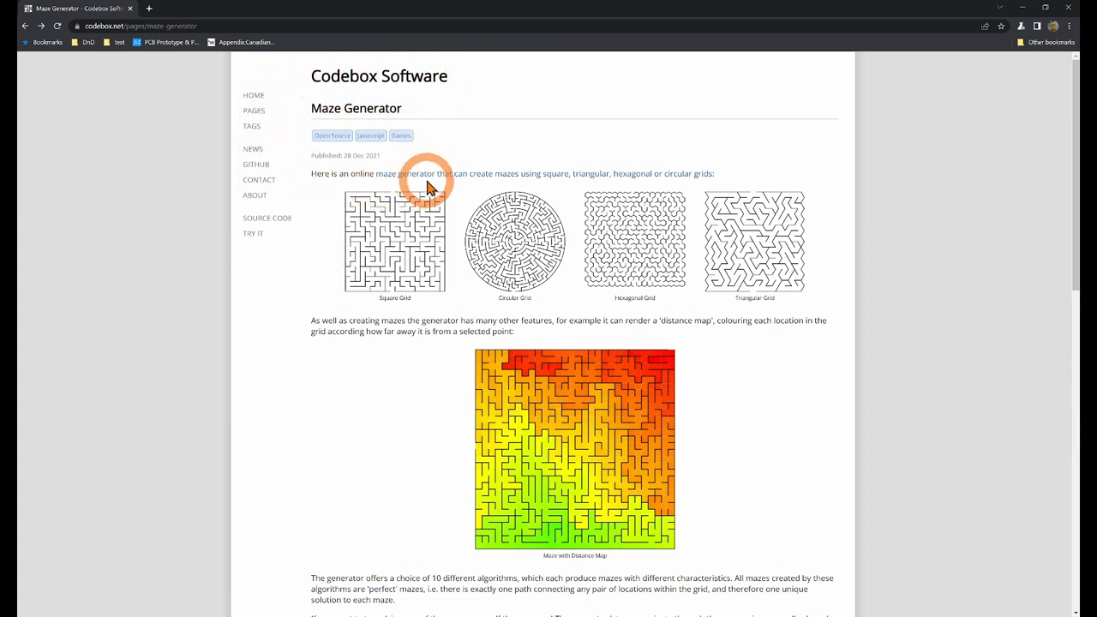
pyautogui.moveTo(432, 180)
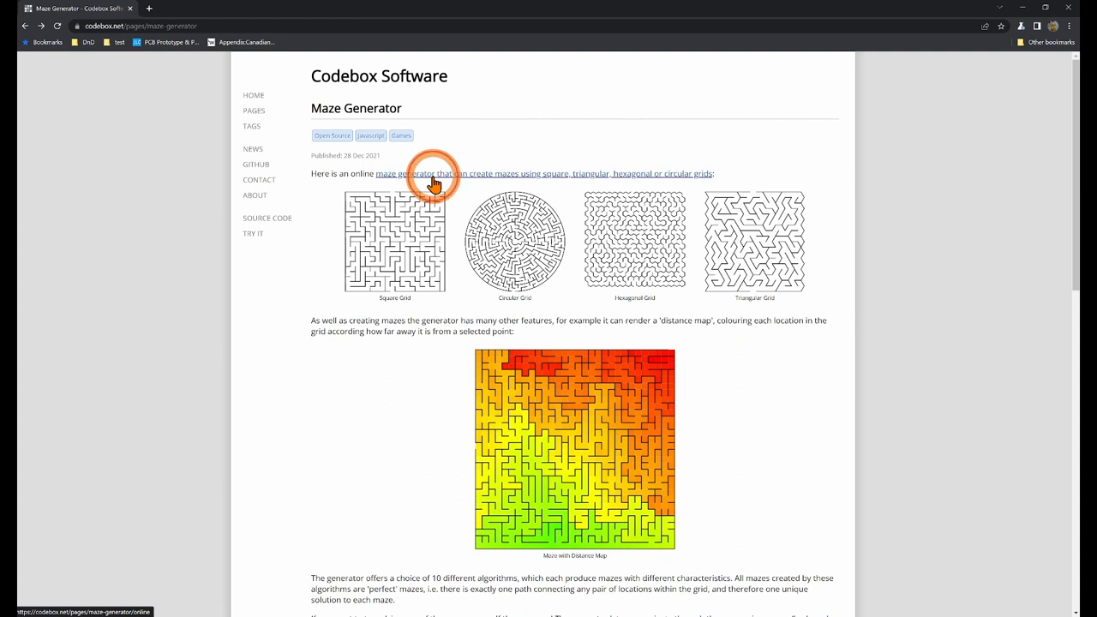
# Open the Codebox Maze Generator page and generate a fresh 4×4 square maze
pyautogui.click(433, 173)
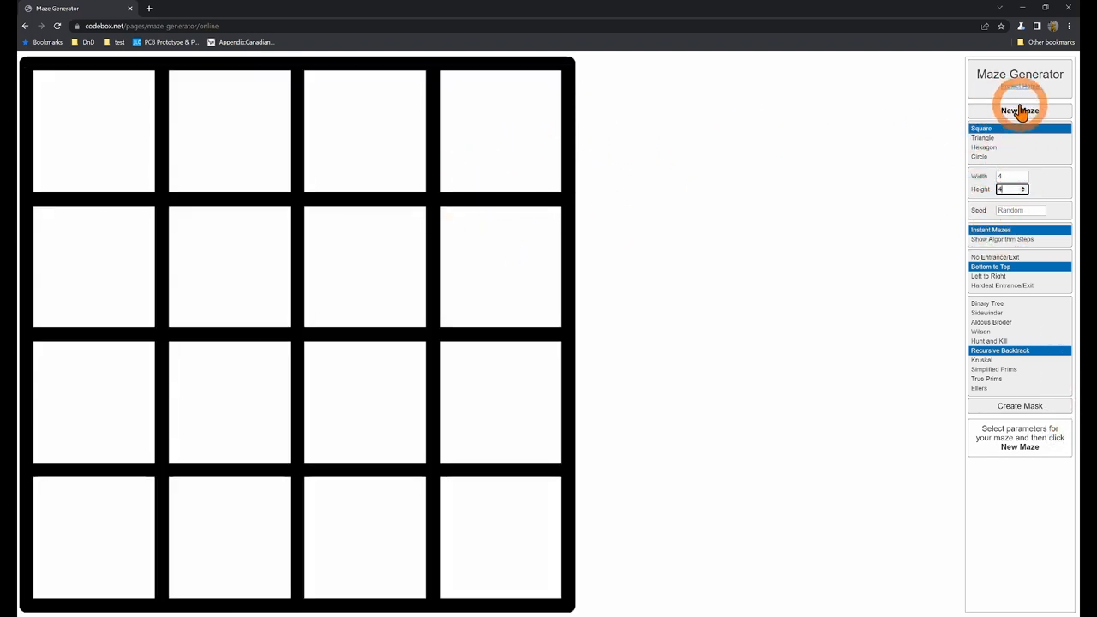
pyautogui.click(1018, 110)
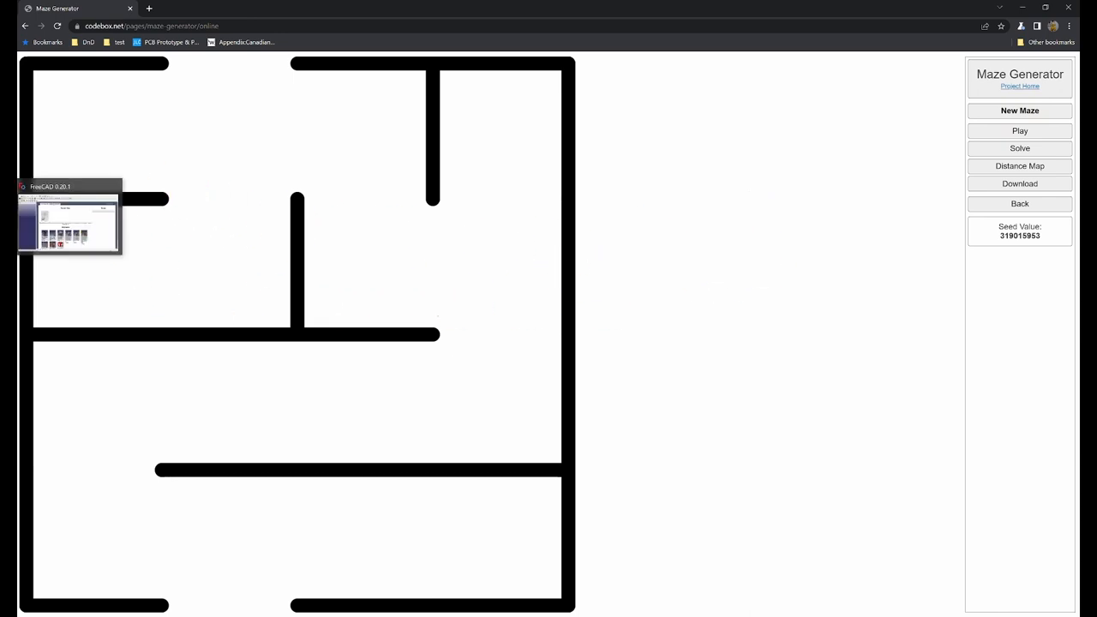
# Create a new FreeCAD document in the Part Design workbench with one body
pyautogui.click(69, 221)
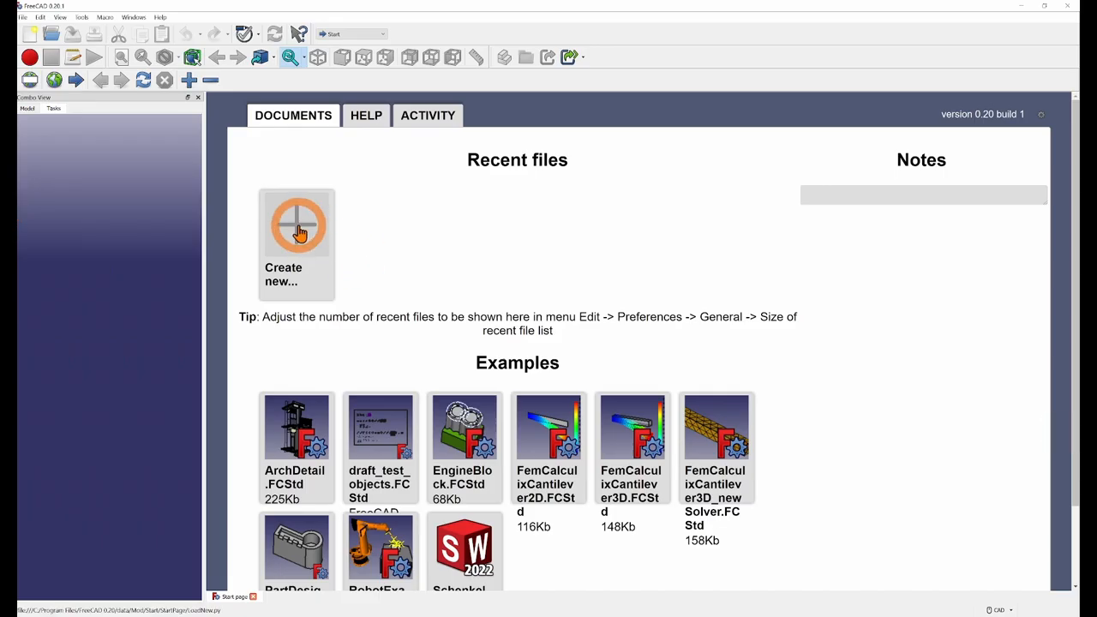
pyautogui.click(297, 224)
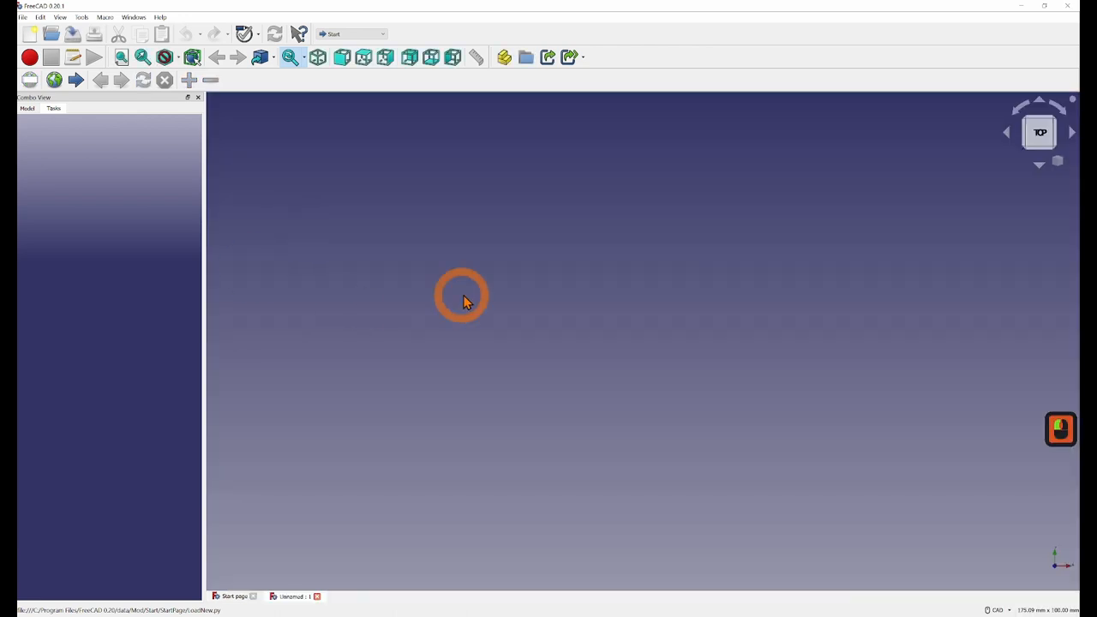
pyautogui.moveTo(351, 34)
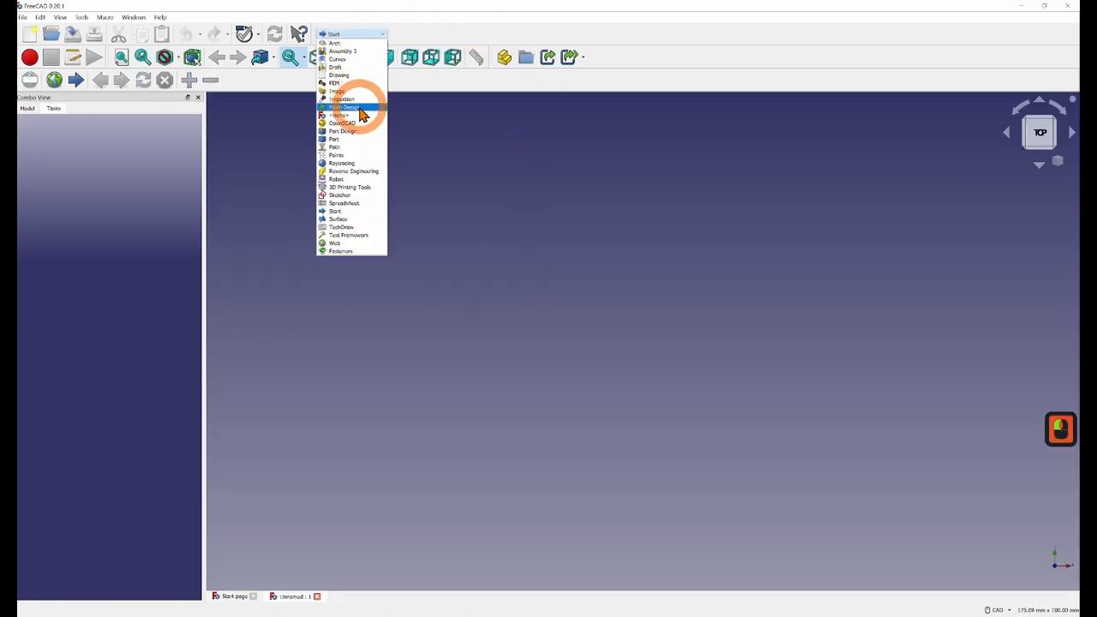
pyautogui.moveTo(352, 133)
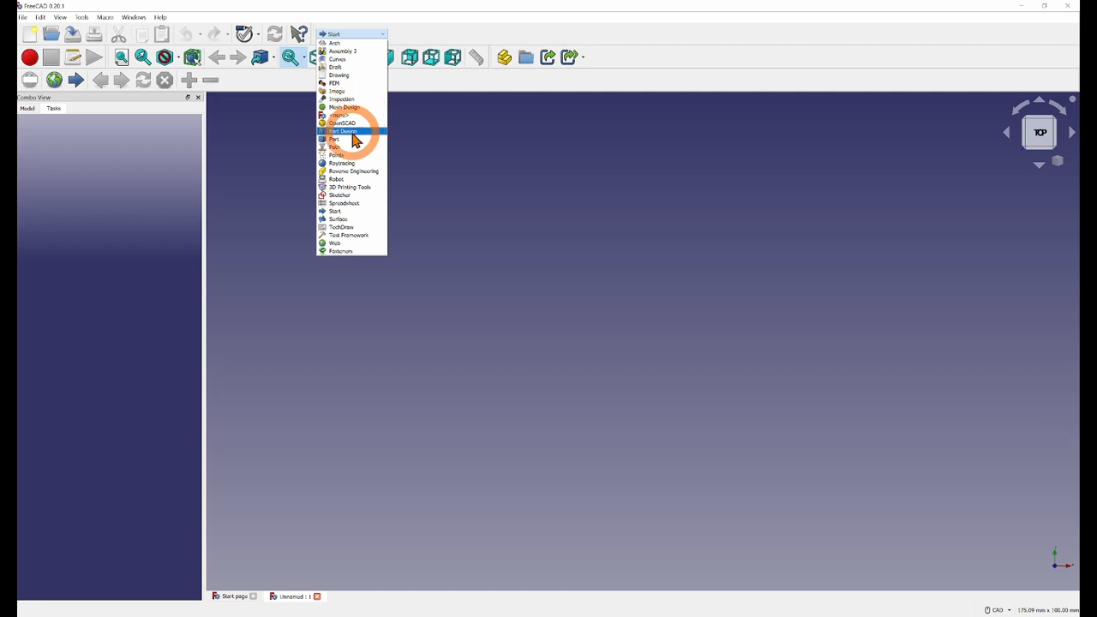
pyautogui.click(343, 131)
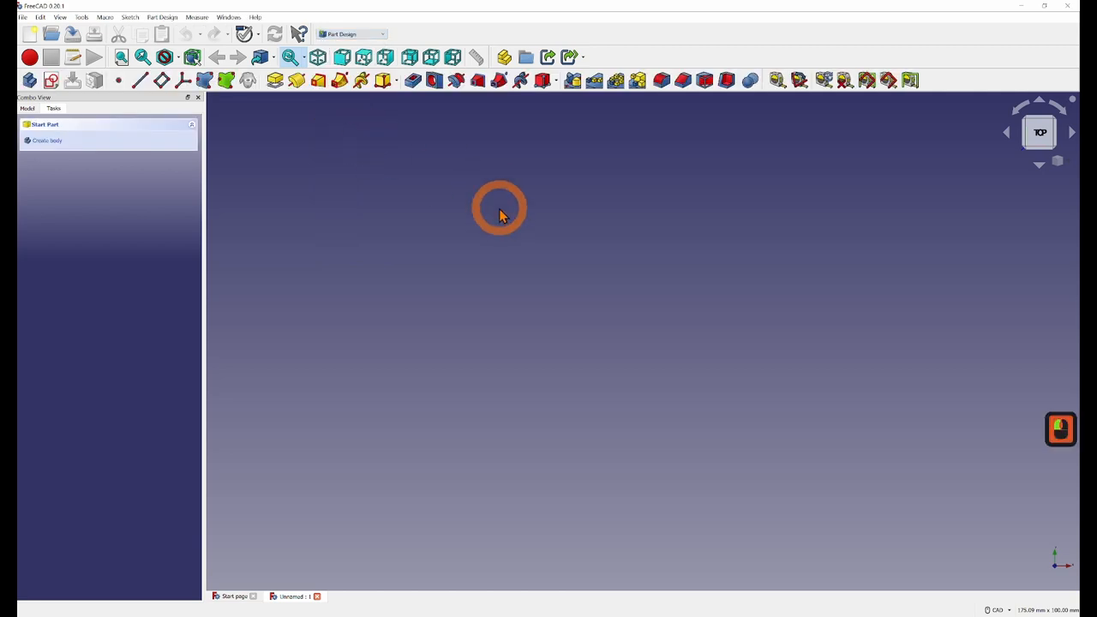
pyautogui.moveTo(30, 79)
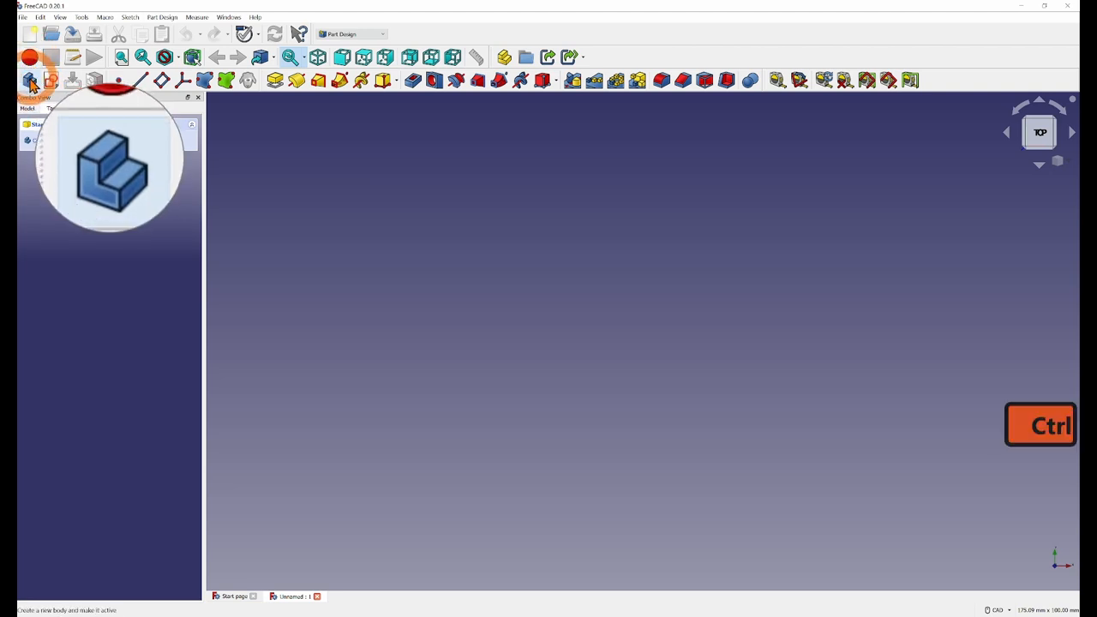
pyautogui.click(30, 80)
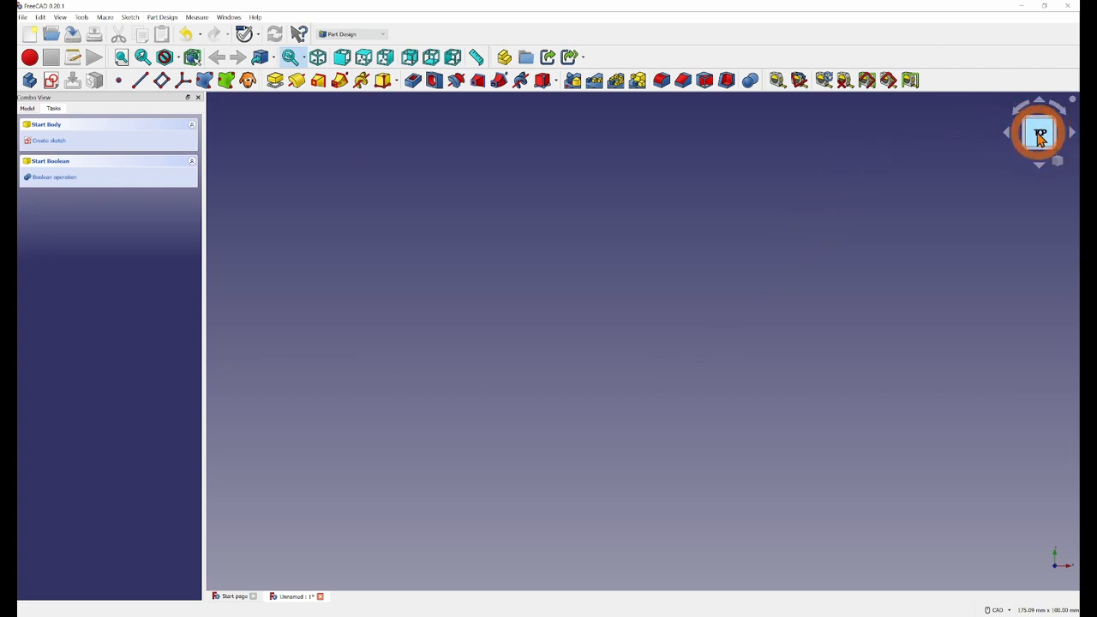
pyautogui.moveTo(1043, 140)
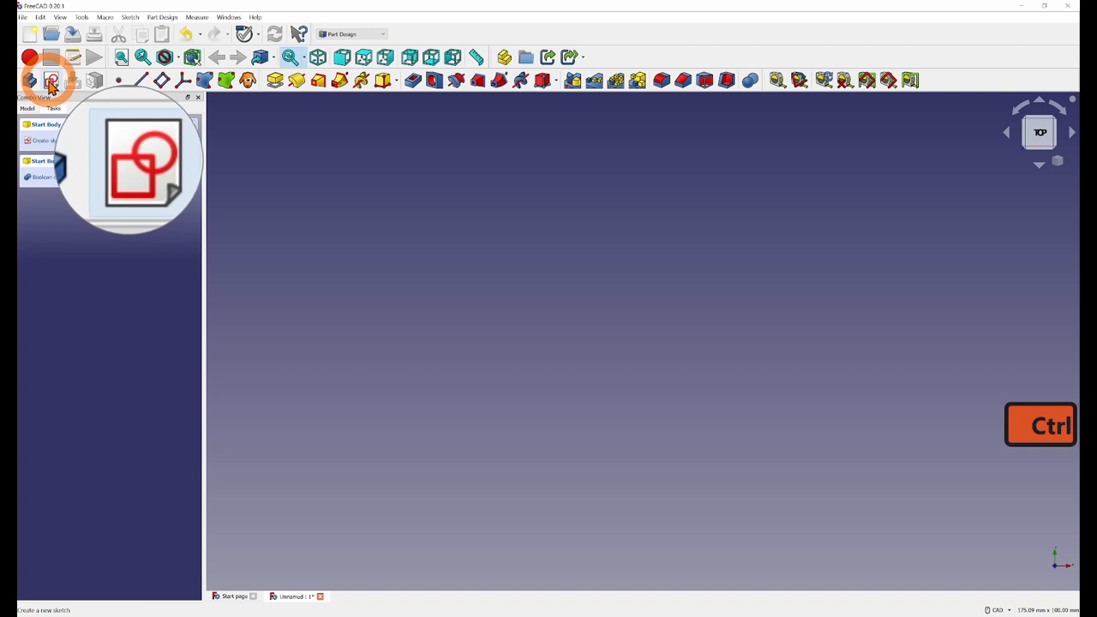
# Create a sketch in the body attached to XY_Plane
pyautogui.click(52, 80)
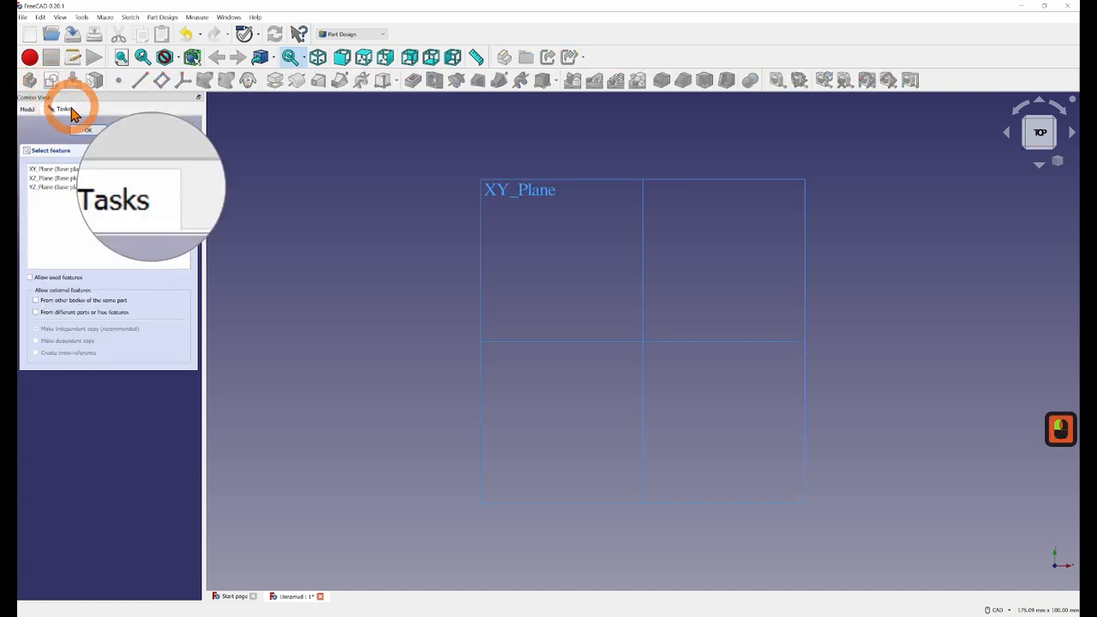
pyautogui.click(531, 189)
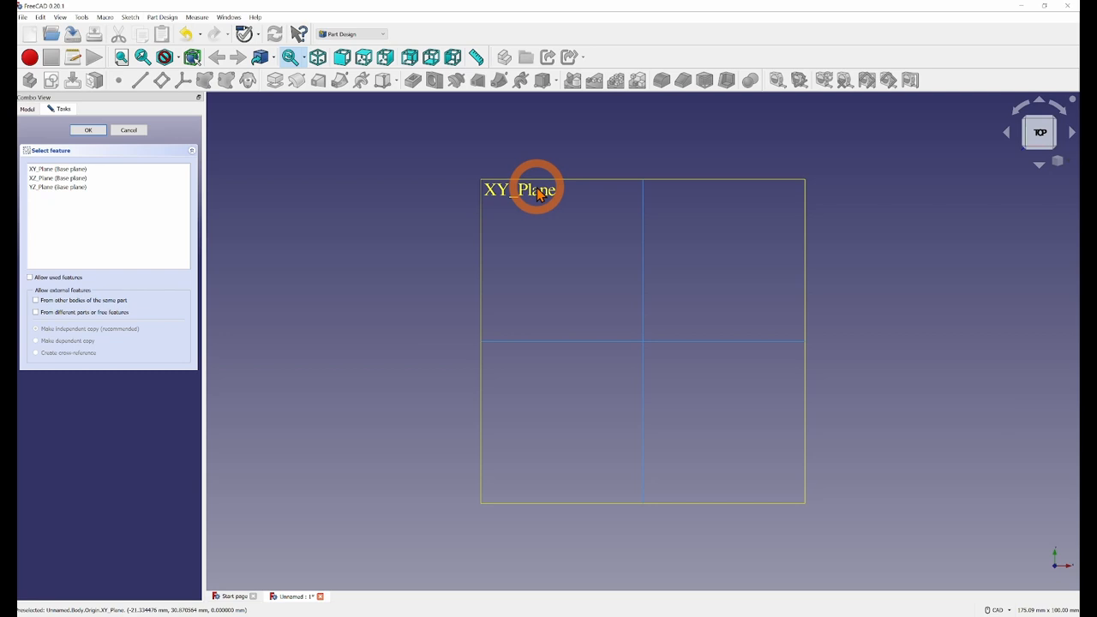
pyautogui.click(88, 129)
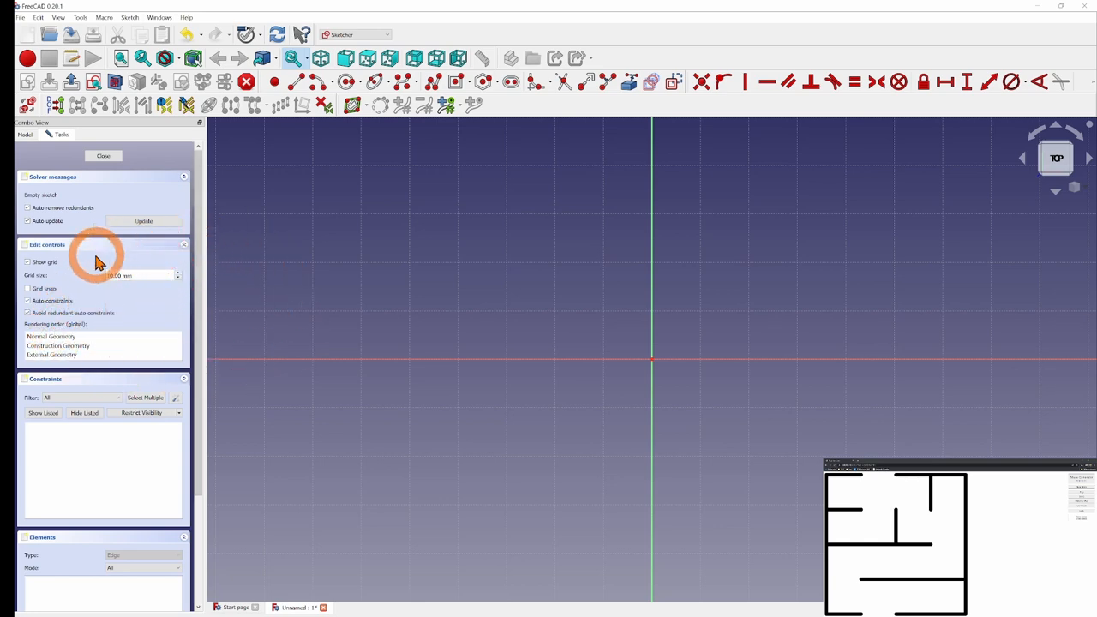
pyautogui.moveTo(433, 283)
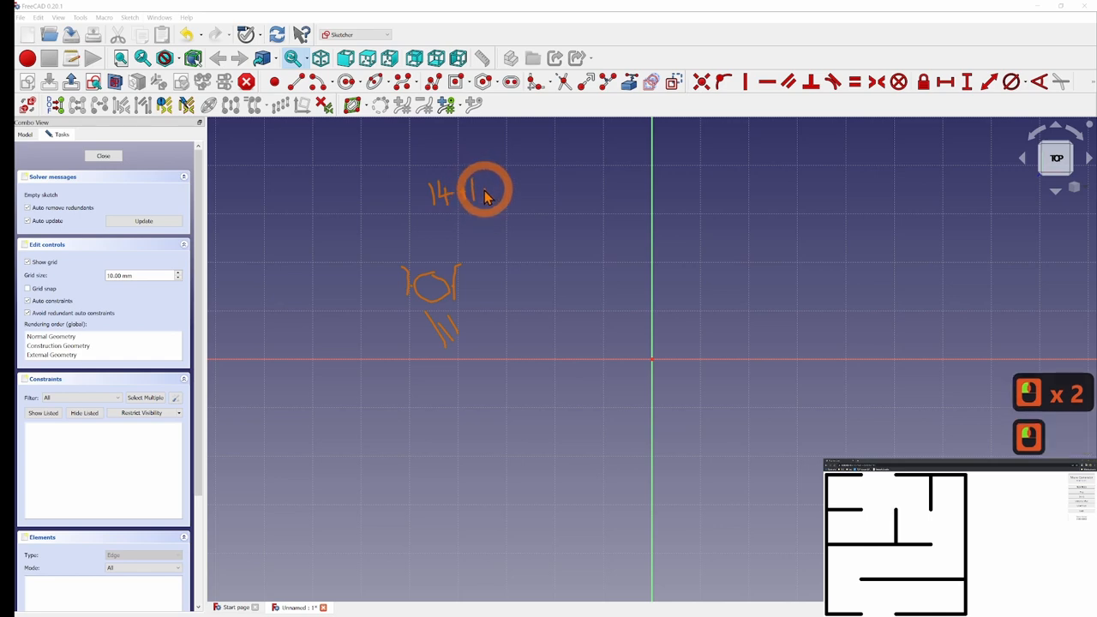
# Change the sketch Grid size in Edit controls from 10 mm to 20 mm
pyautogui.click(486, 197)
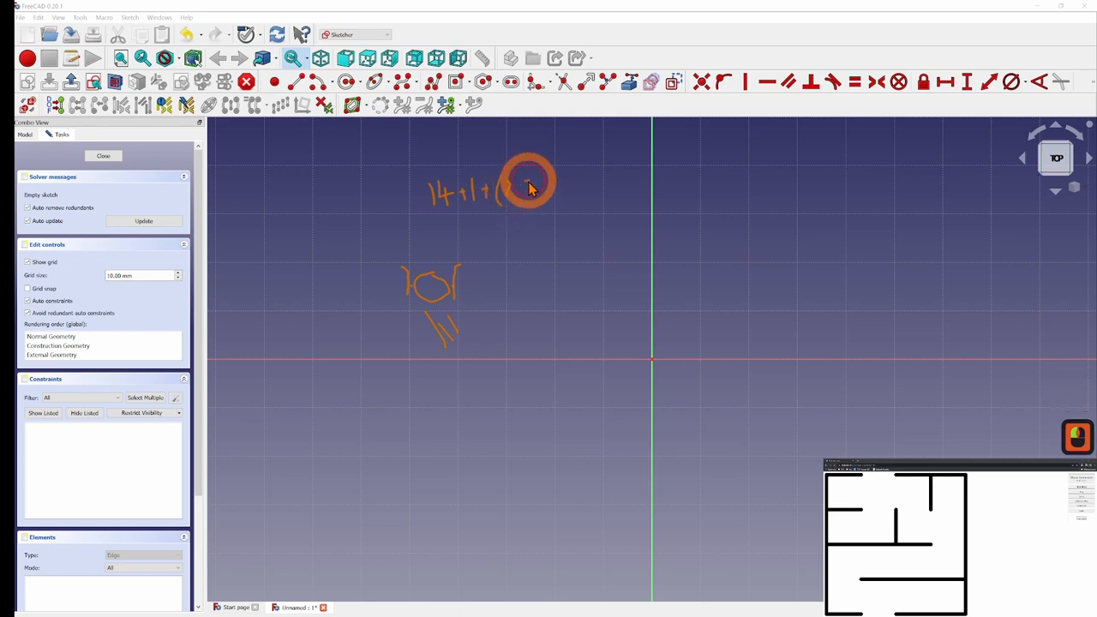
pyautogui.moveTo(538, 203)
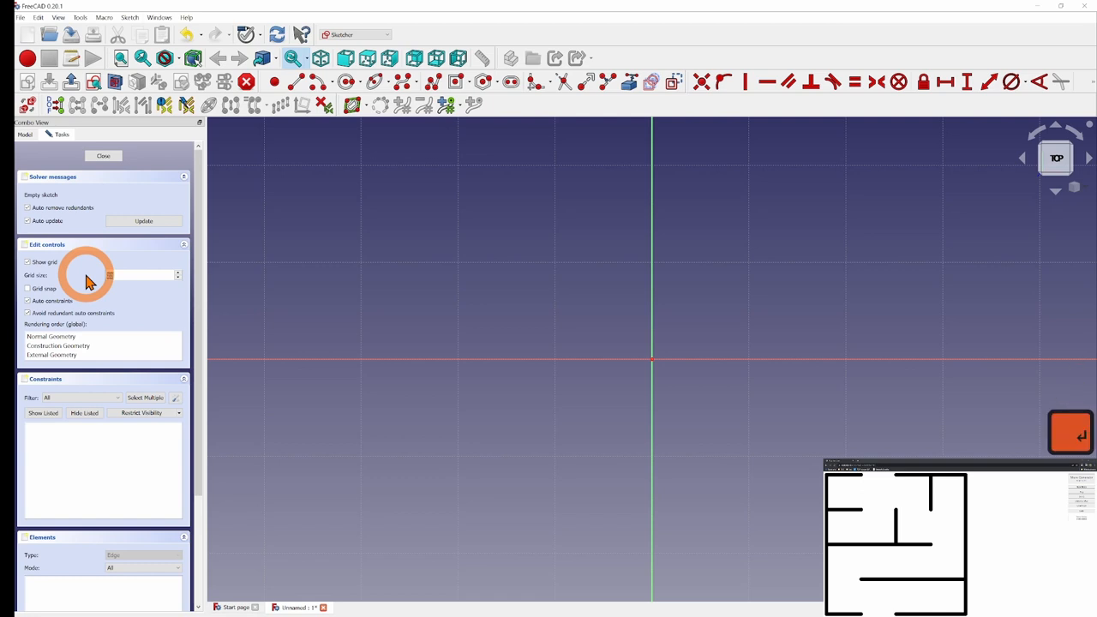
pyautogui.moveTo(527, 247)
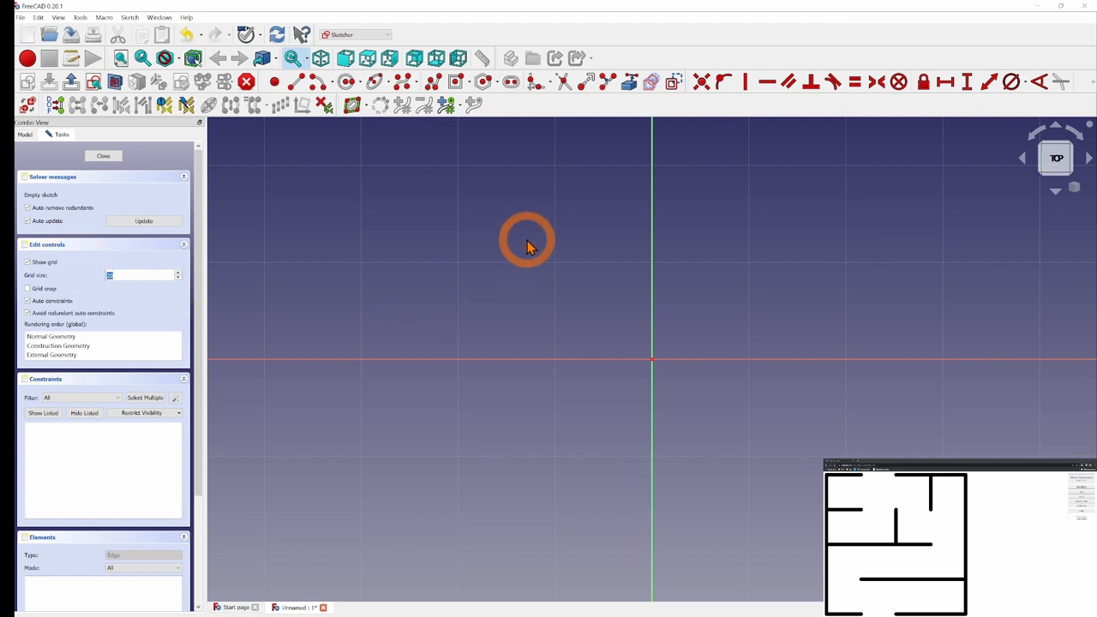
pyautogui.moveTo(562, 257)
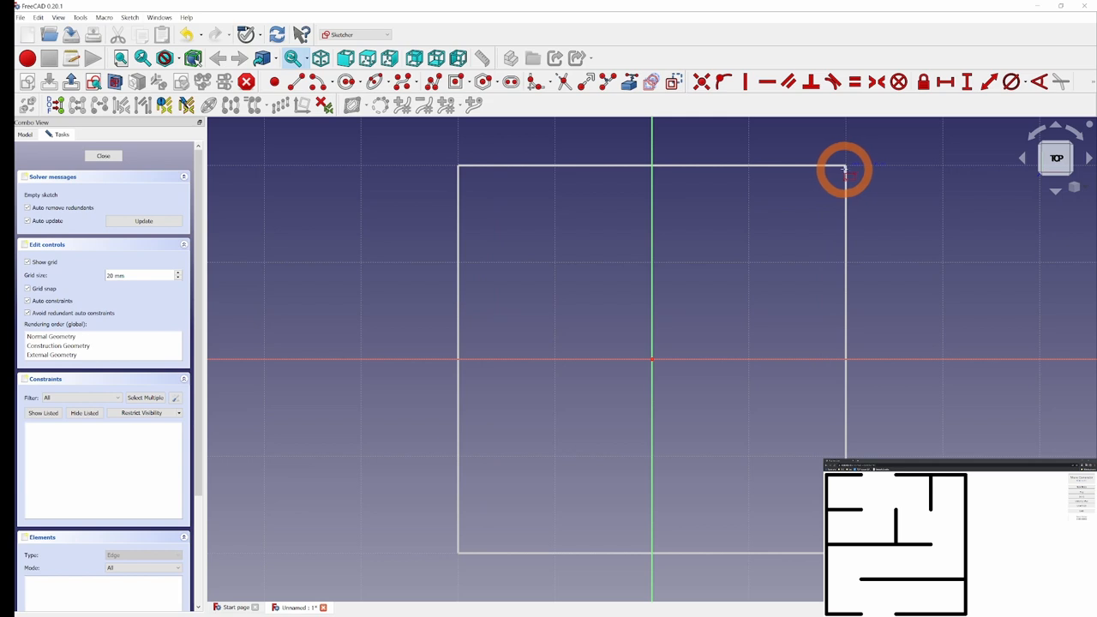
# Finish the grid-snapped centred square around the origin at the top-right corner
pyautogui.click(844, 169)
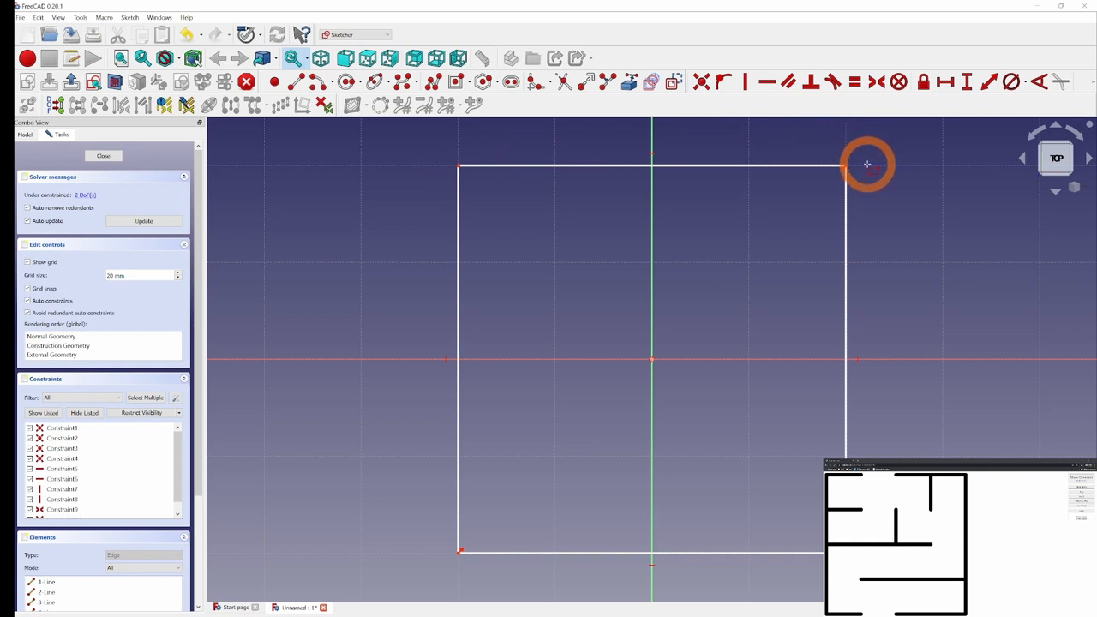
pyautogui.moveTo(854, 153)
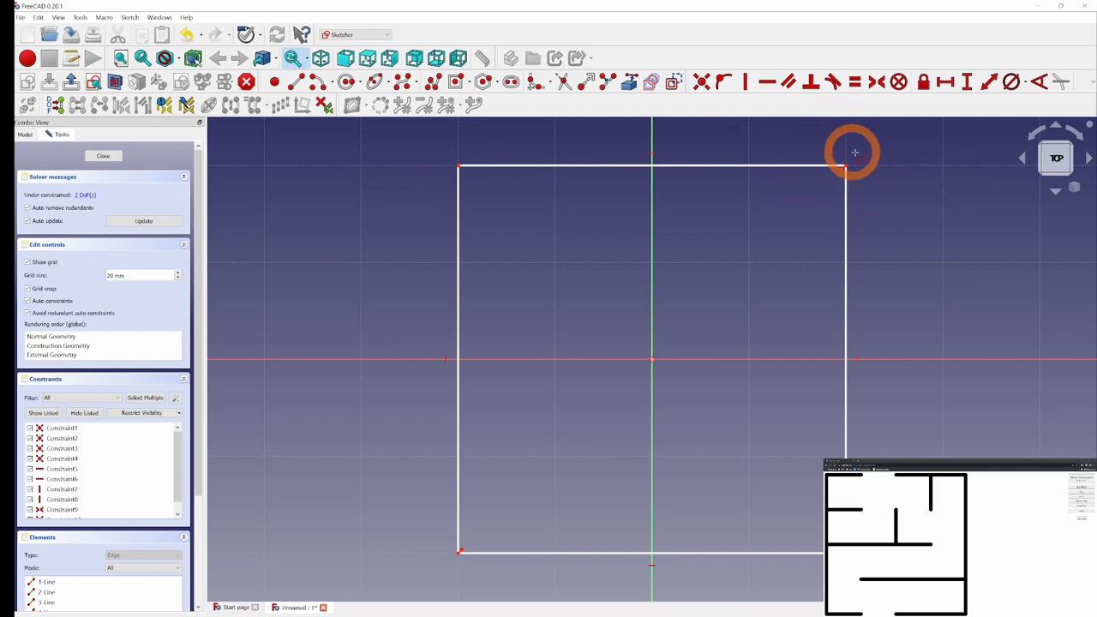
pyautogui.moveTo(791, 167)
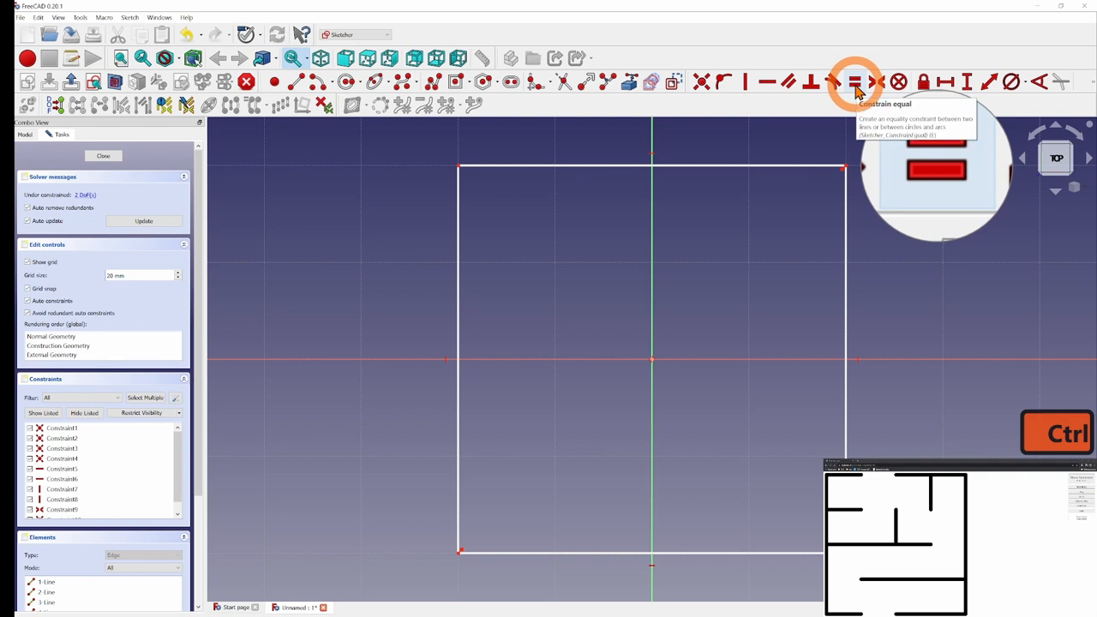
# Make two adjacent square edges equal and dimension the right edge to 82.4 mm
pyautogui.click(805, 163)
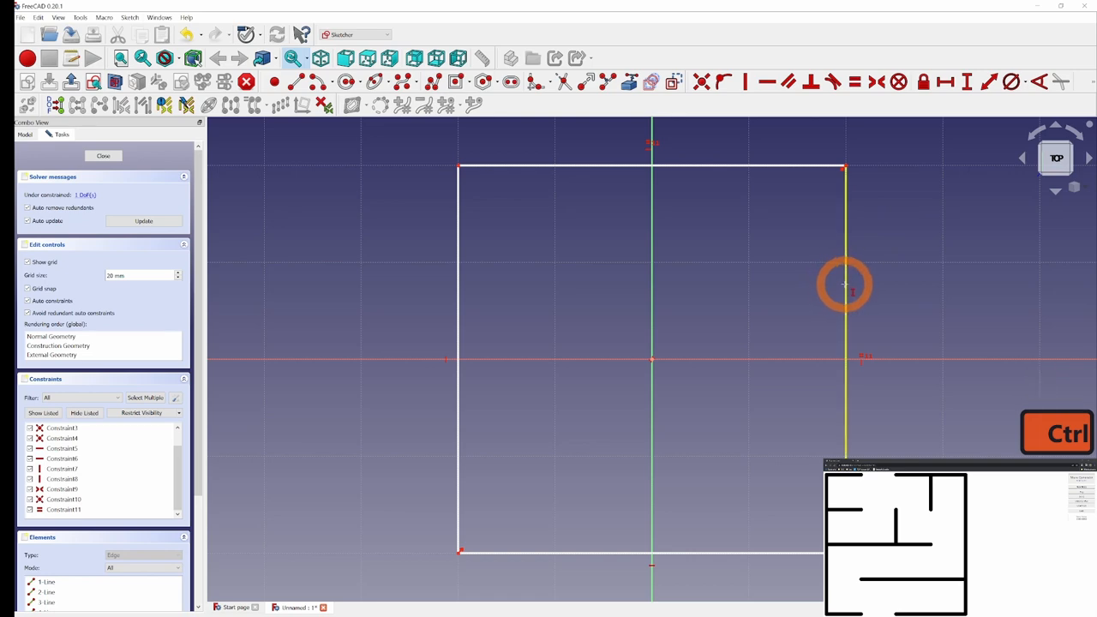
pyautogui.click(843, 283)
pyautogui.write('82.4')
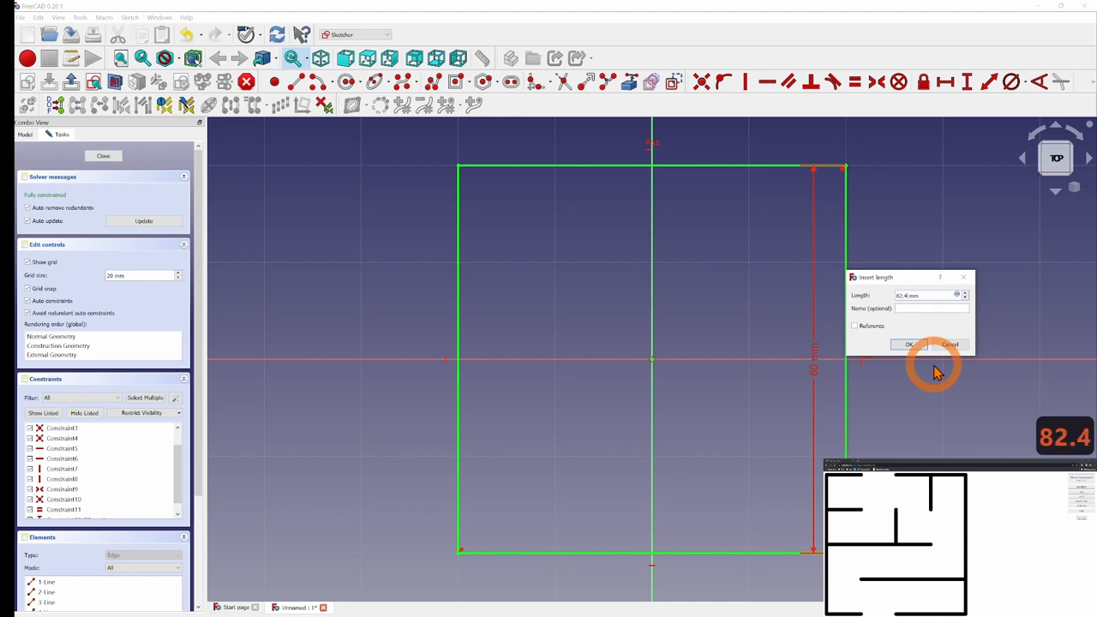
pyautogui.click(909, 344)
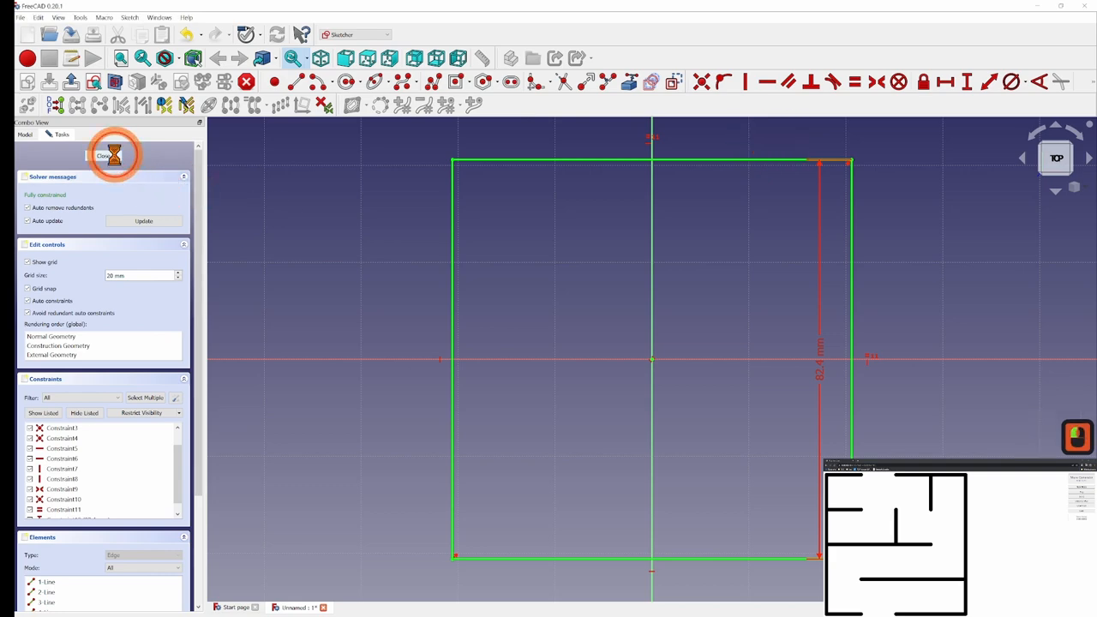
# Pad the selected square sketch into a 2.4 mm thick plate
pyautogui.click(104, 155)
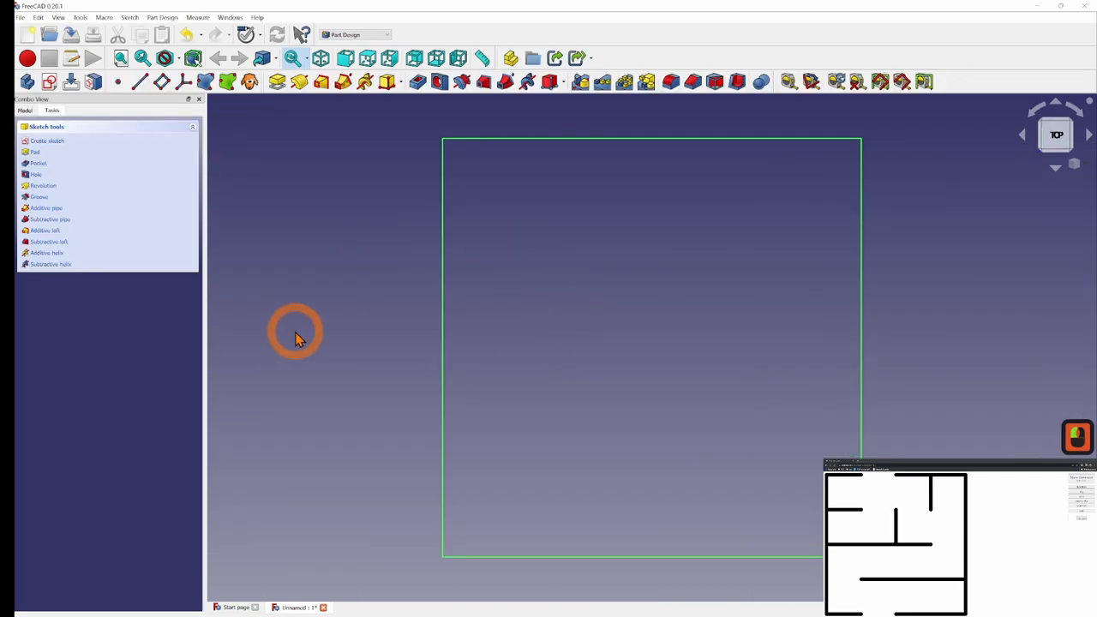
pyautogui.moveTo(307, 248)
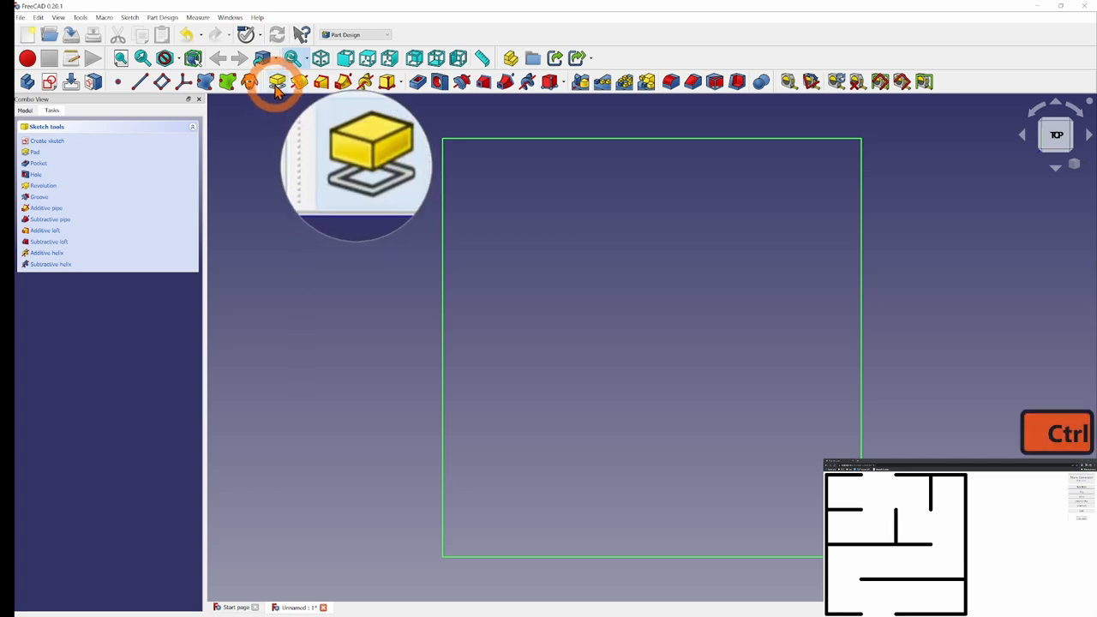
pyautogui.click(277, 81)
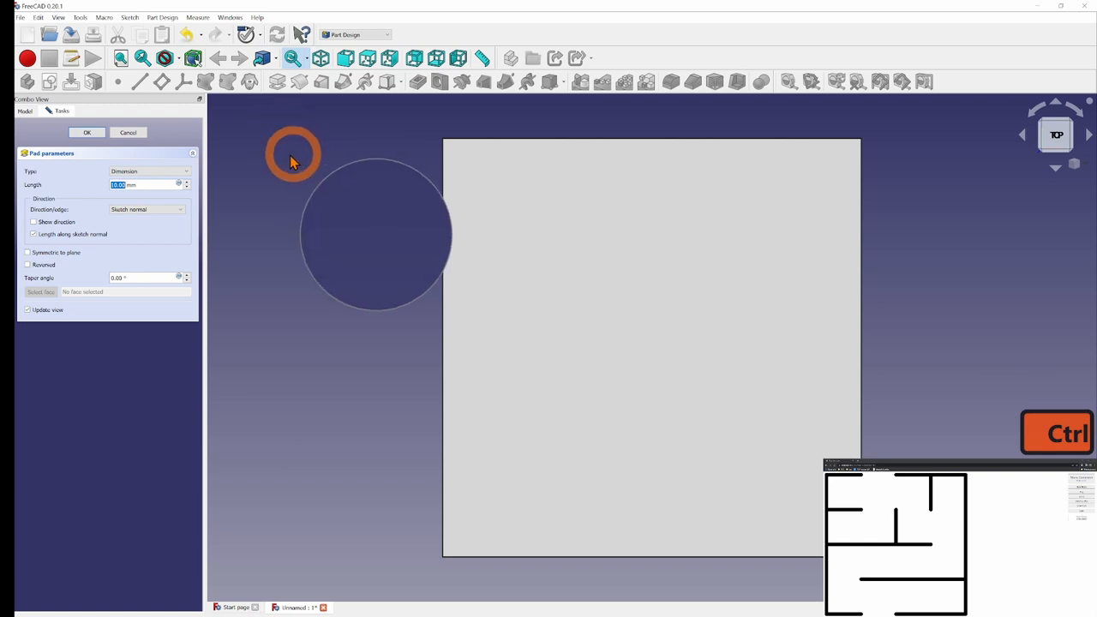
pyautogui.moveTo(118, 198)
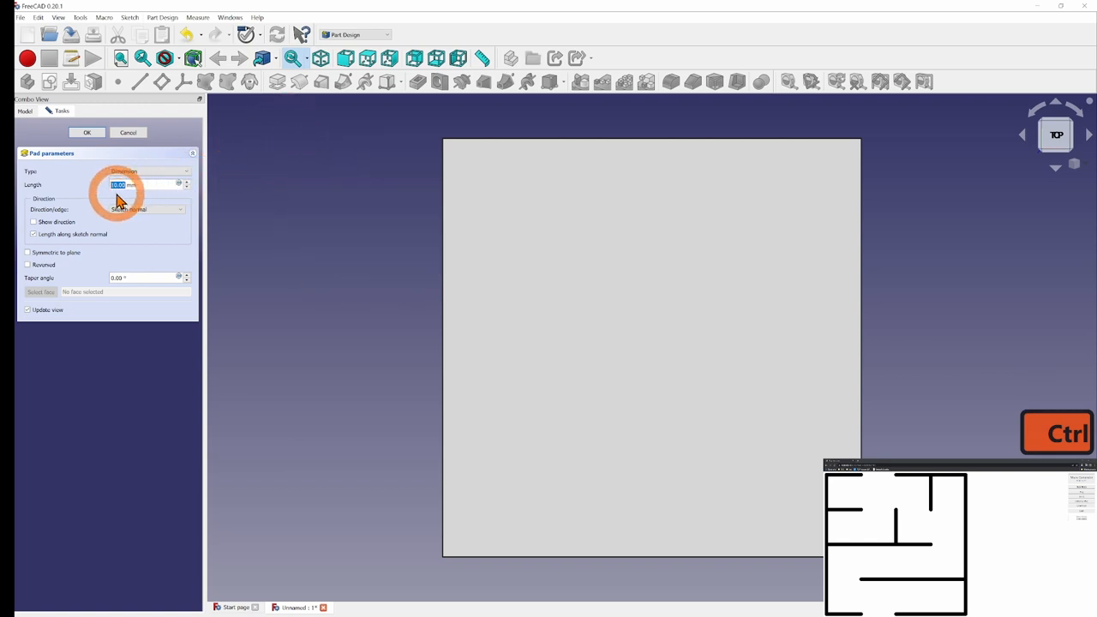
pyautogui.write('2')
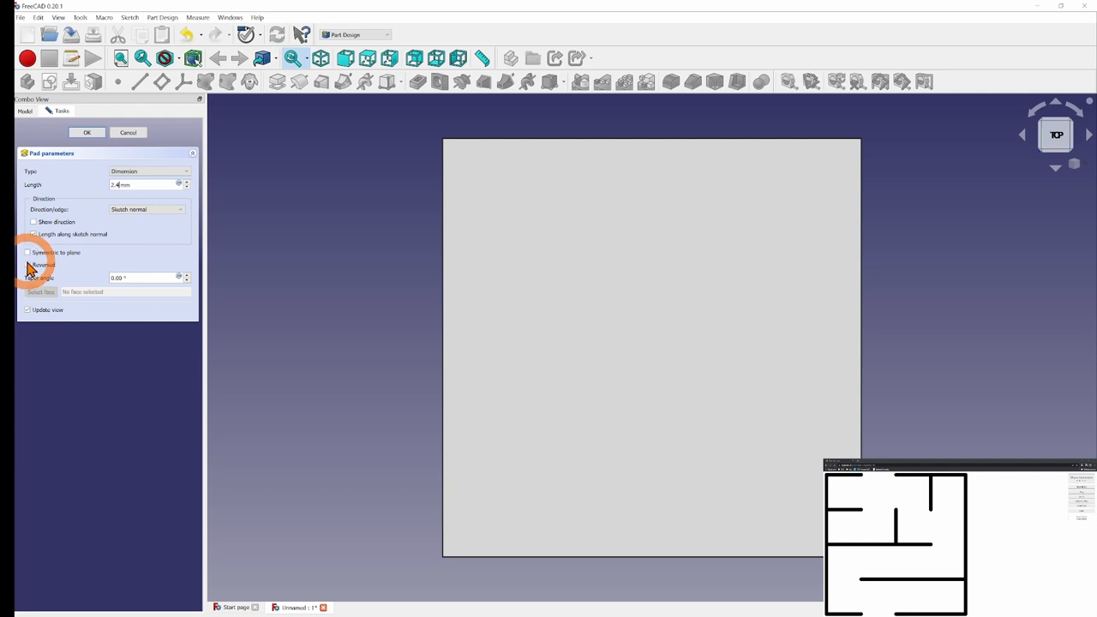
pyautogui.click(87, 132)
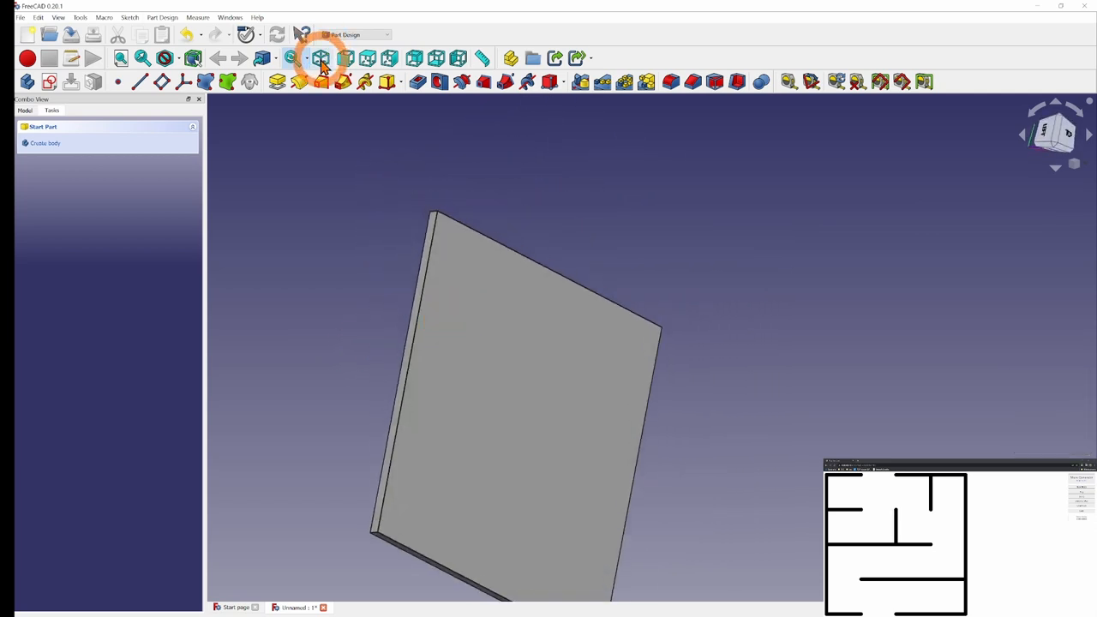
pyautogui.click(320, 57)
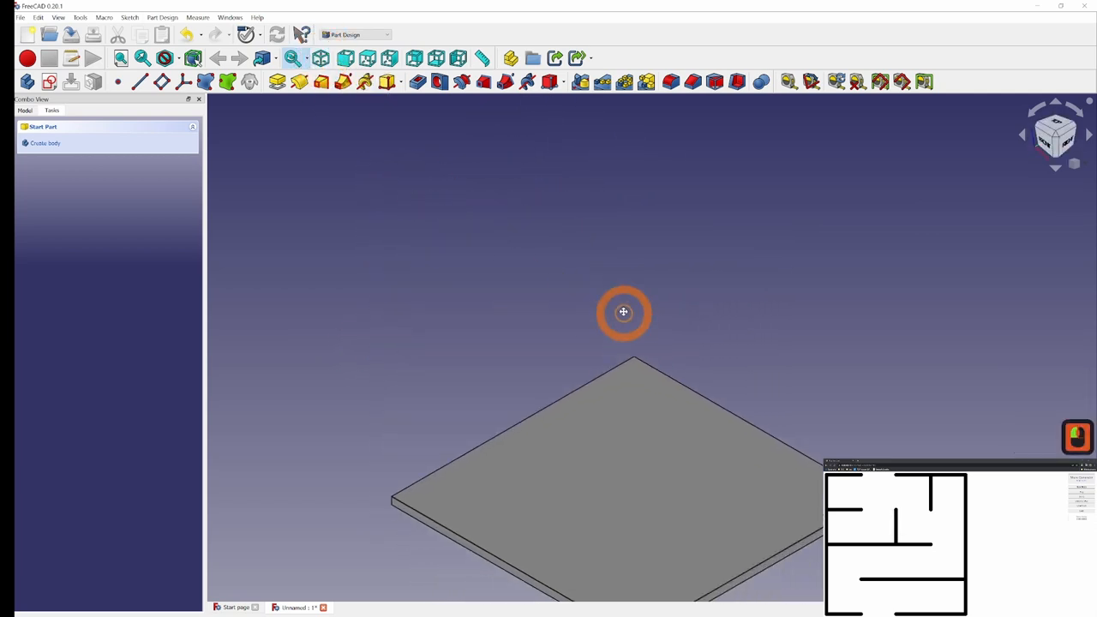
pyautogui.click(623, 312)
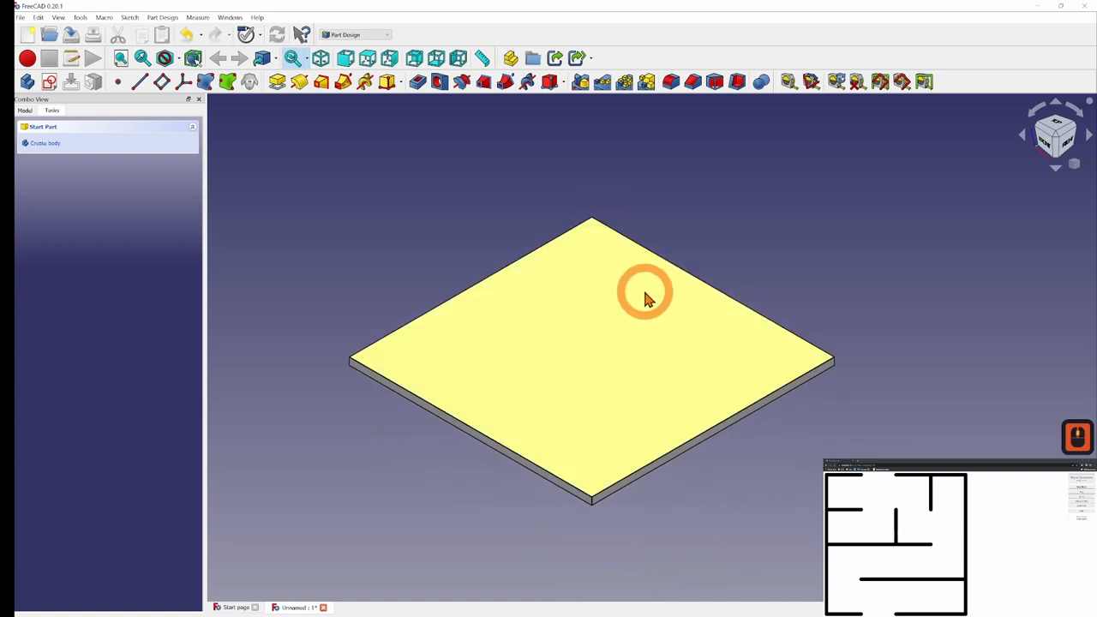
pyautogui.moveTo(469, 358)
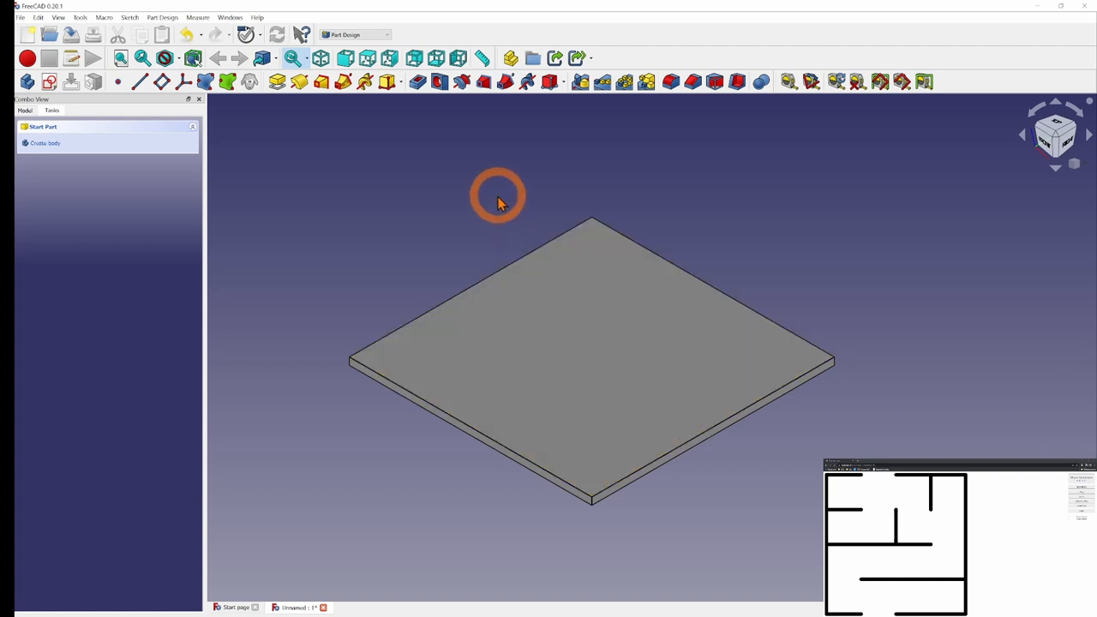
pyautogui.click(424, 389)
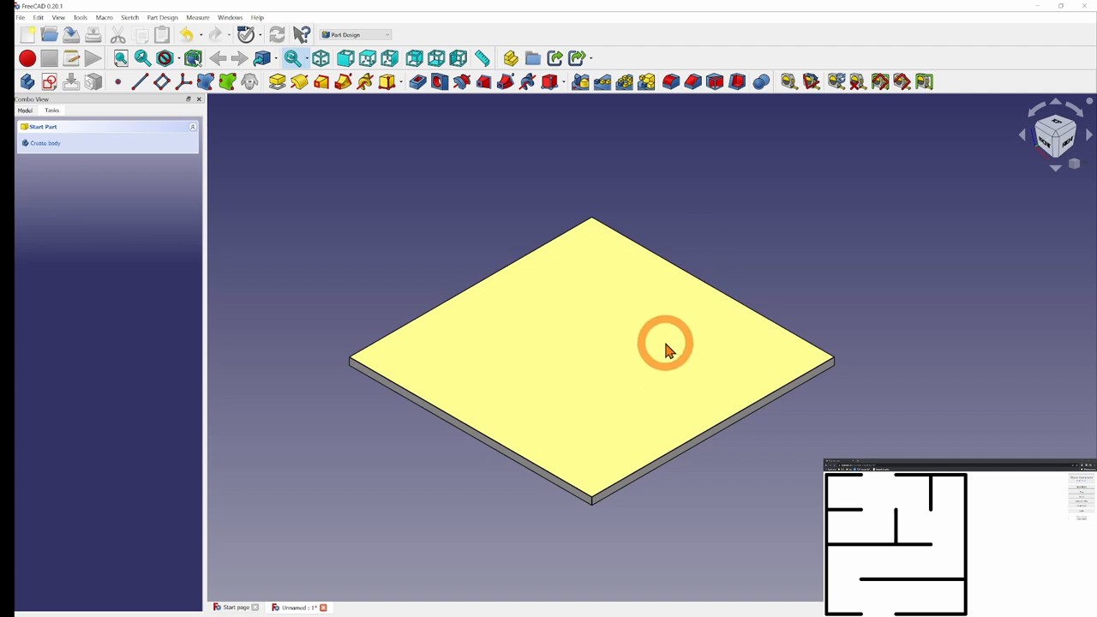
pyautogui.click(367, 276)
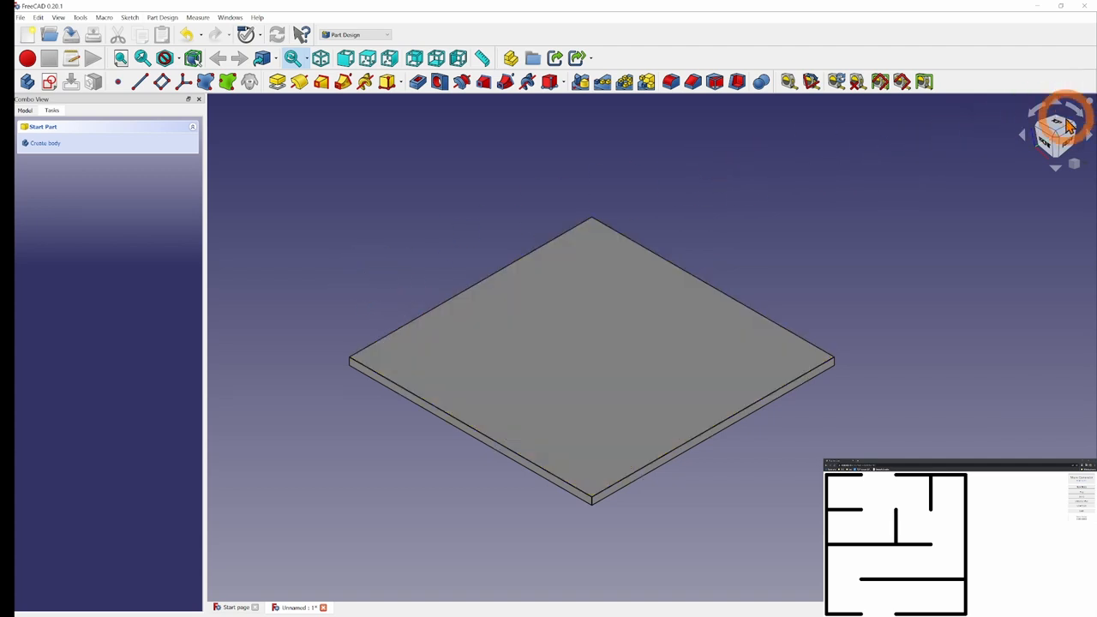
pyautogui.click(1060, 130)
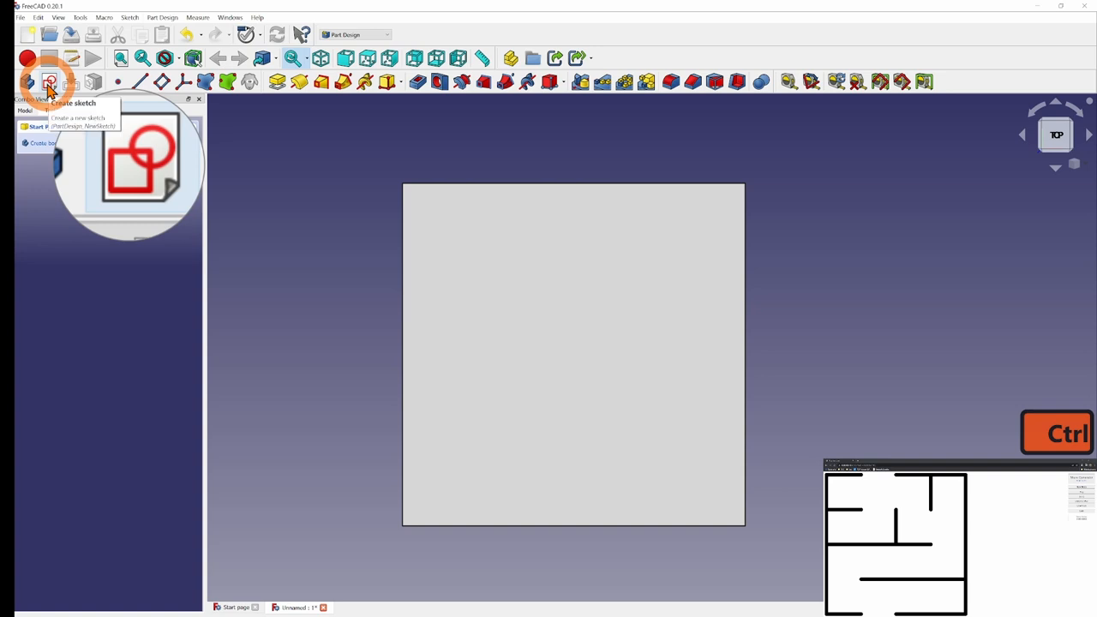
# Create a second sketch on XY_Plane with the grid shown and grid size 20 mm
pyautogui.click(50, 81)
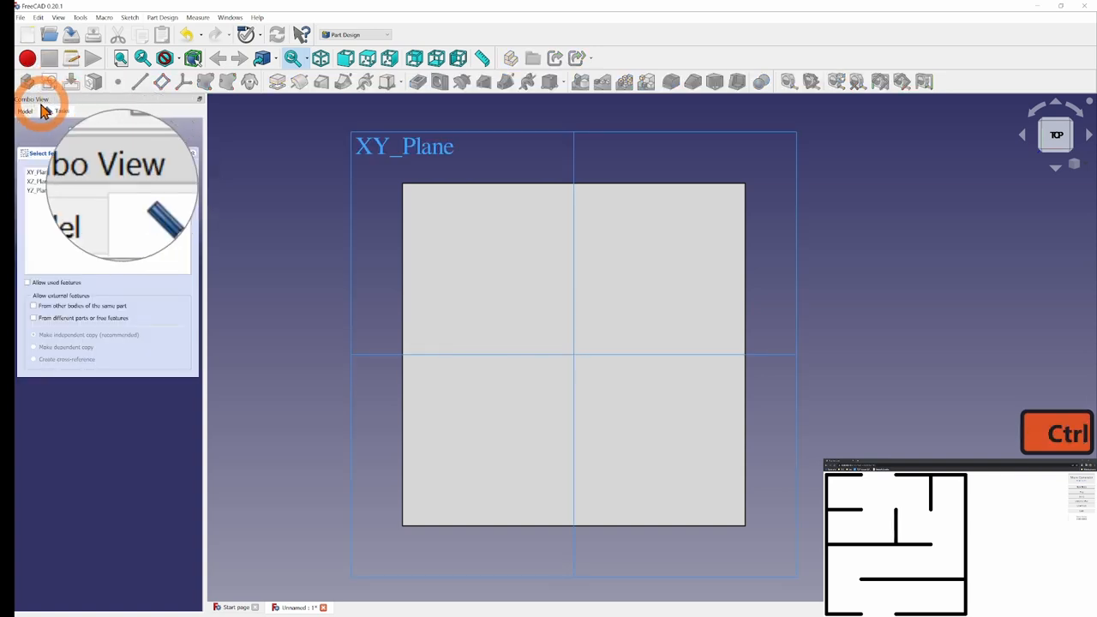
pyautogui.click(381, 146)
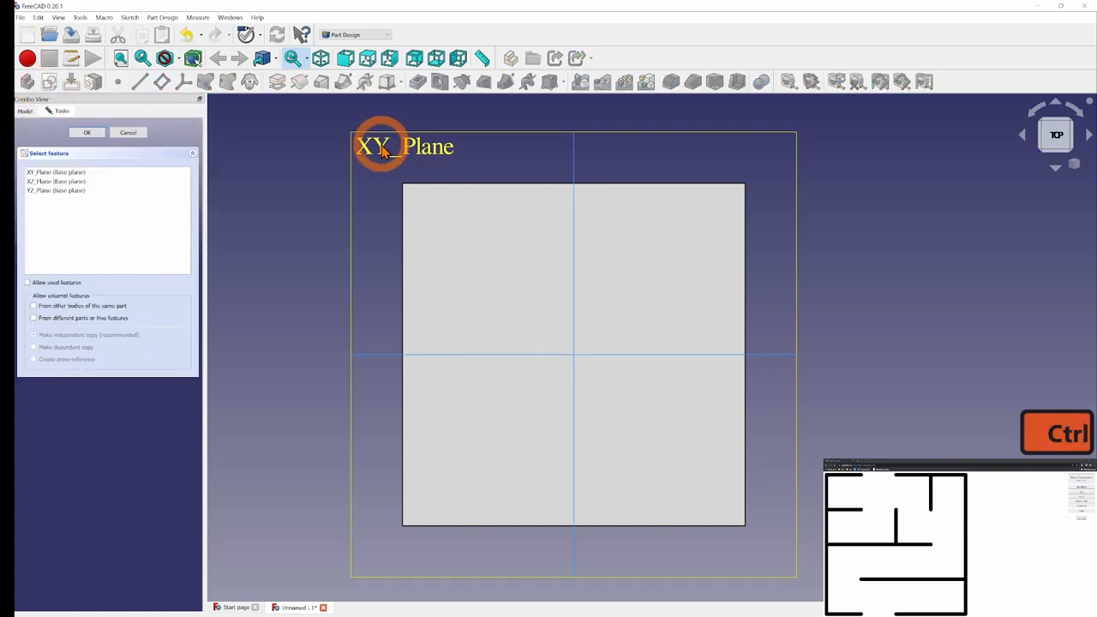
pyautogui.click(86, 131)
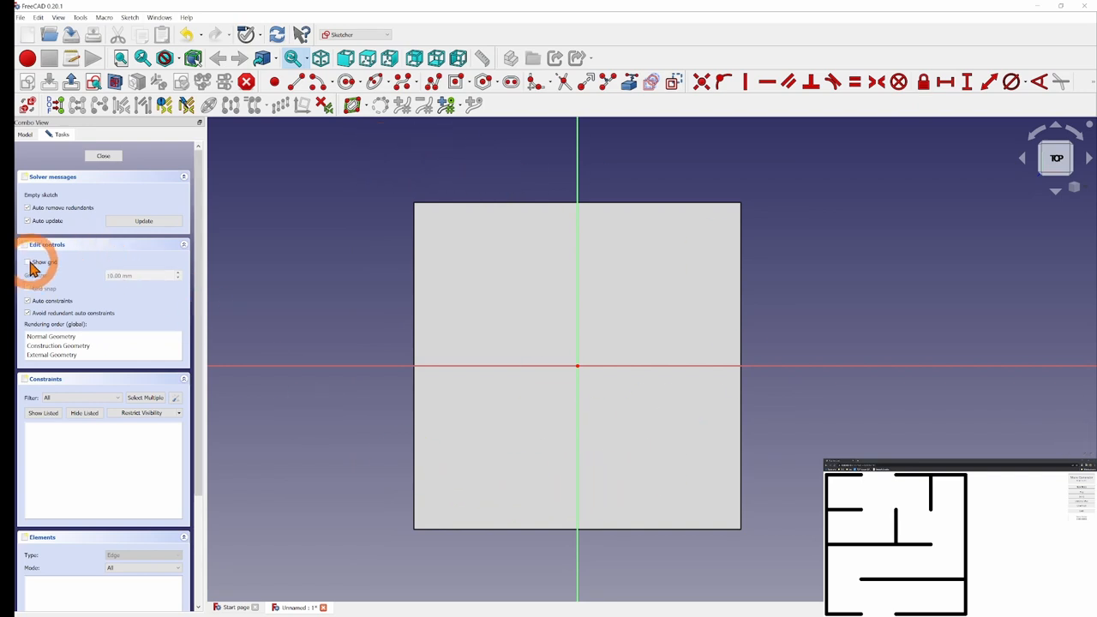
pyautogui.click(28, 262)
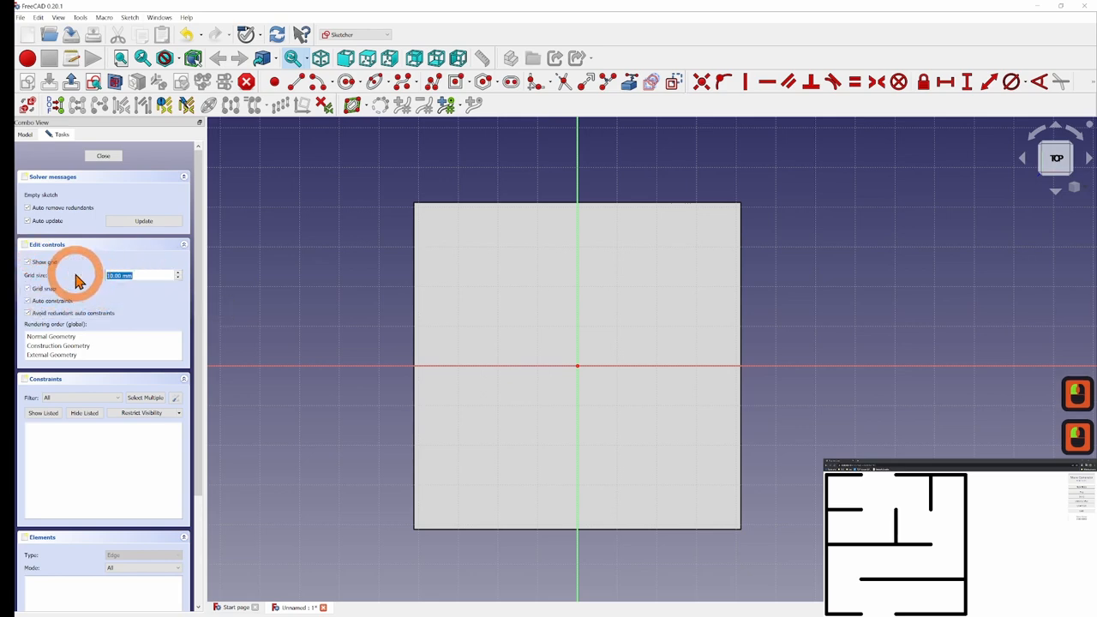
pyautogui.write('20')
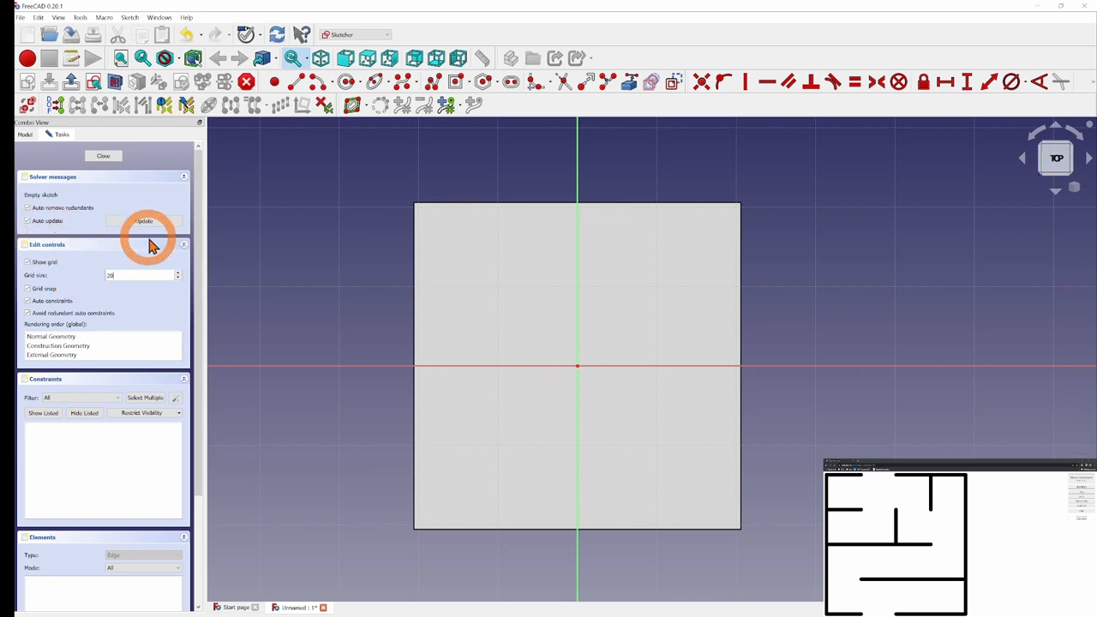
pyautogui.moveTo(120, 295)
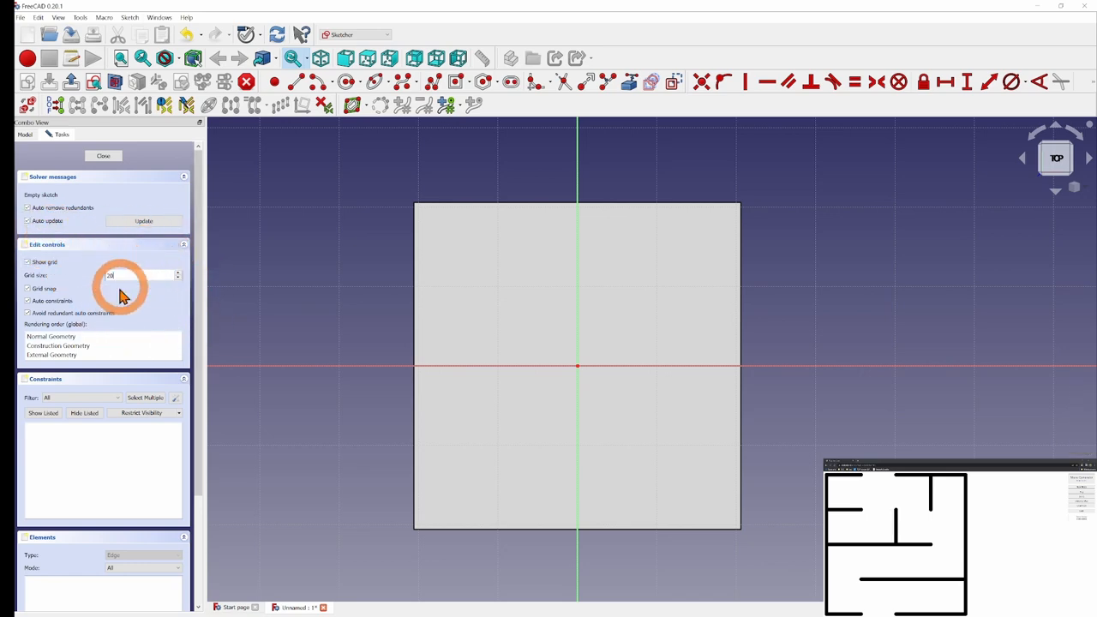
pyautogui.moveTo(129, 317)
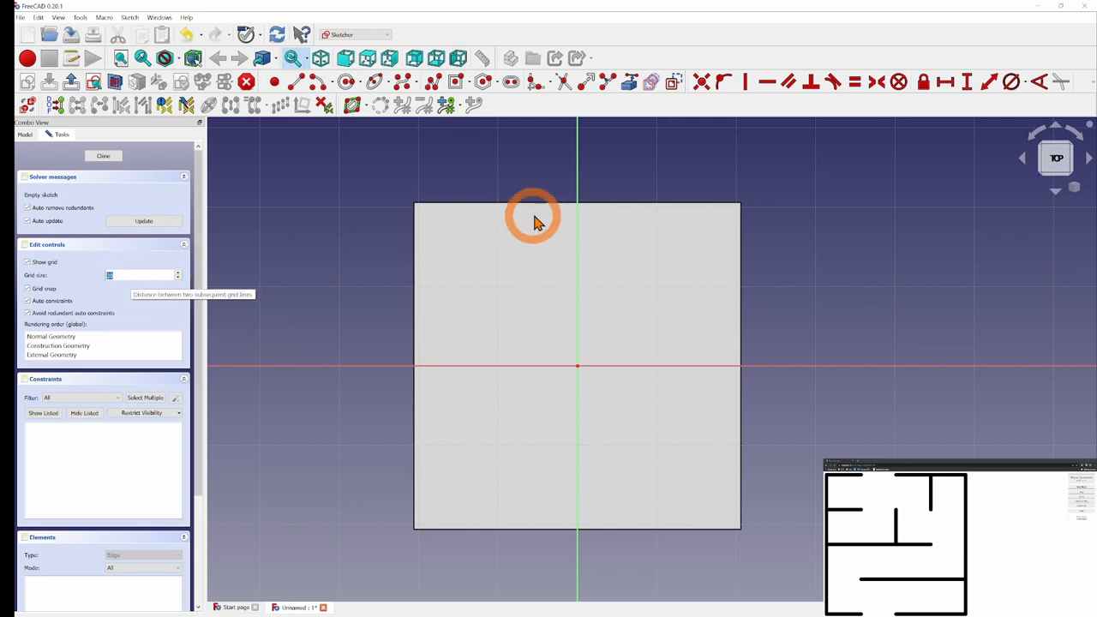
pyautogui.moveTo(497, 531)
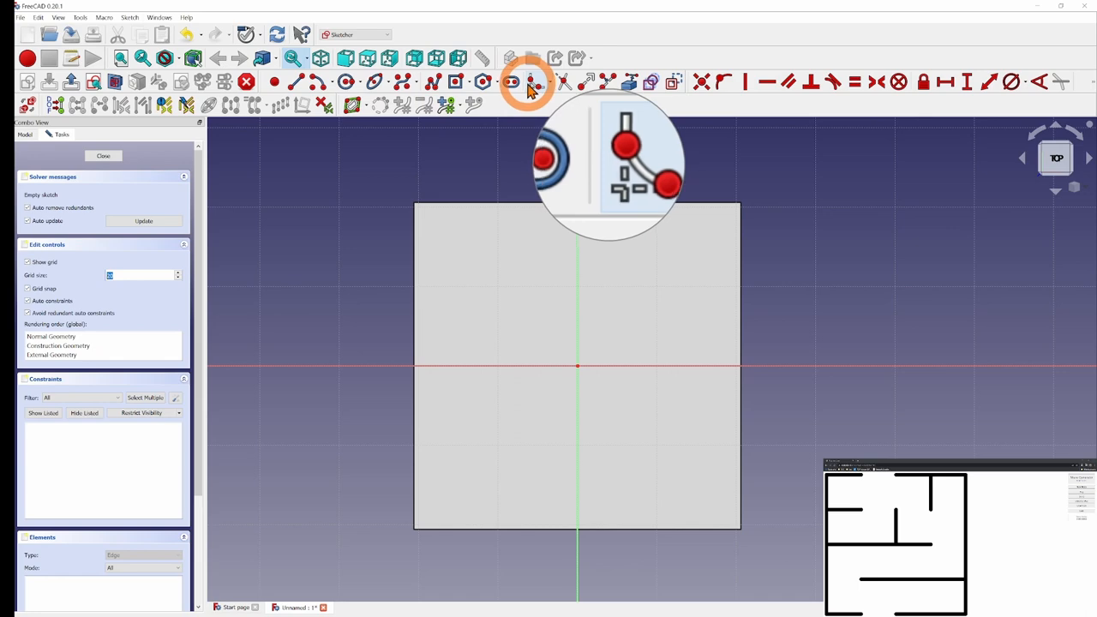
pyautogui.moveTo(437, 90)
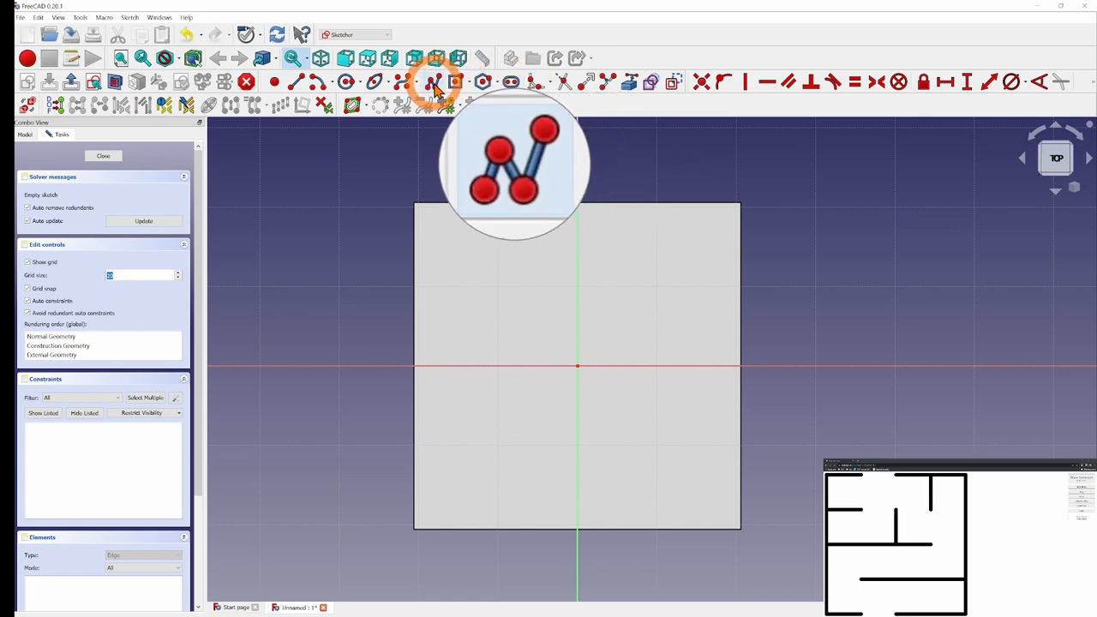
pyautogui.moveTo(436, 82)
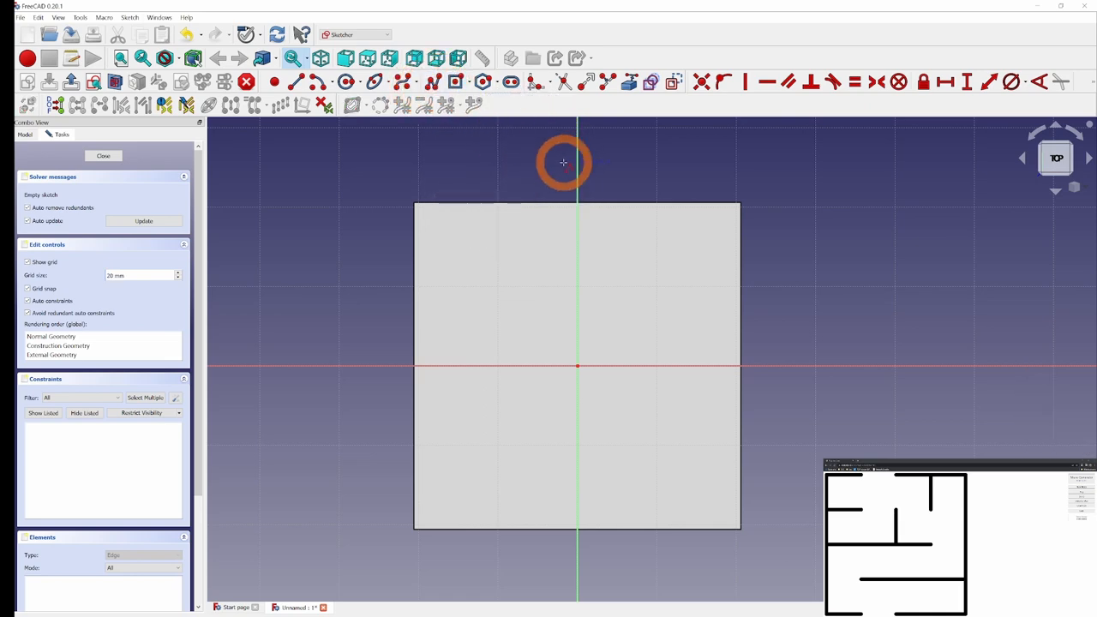
pyautogui.moveTo(505, 203)
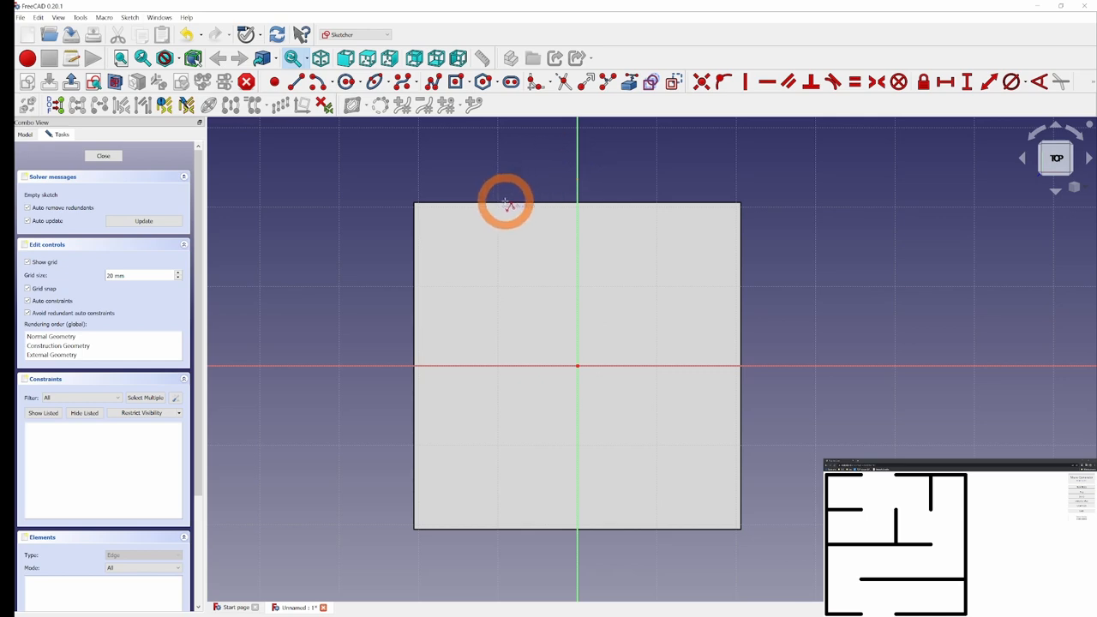
pyautogui.moveTo(499, 213)
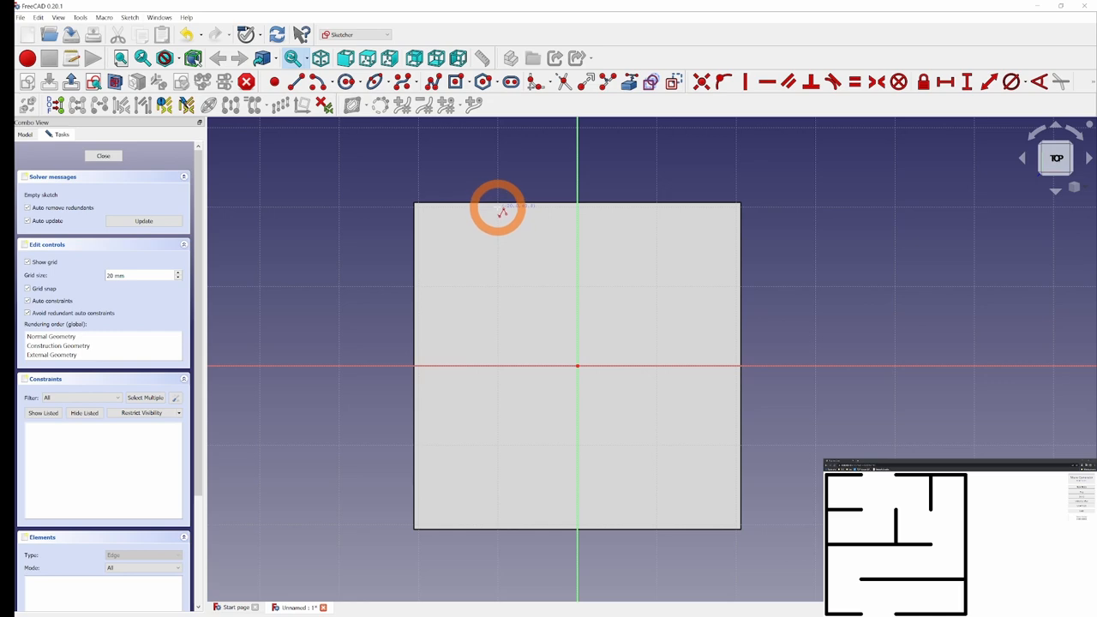
pyautogui.moveTo(439, 225)
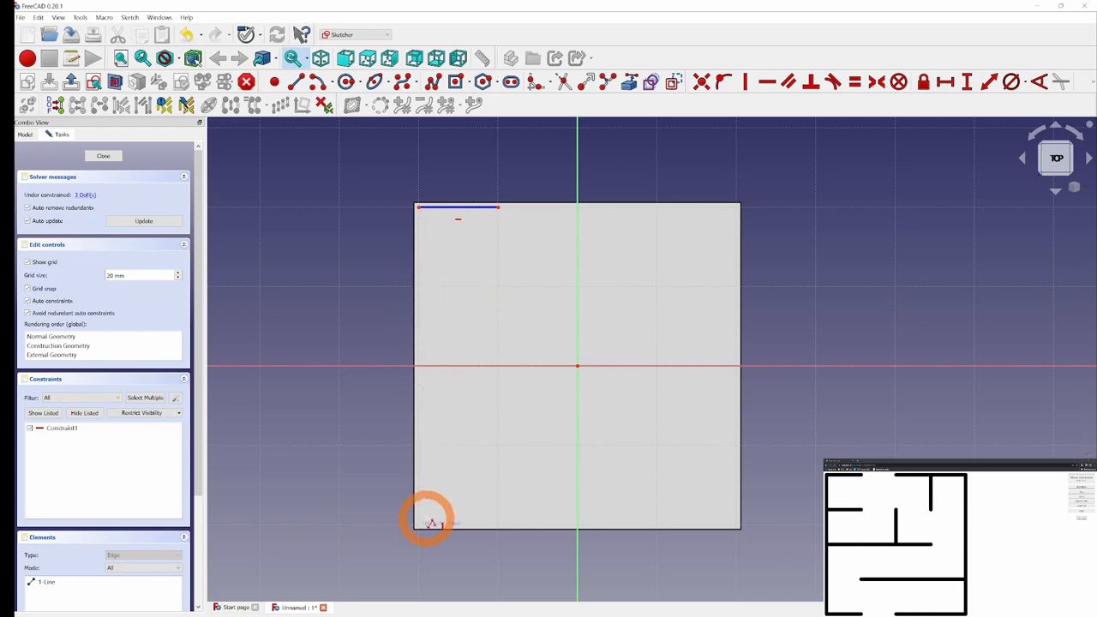
# Draw grid-snapped wall lines from the bottom-left corner, then start walls at the top-right corner
pyautogui.click(482, 525)
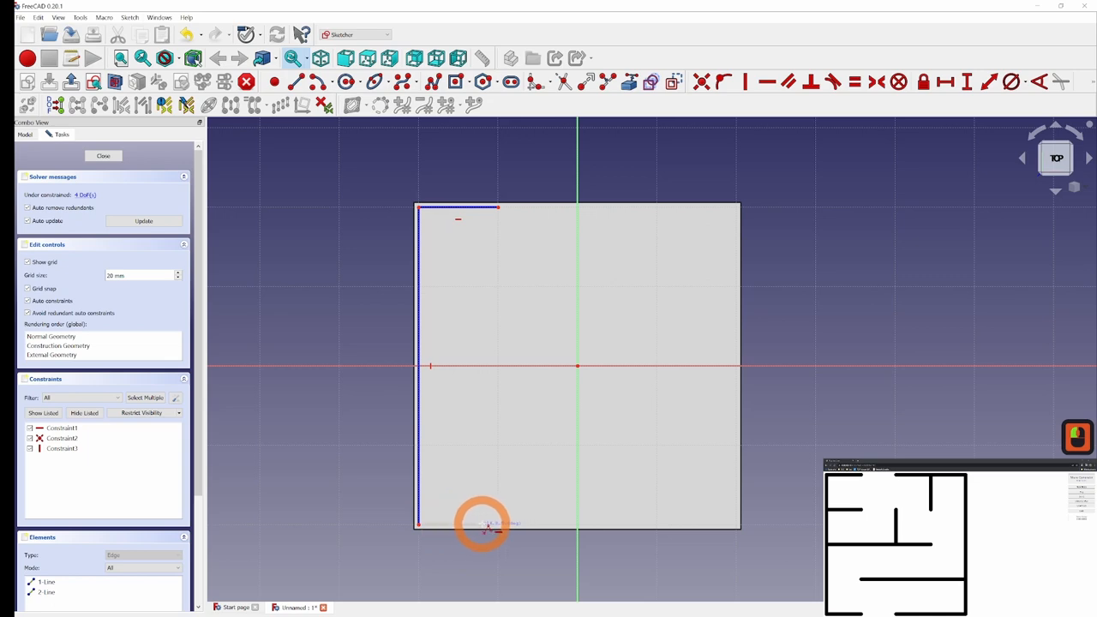
pyautogui.click(547, 491)
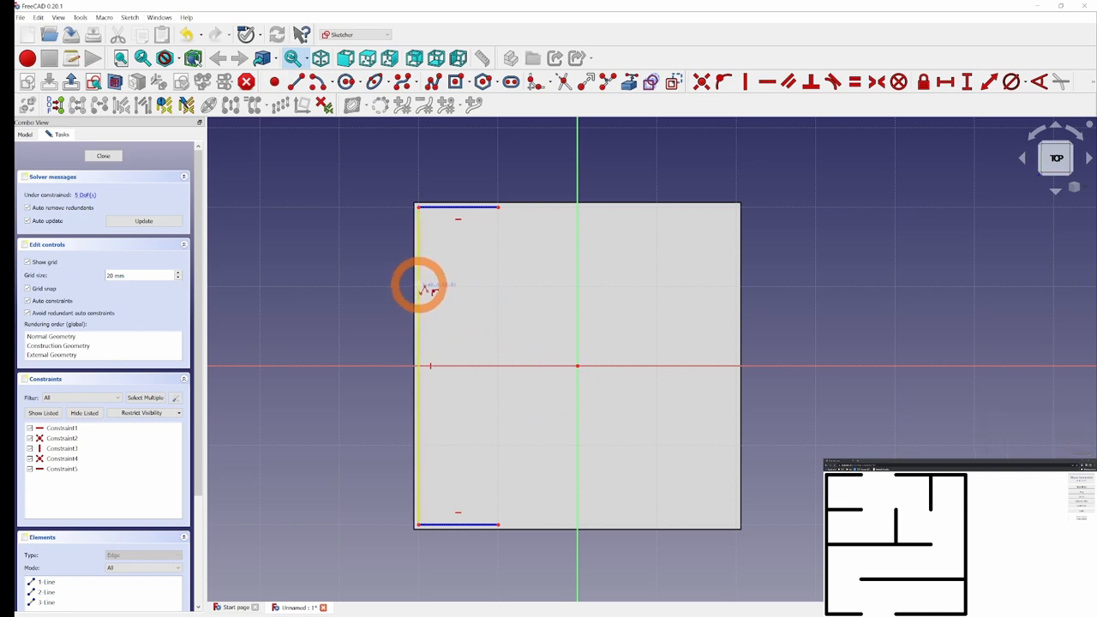
pyautogui.moveTo(497, 287)
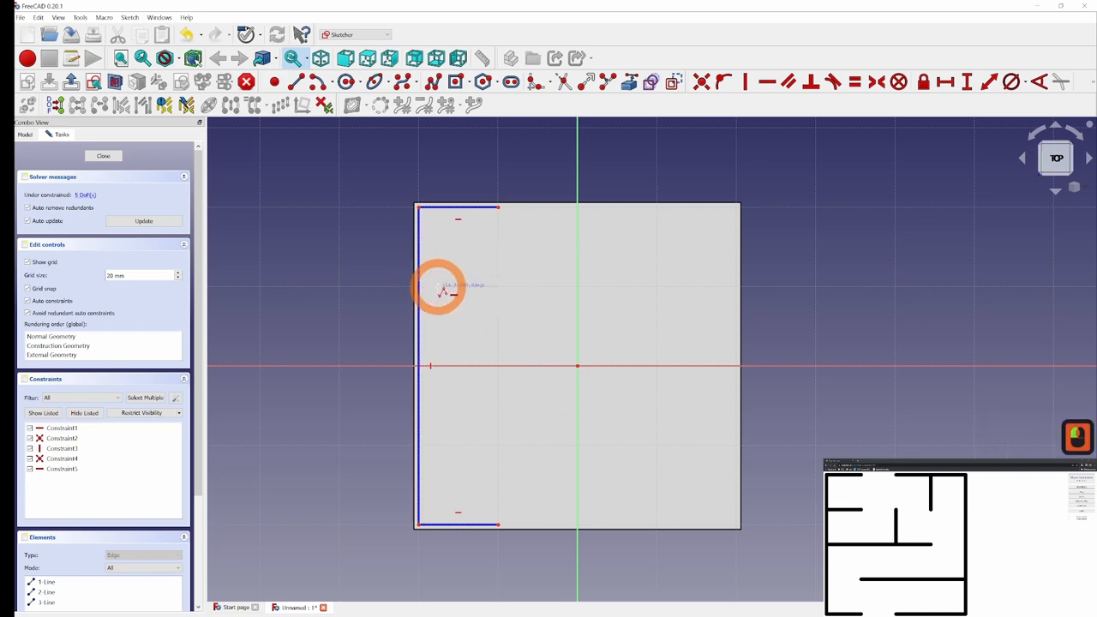
pyautogui.click(458, 285)
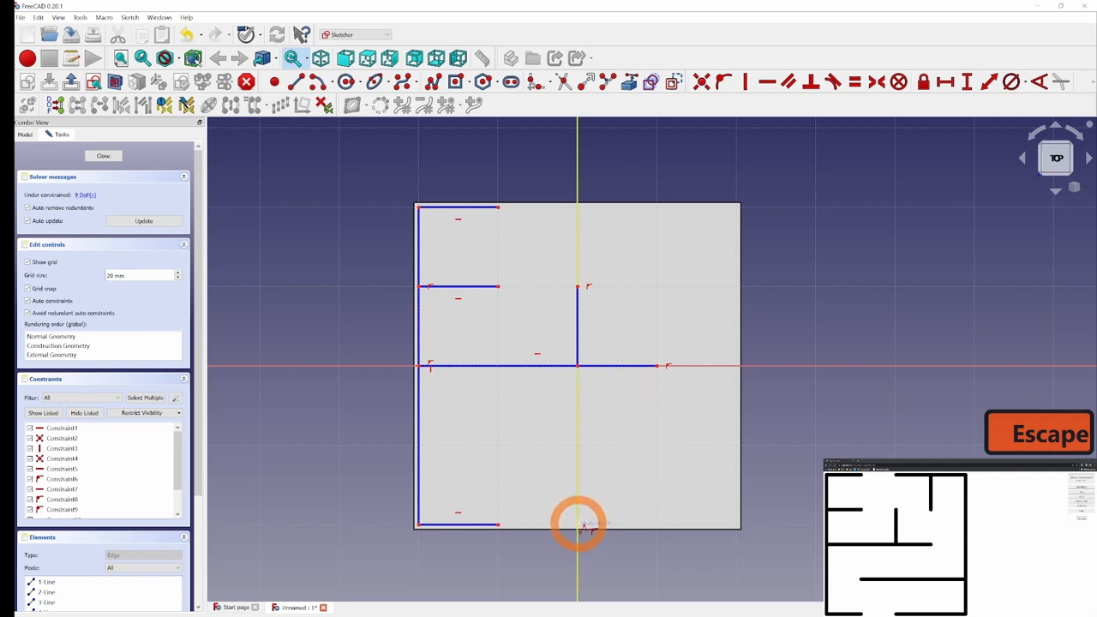
pyautogui.press('Escape')
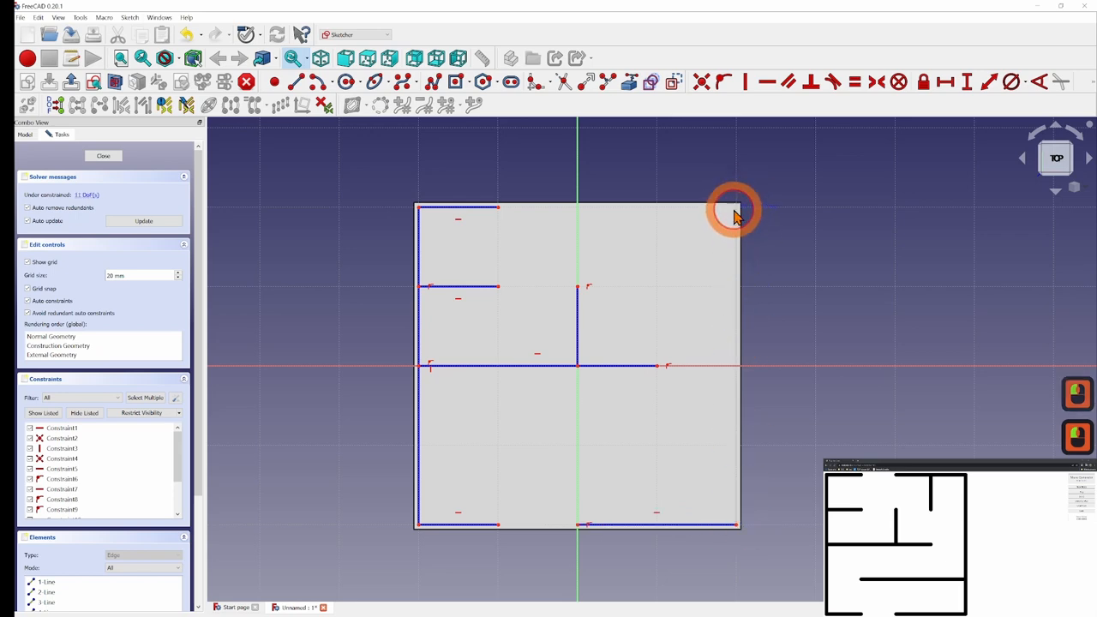
pyautogui.click(735, 208)
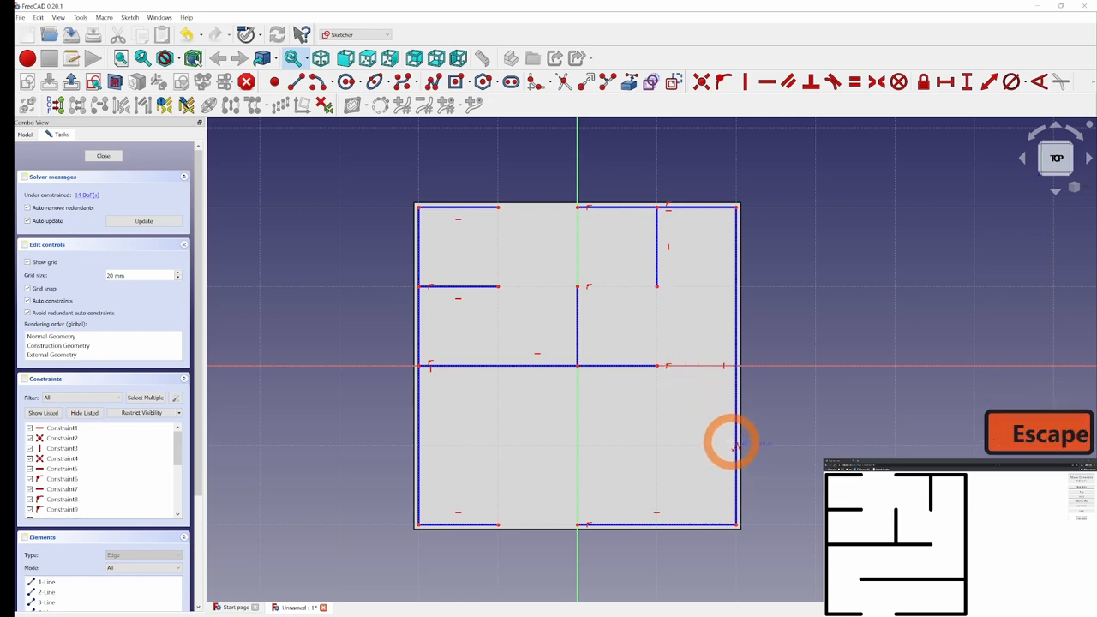
pyautogui.moveTo(501, 449)
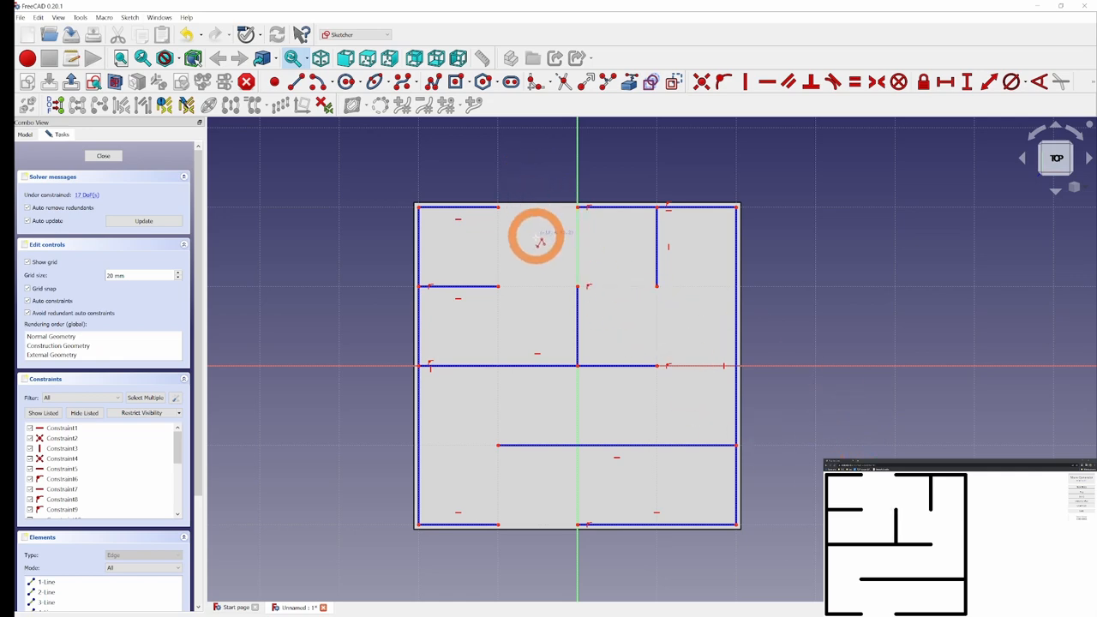
pyautogui.moveTo(654, 431)
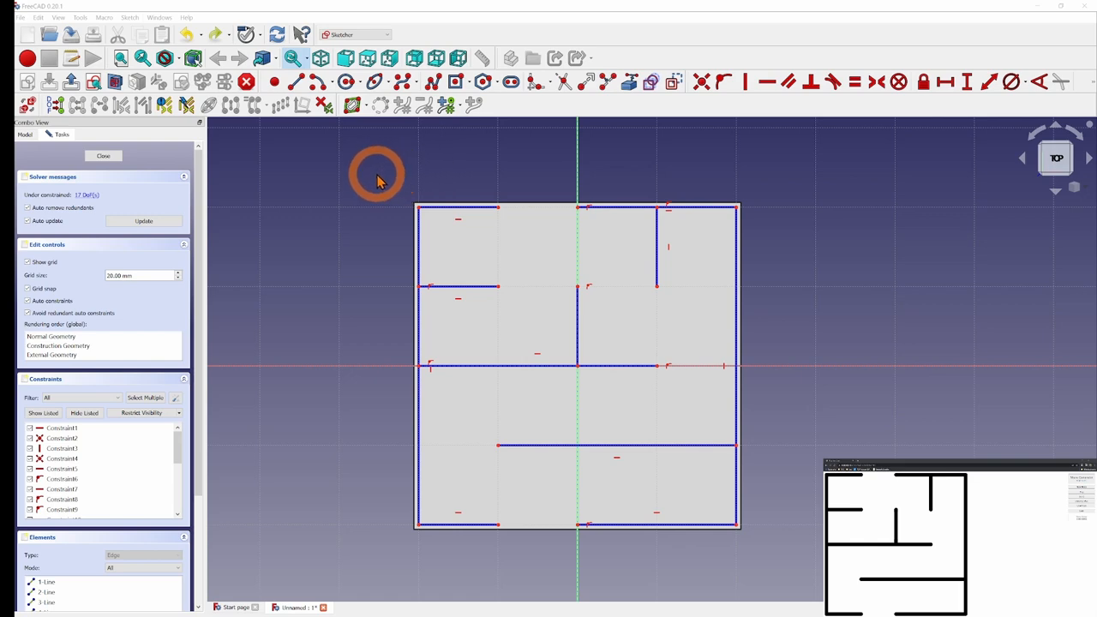
pyautogui.moveTo(527, 595)
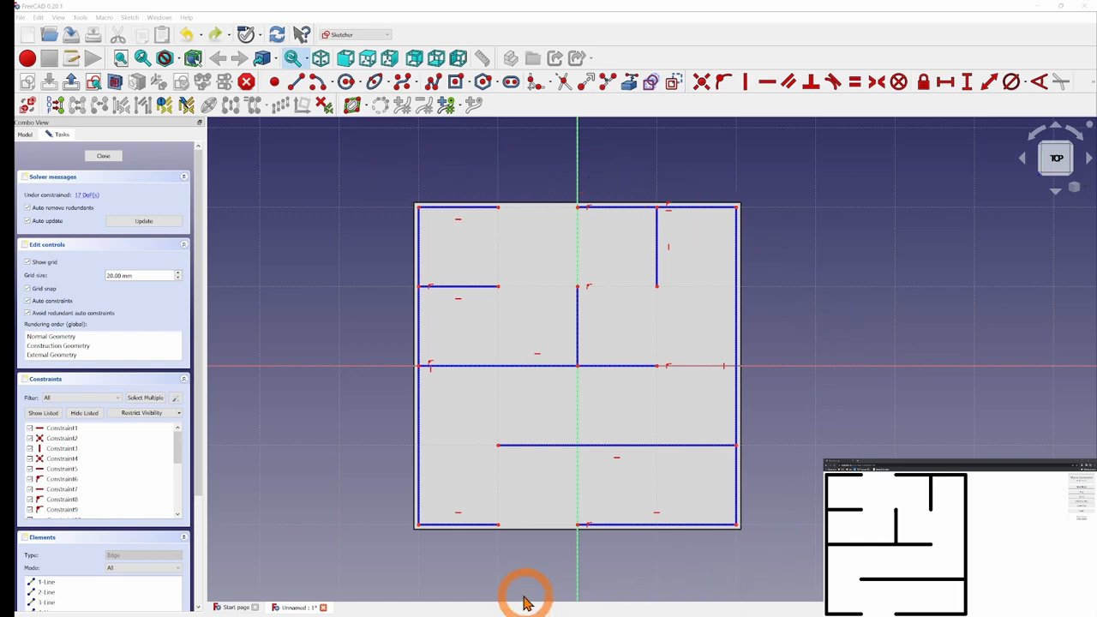
pyautogui.moveTo(373, 288)
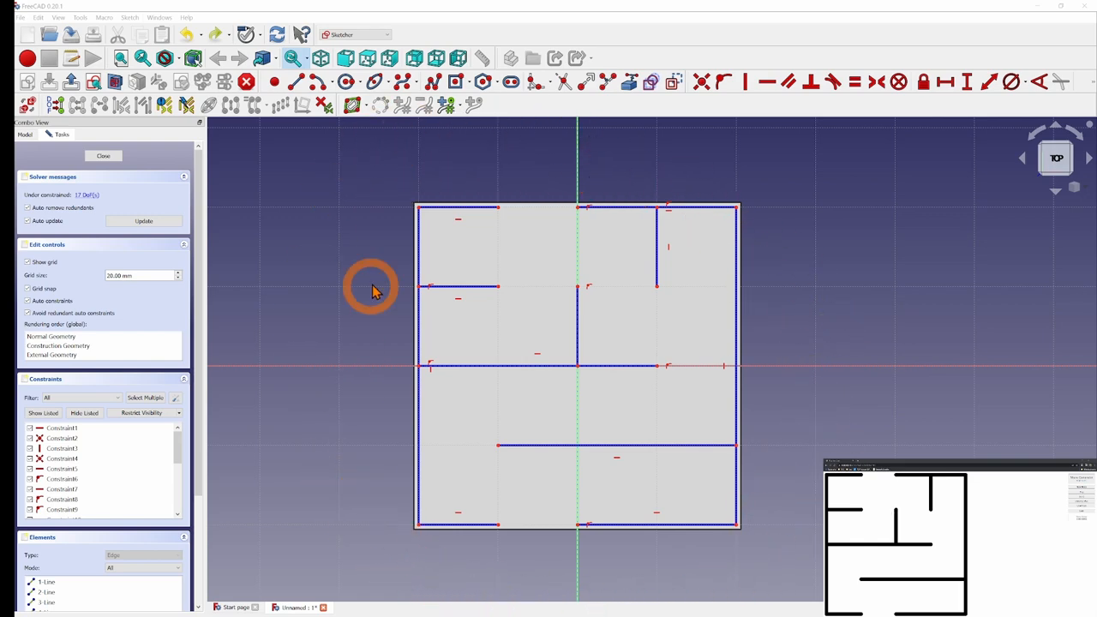
pyautogui.moveTo(844, 264)
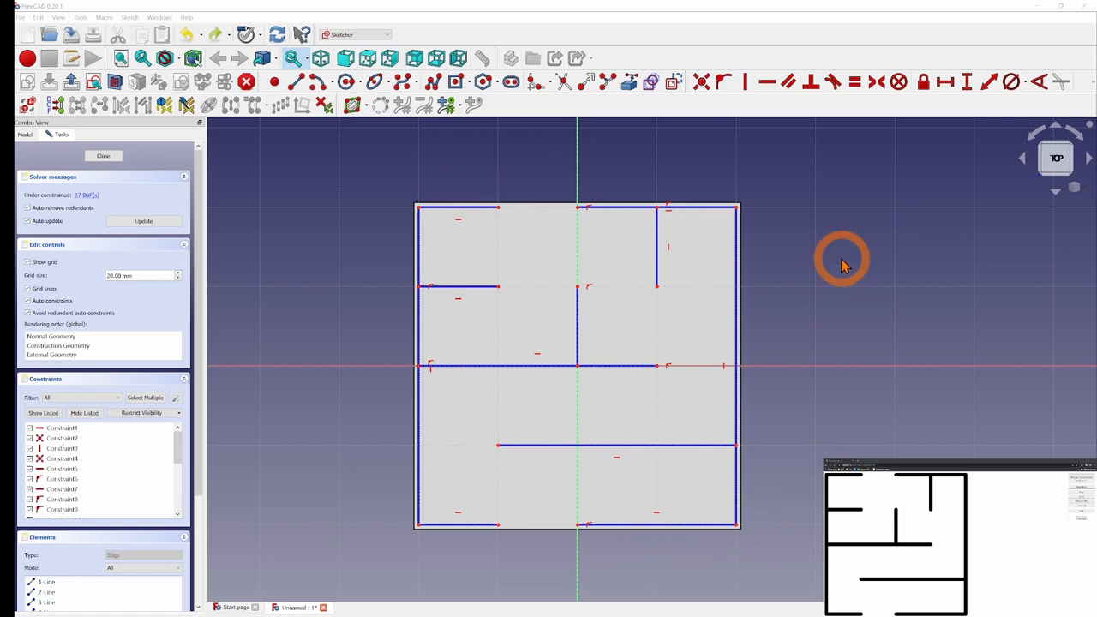
pyautogui.moveTo(647, 265)
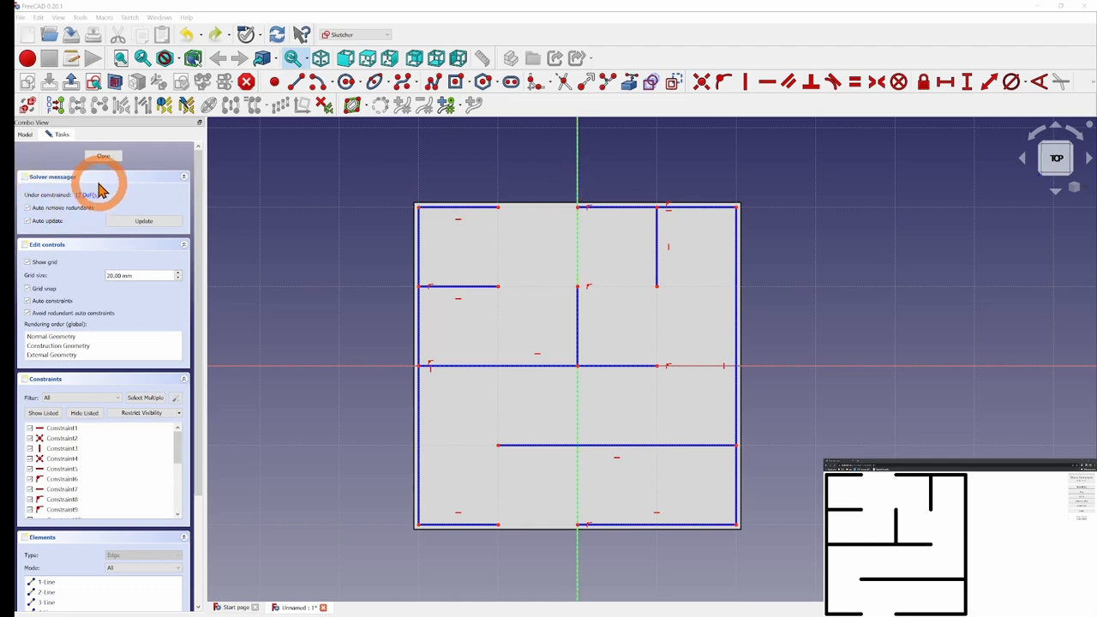
pyautogui.moveTo(108, 228)
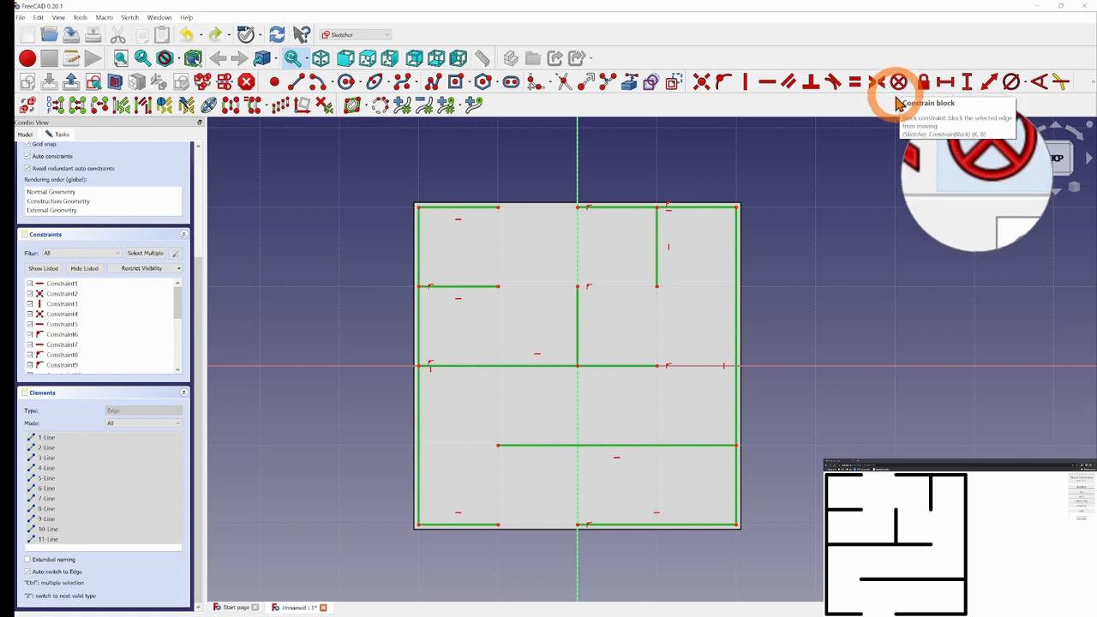
# Apply Constrain Block to all selected maze wall lines
pyautogui.click(898, 82)
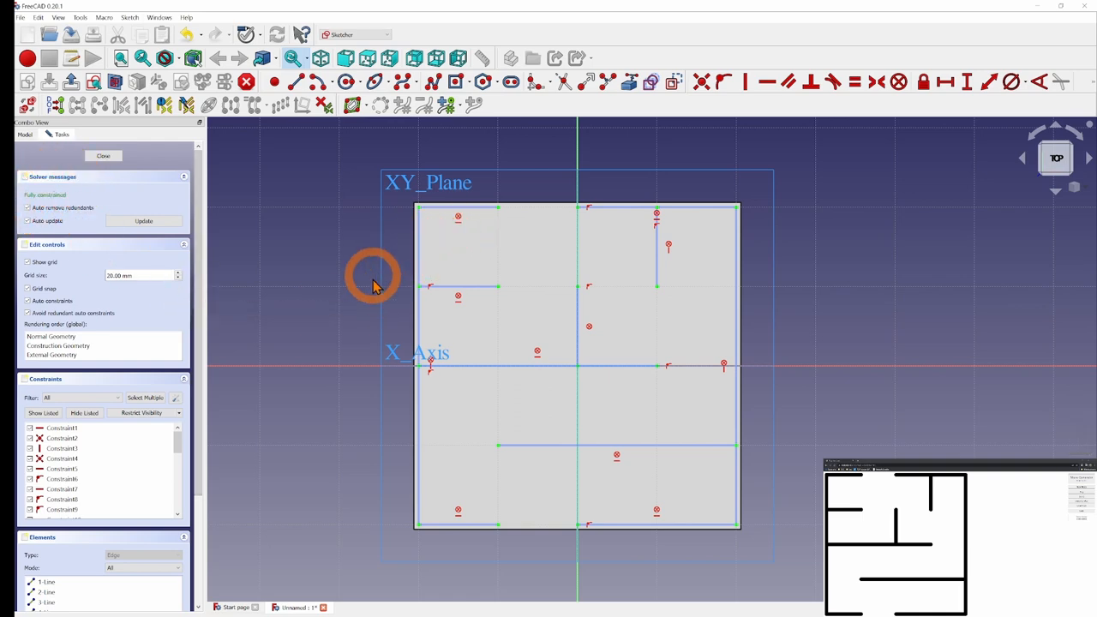
pyautogui.moveTo(493, 310)
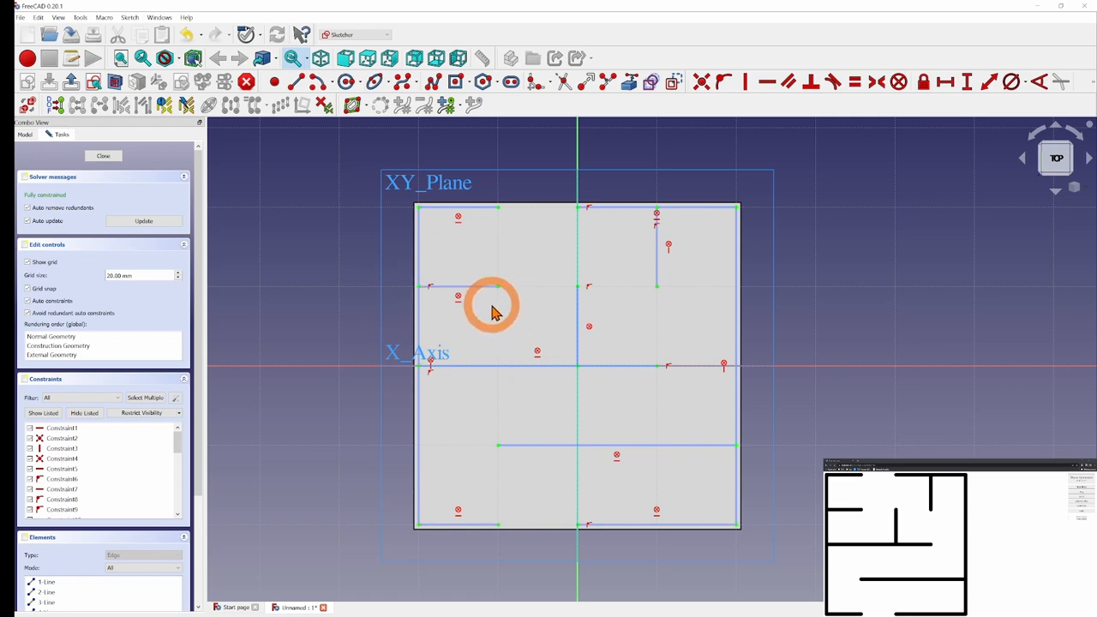
# Close the sketch, hide the Pad base plate, and reopen Sketch001 for editing
pyautogui.click(492, 308)
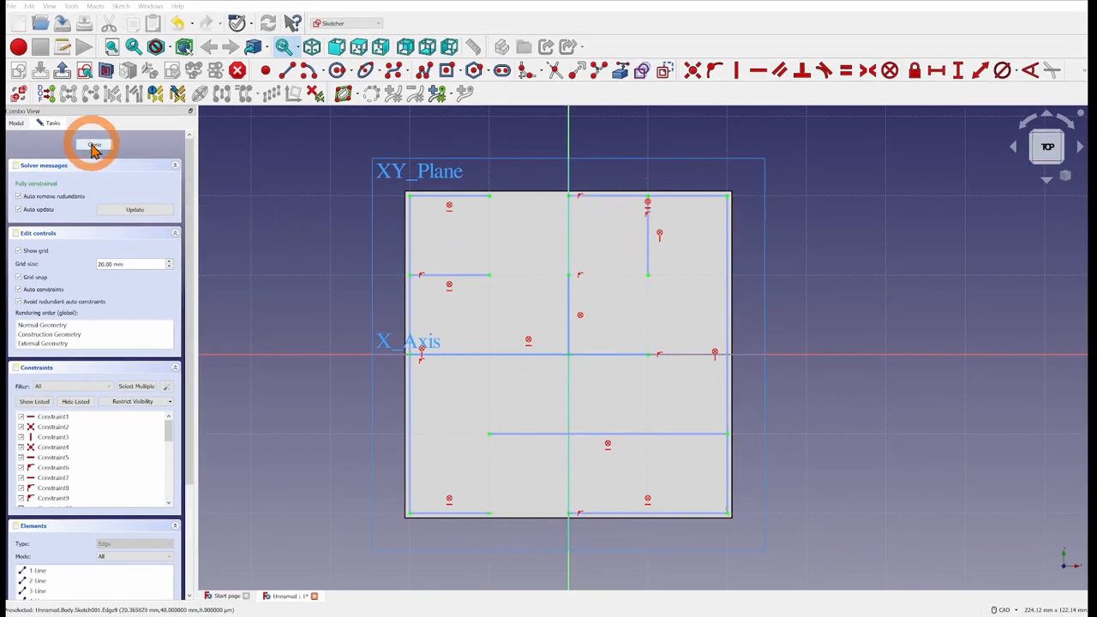
pyautogui.click(94, 144)
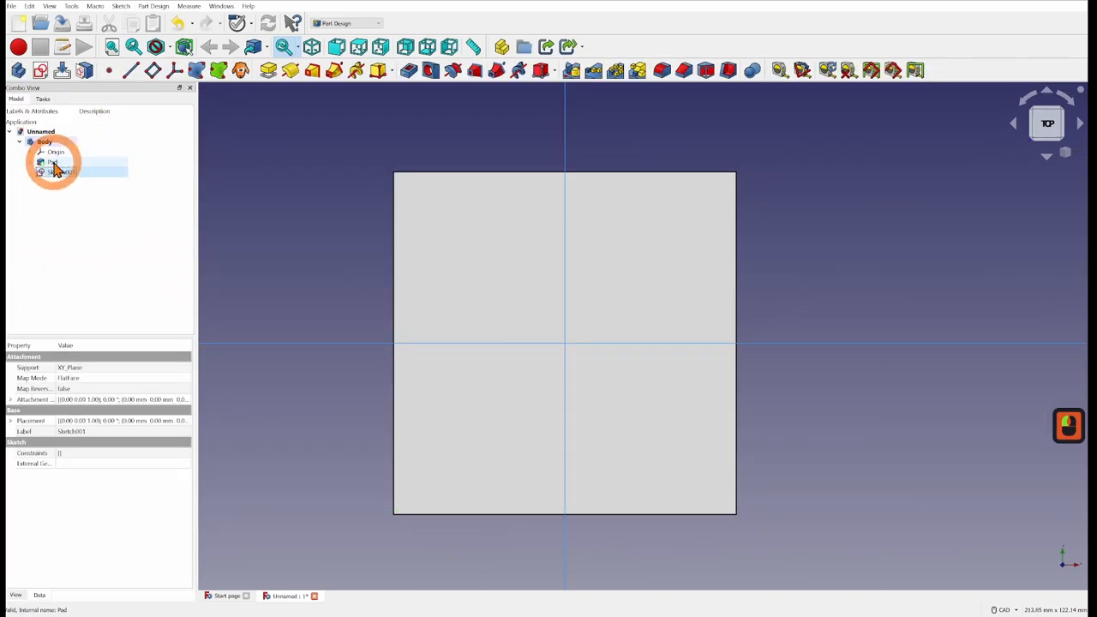
pyautogui.click(53, 162)
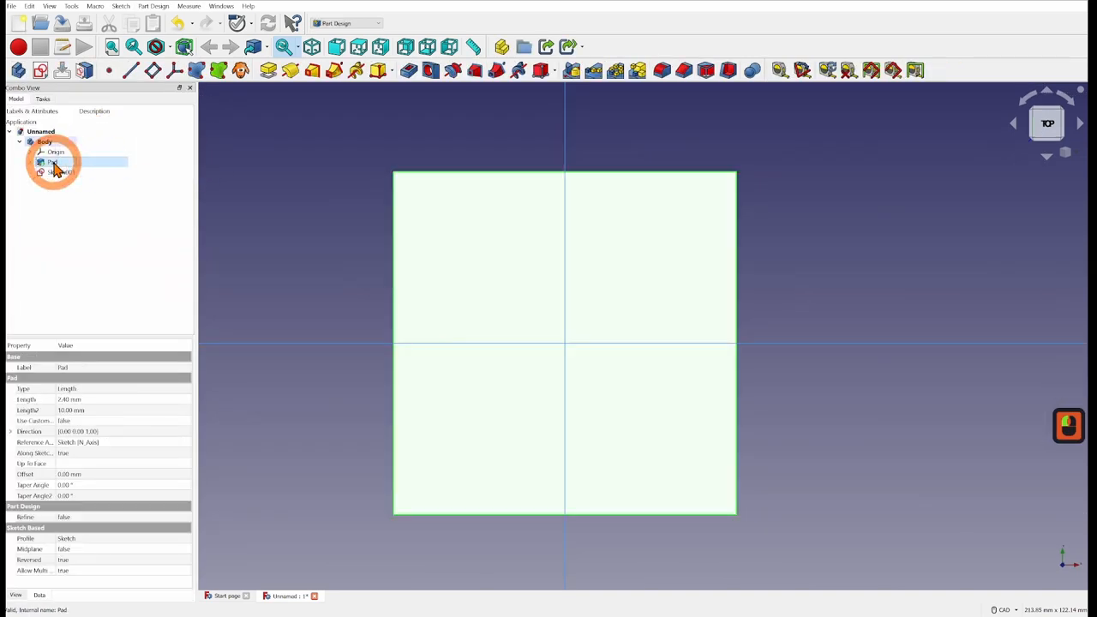
pyautogui.click(61, 172)
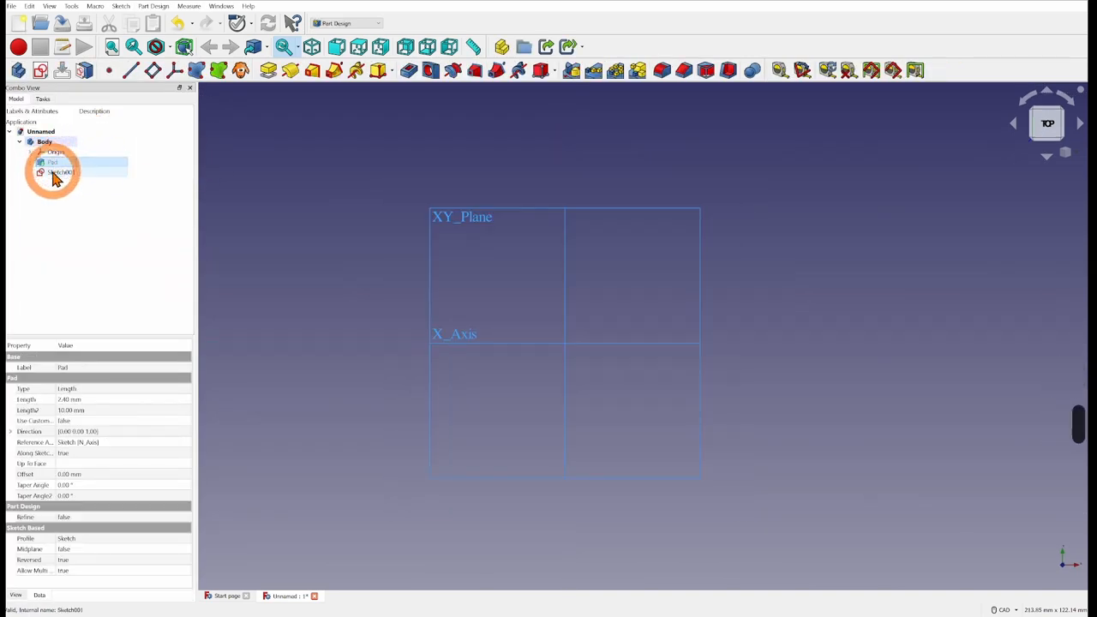
pyautogui.click(61, 172)
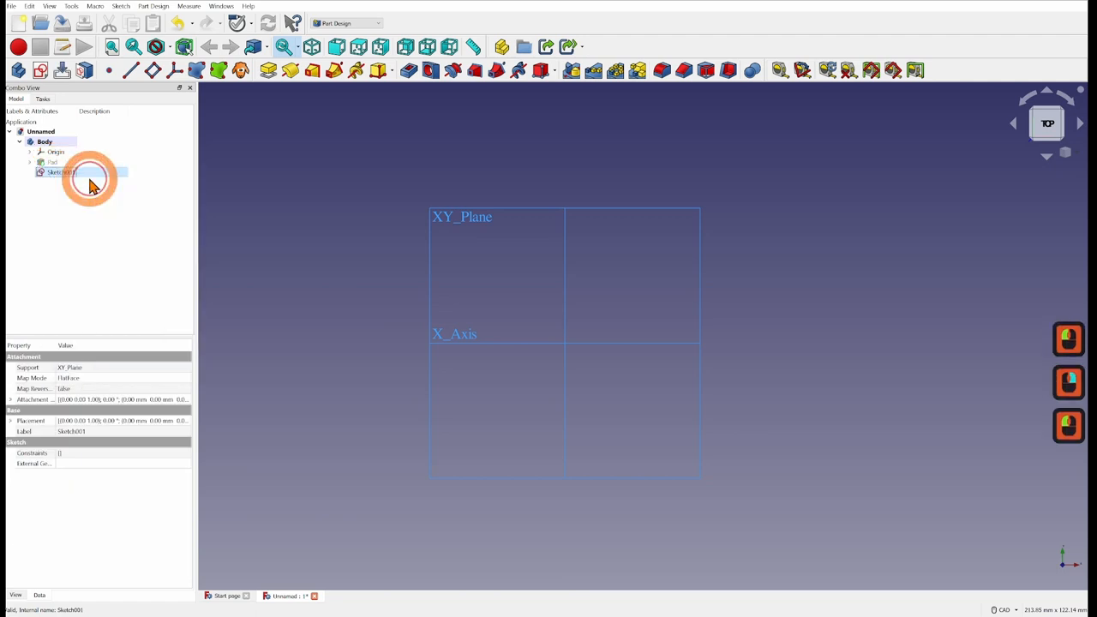
pyautogui.doubleClick(60, 172)
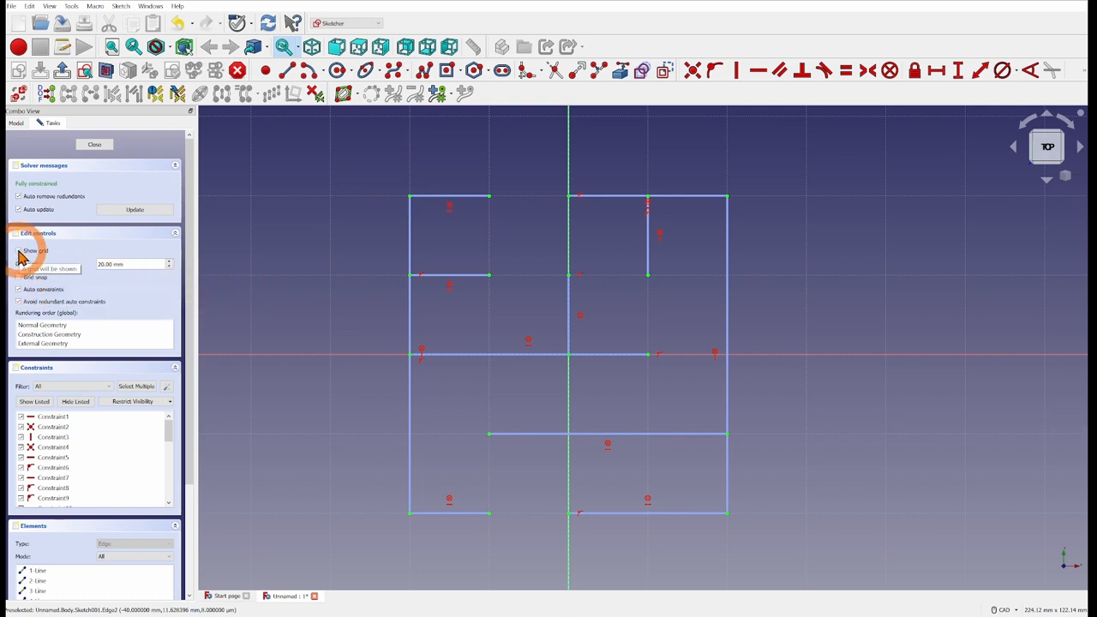
# Uncheck Show grid in the sketch's Edit controls
pyautogui.click(19, 250)
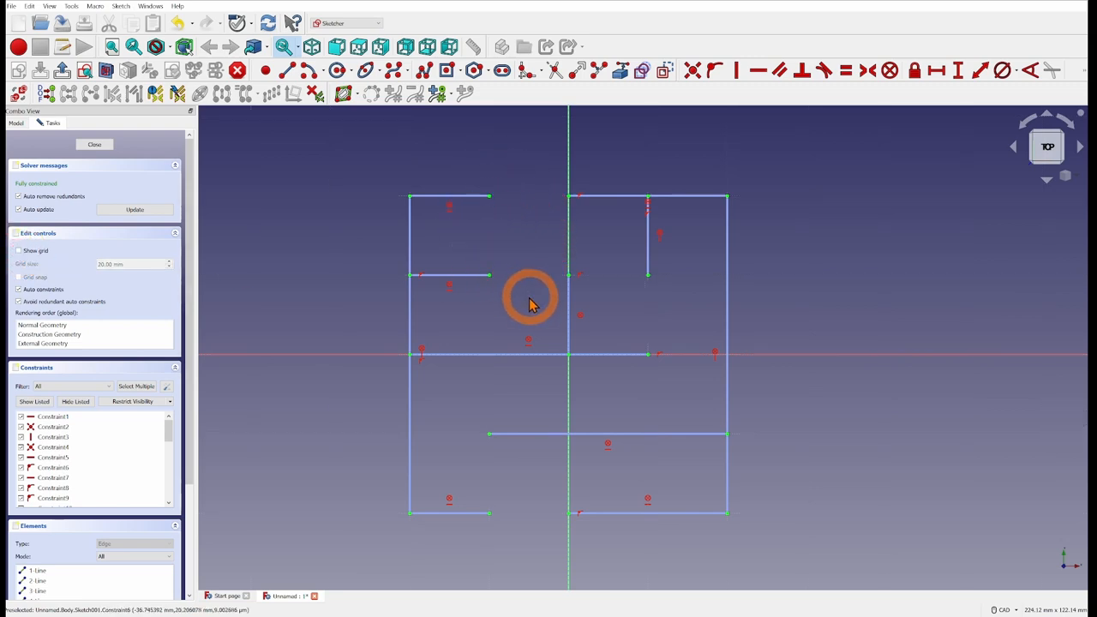
pyautogui.moveTo(680, 212)
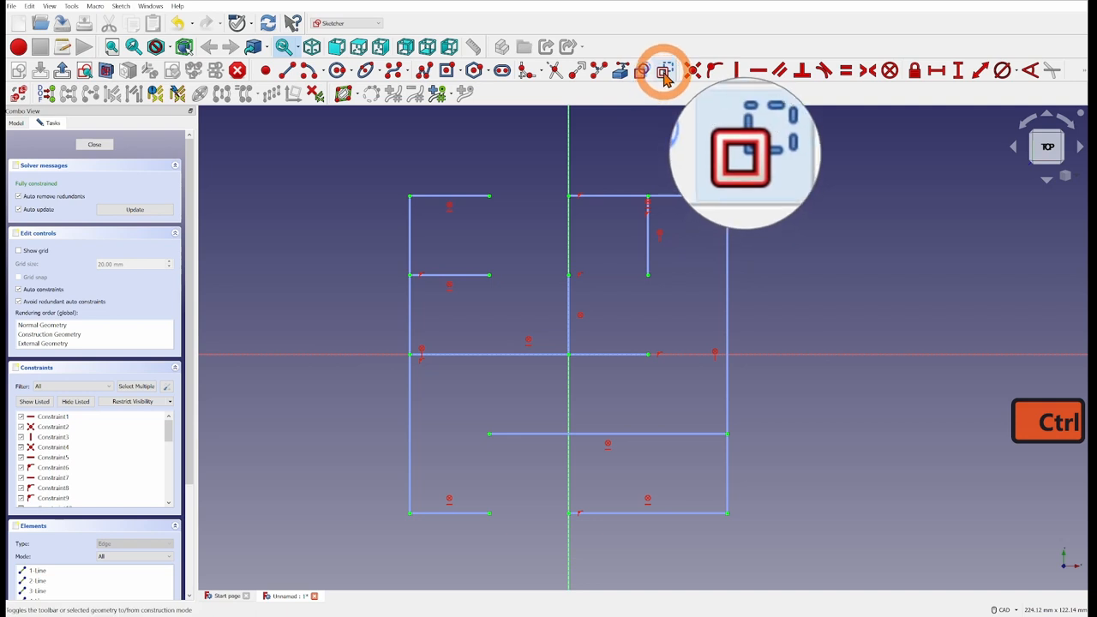
pyautogui.moveTo(664, 71)
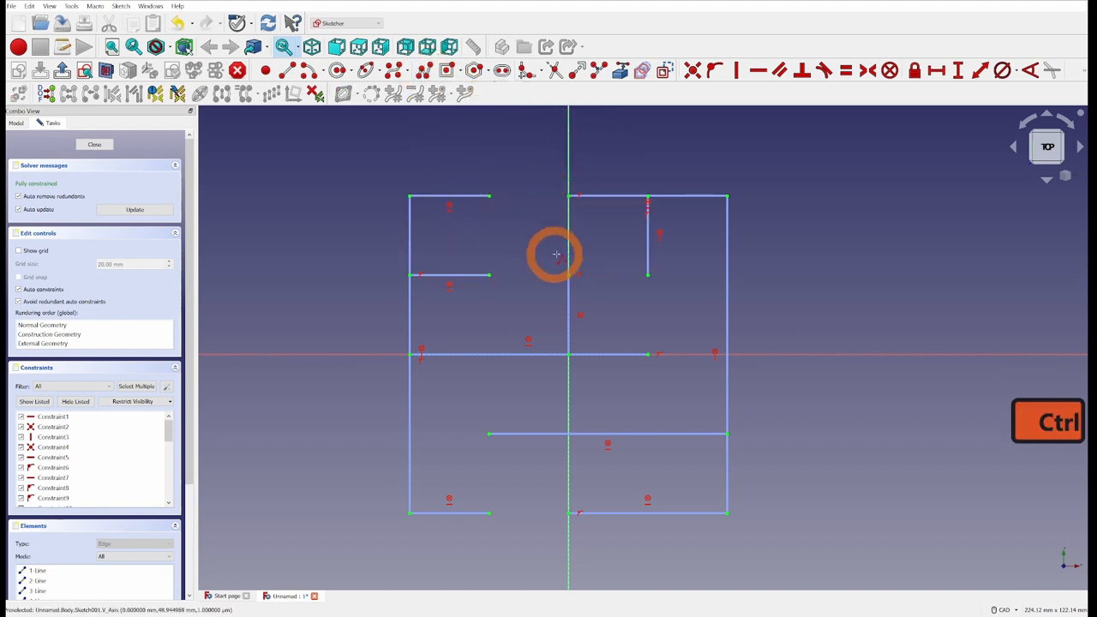
pyautogui.moveTo(674, 157)
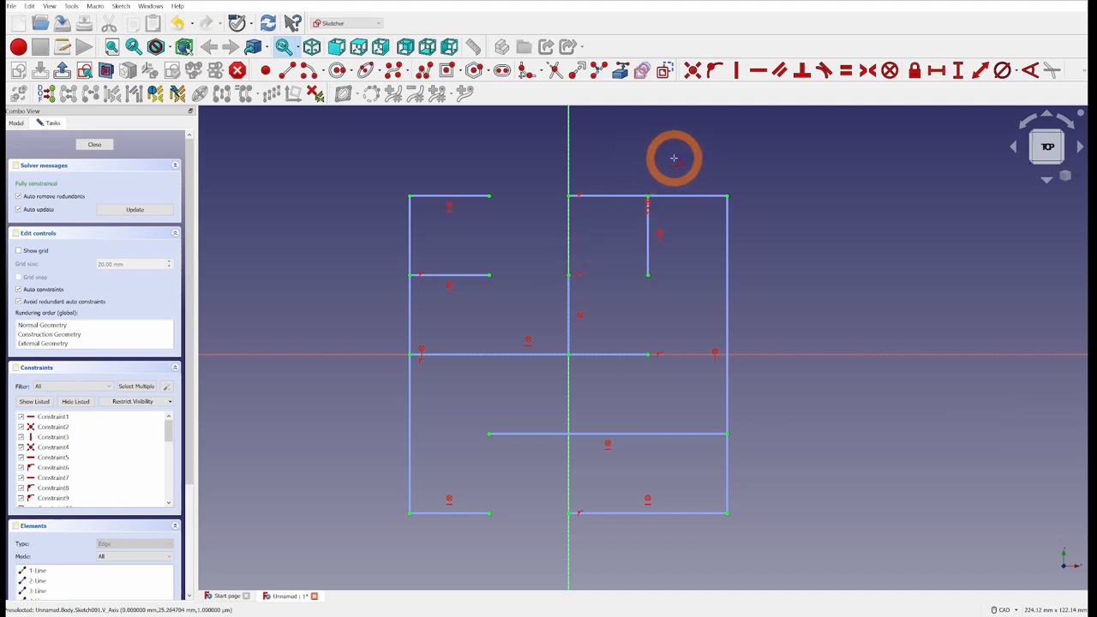
pyautogui.moveTo(648, 163)
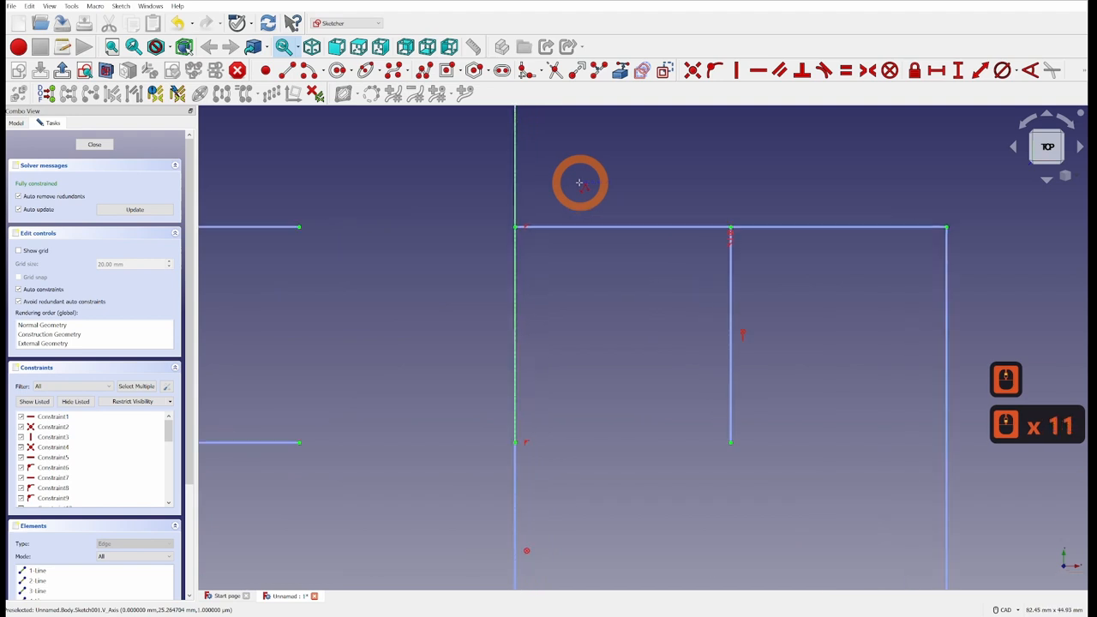
pyautogui.moveTo(499, 226)
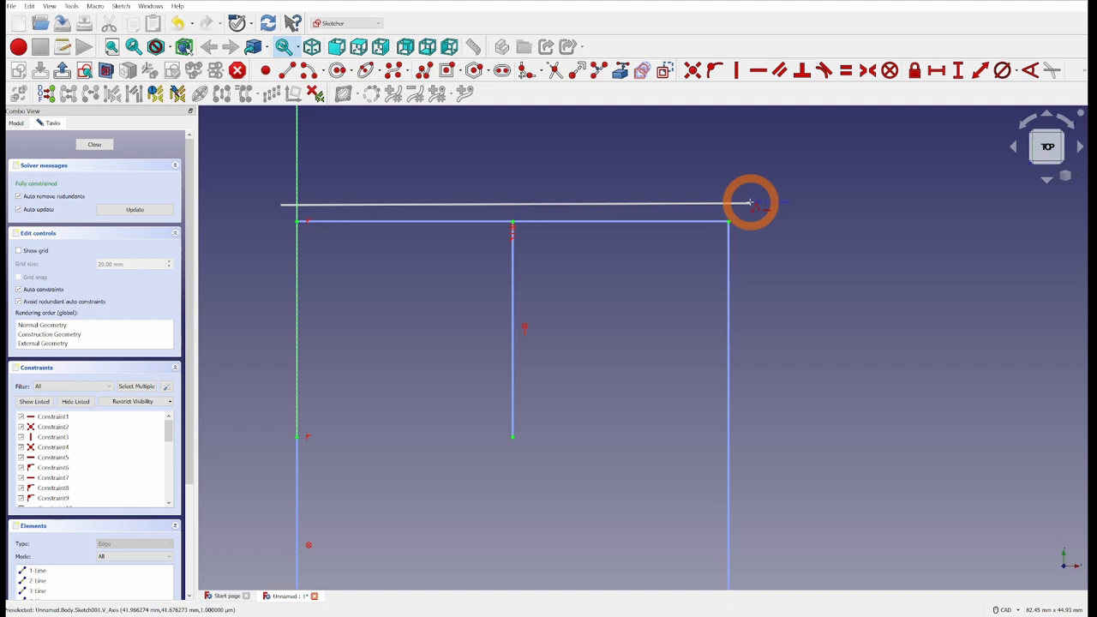
# Draw a long polyline segment just above the top-left maze wall
pyautogui.moveTo(749, 203); pyautogui.dragTo(583, 163)
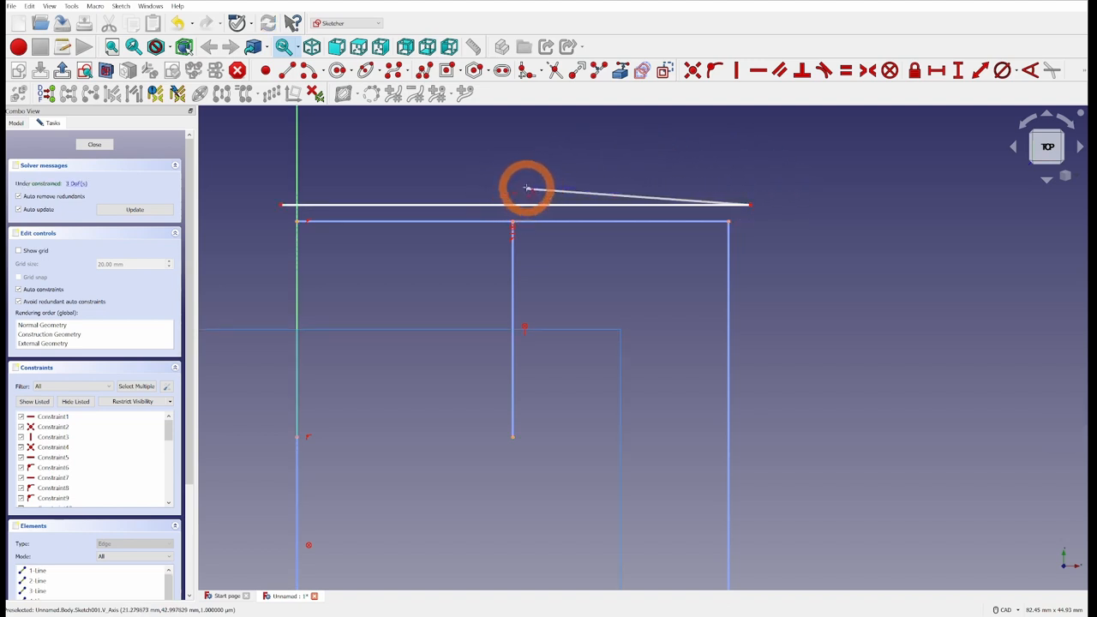
pyautogui.press('ctrl')
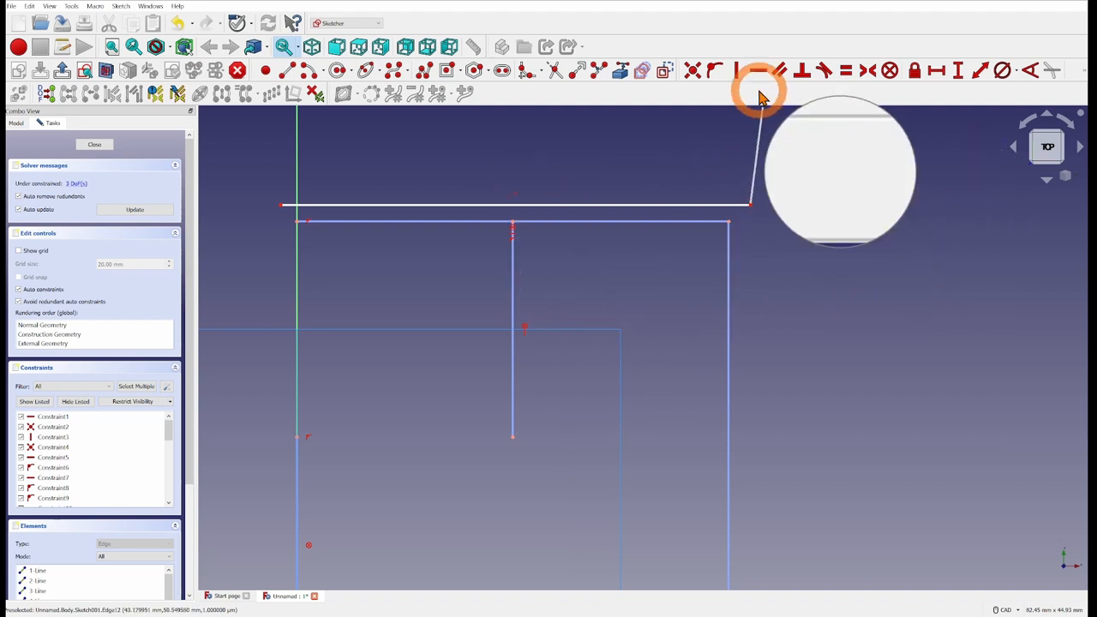
pyautogui.moveTo(758, 70)
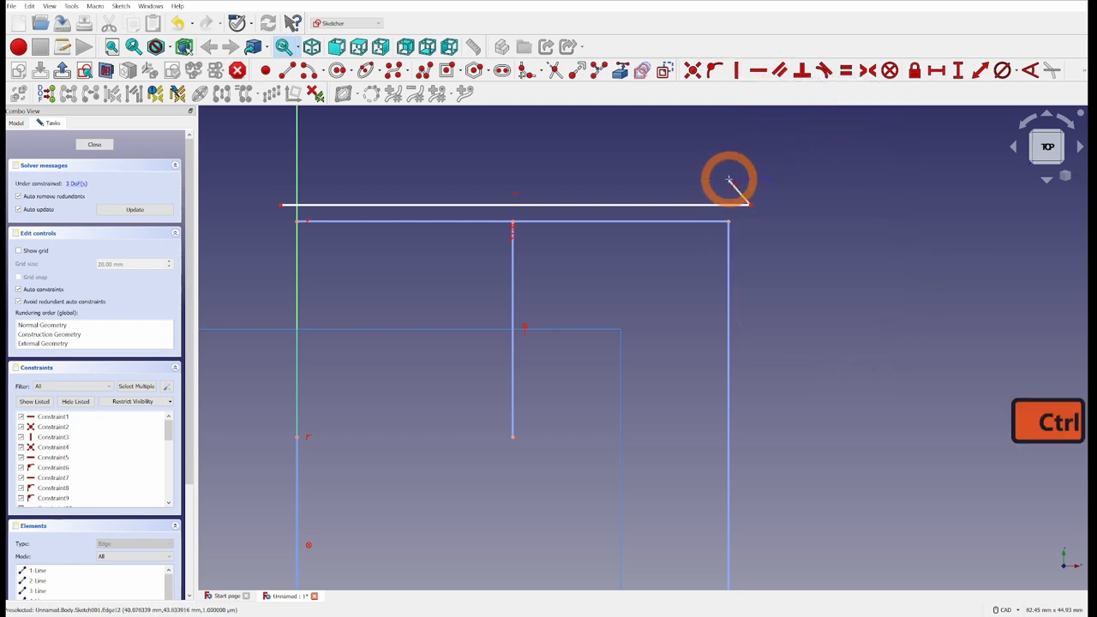
pyautogui.scroll(-3)
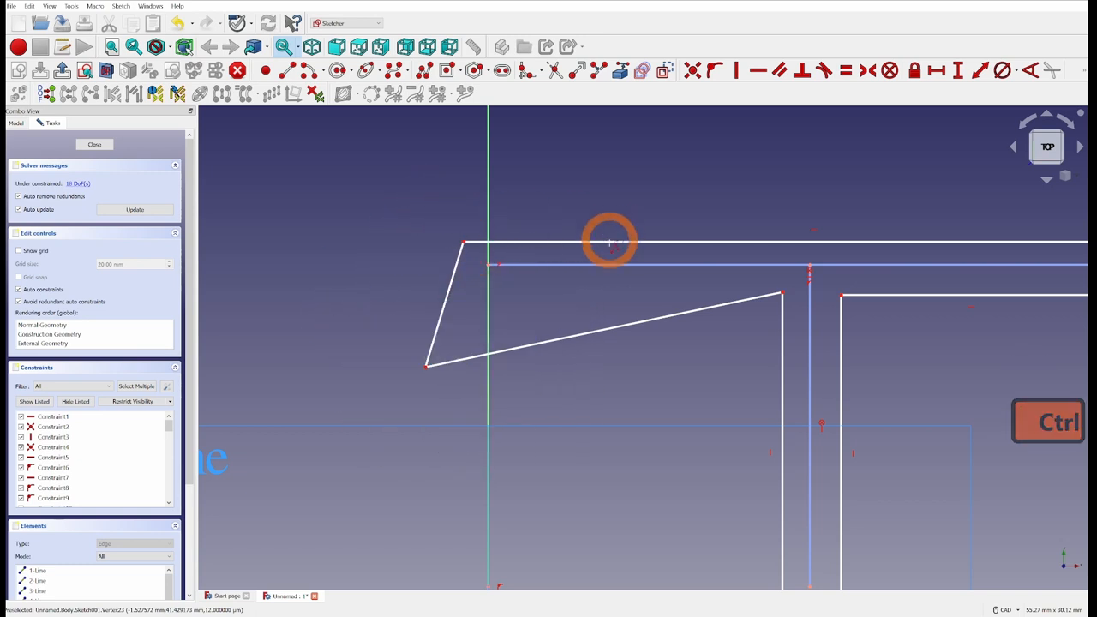
pyautogui.moveTo(604, 349)
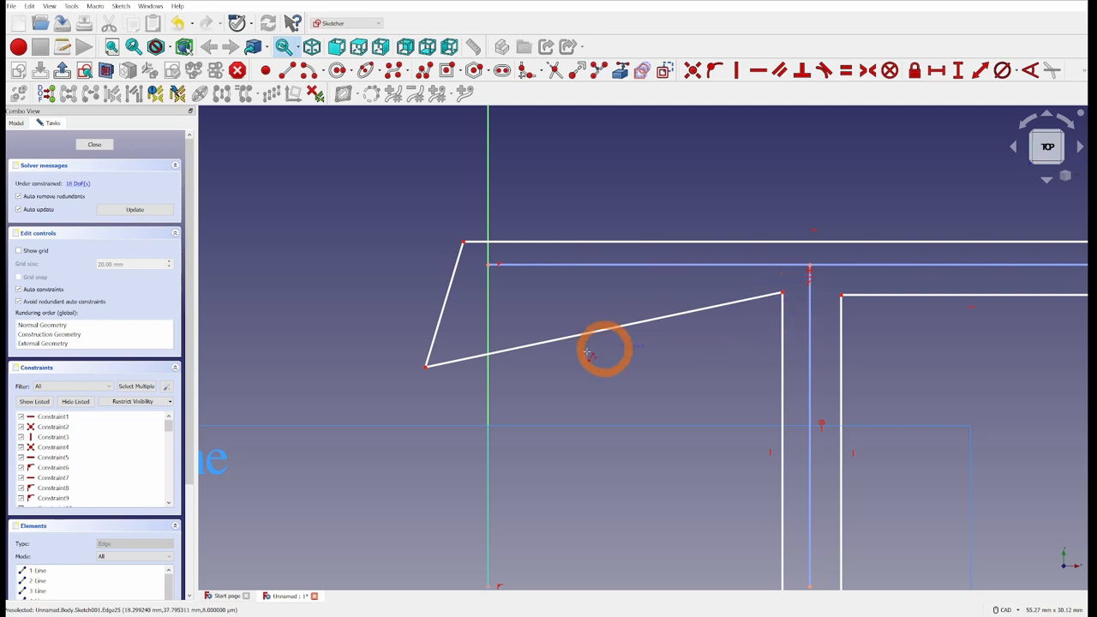
pyautogui.moveTo(446, 282)
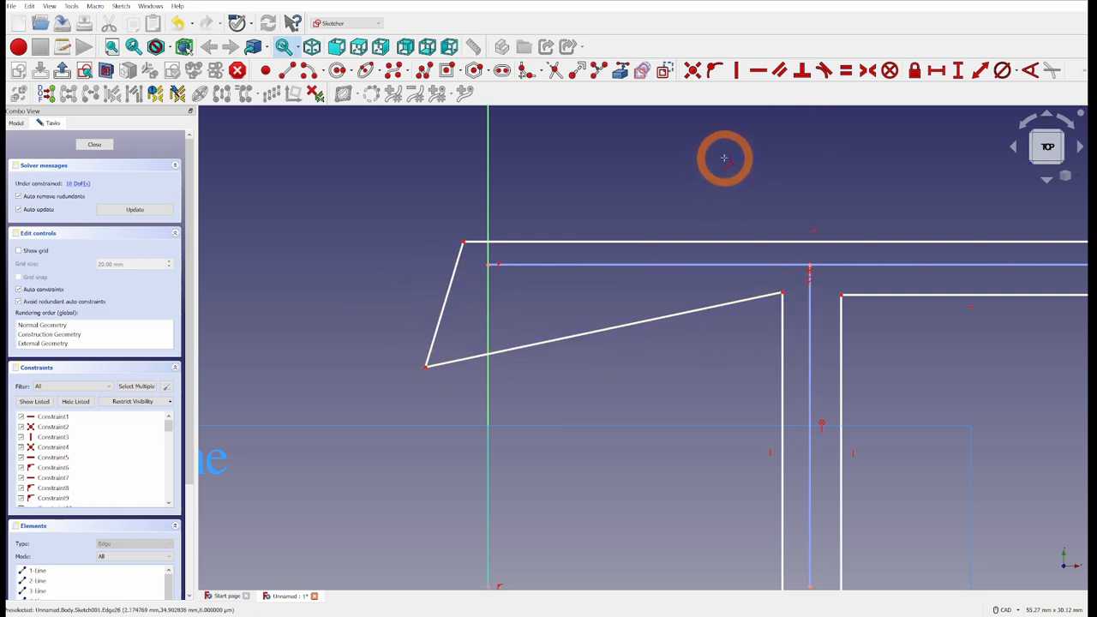
pyautogui.moveTo(737, 71)
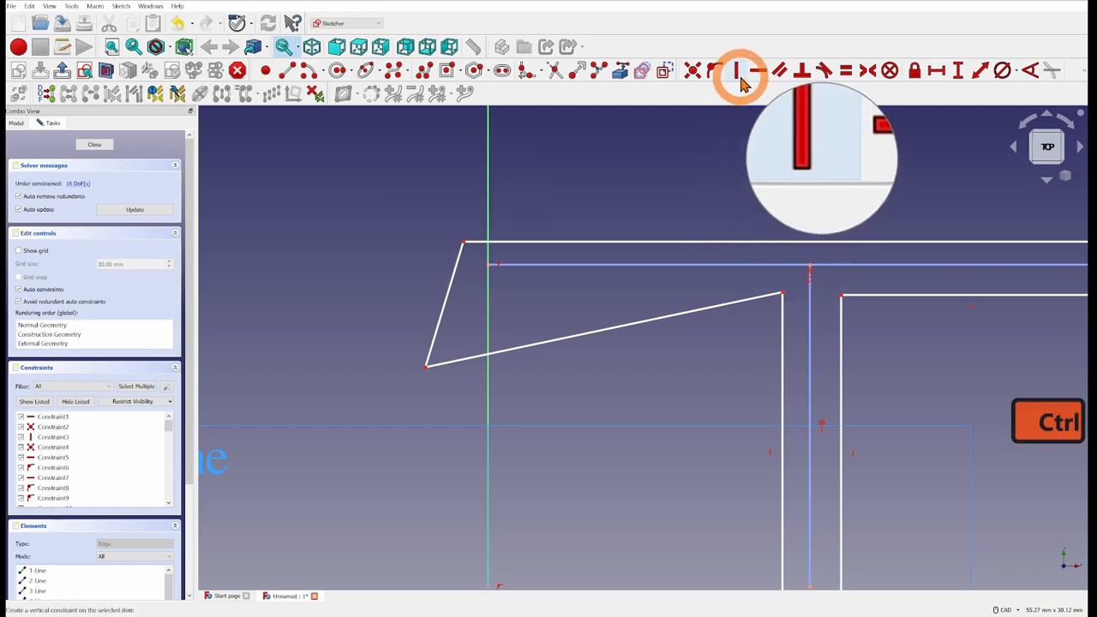
pyautogui.moveTo(738, 71)
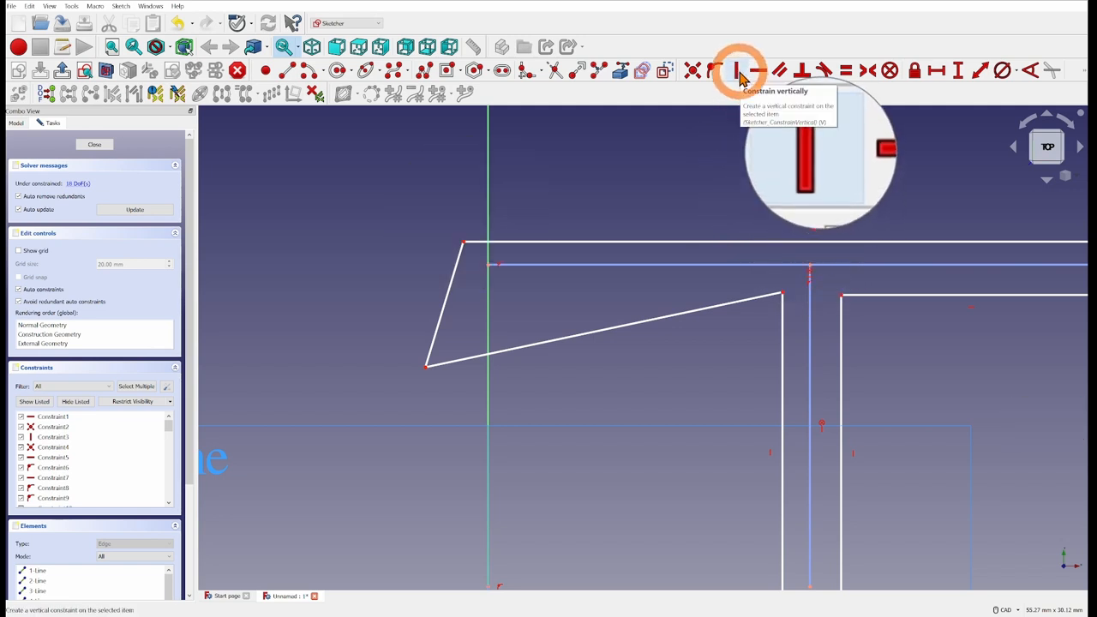
# Make the slanted top-left wall-end edges vertical and horizontal, leaving 16 degrees of freedom
pyautogui.press('ctrl')
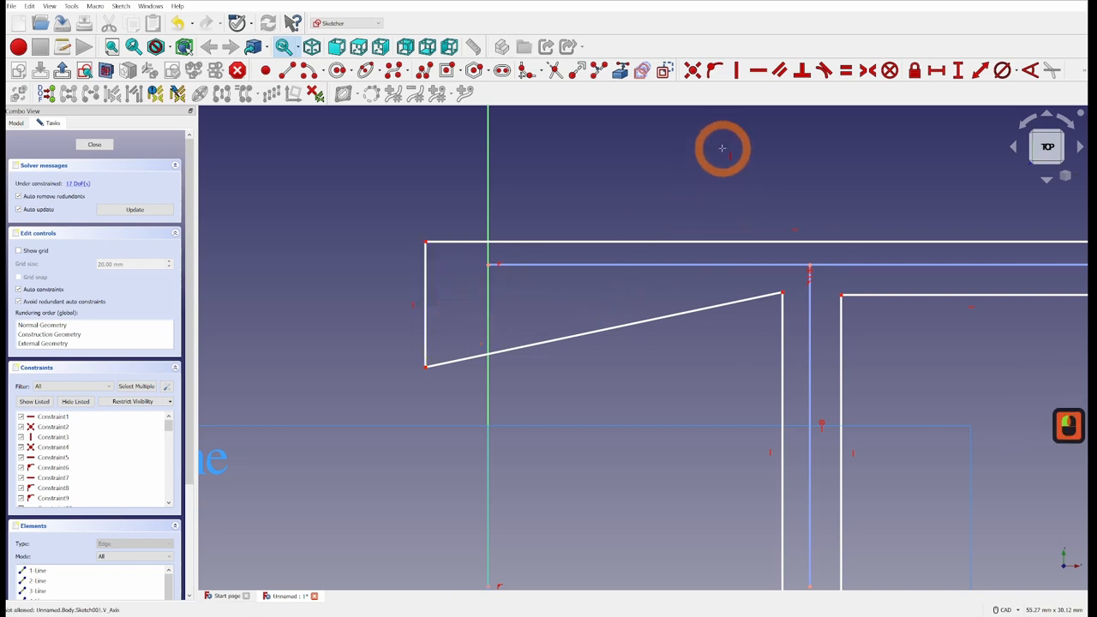
pyautogui.press('Ctrl')
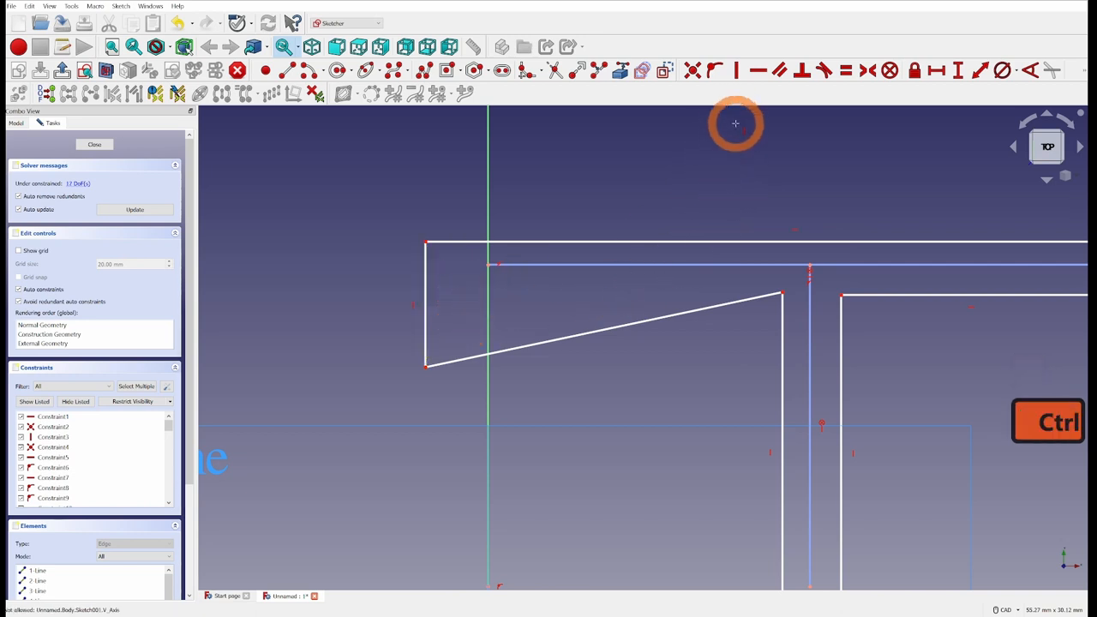
pyautogui.click(756, 70)
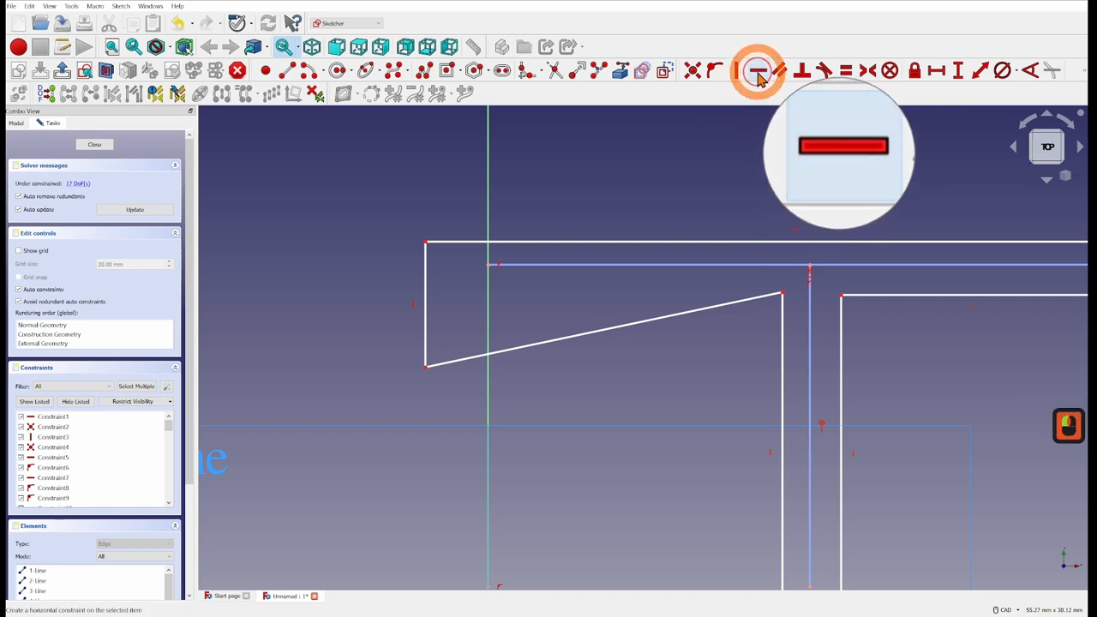
pyautogui.click(647, 321)
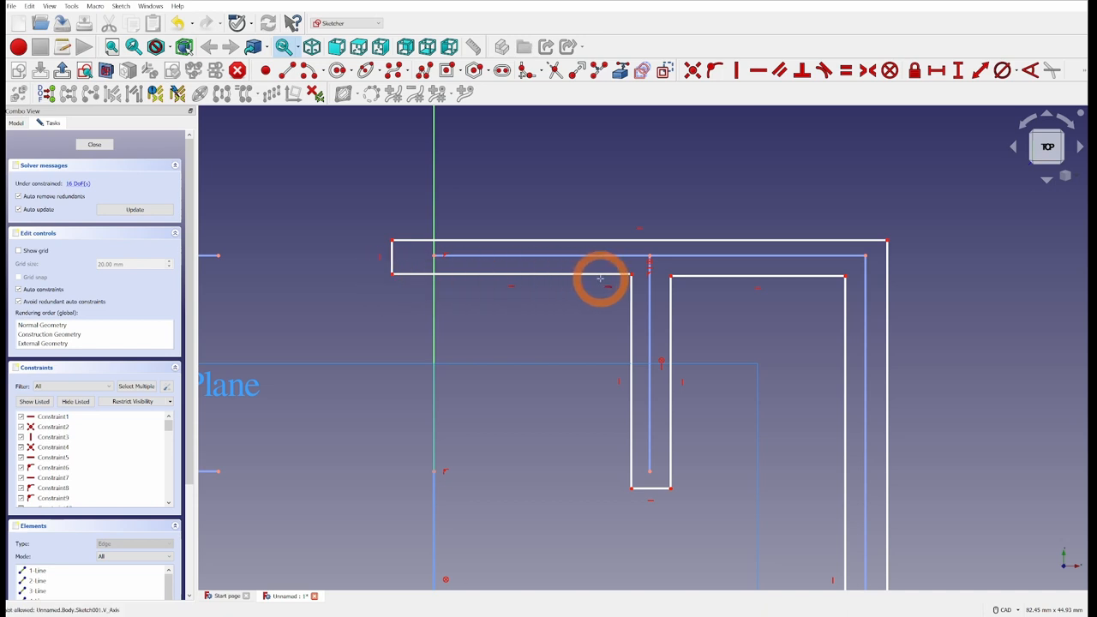
pyautogui.moveTo(477, 319)
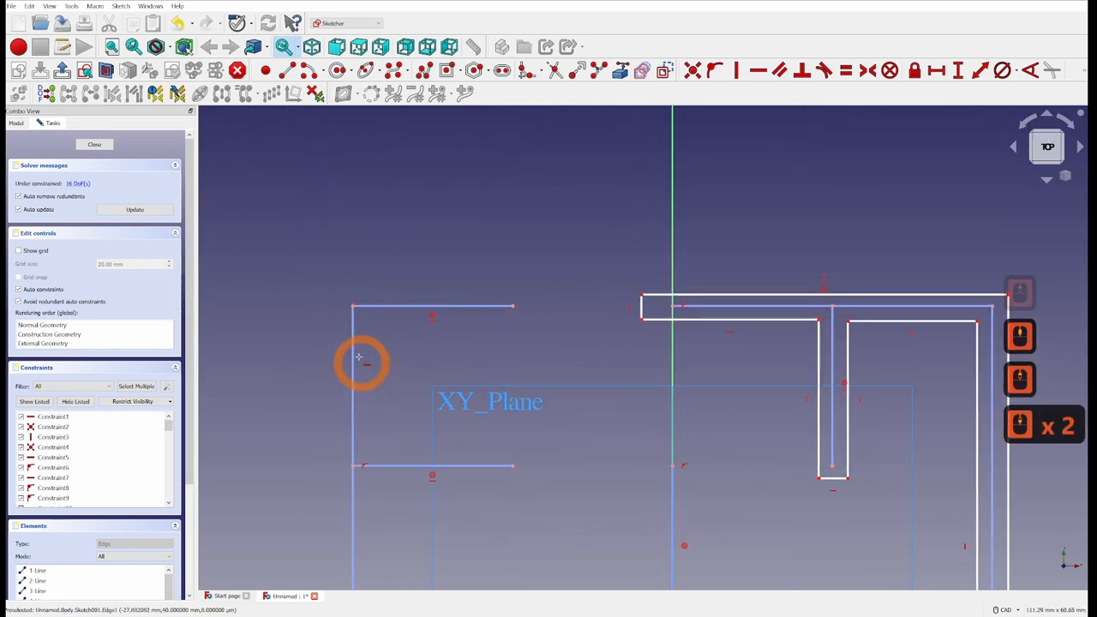
pyautogui.moveTo(439, 360)
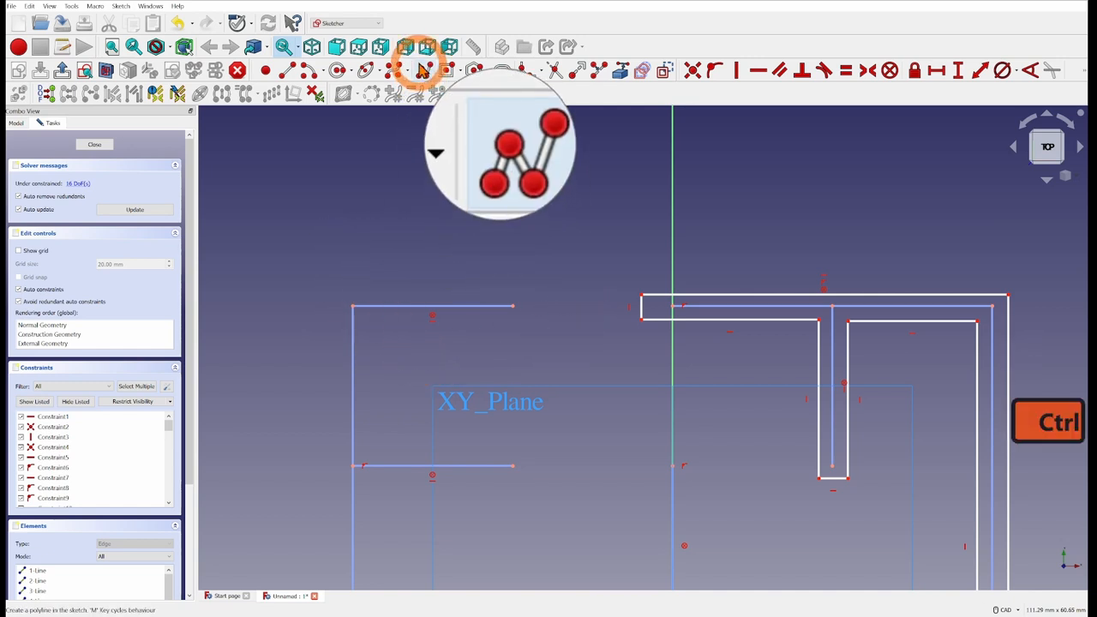
# Trace polyline outlines around the remaining maze wall centre lines
pyautogui.click(420, 71)
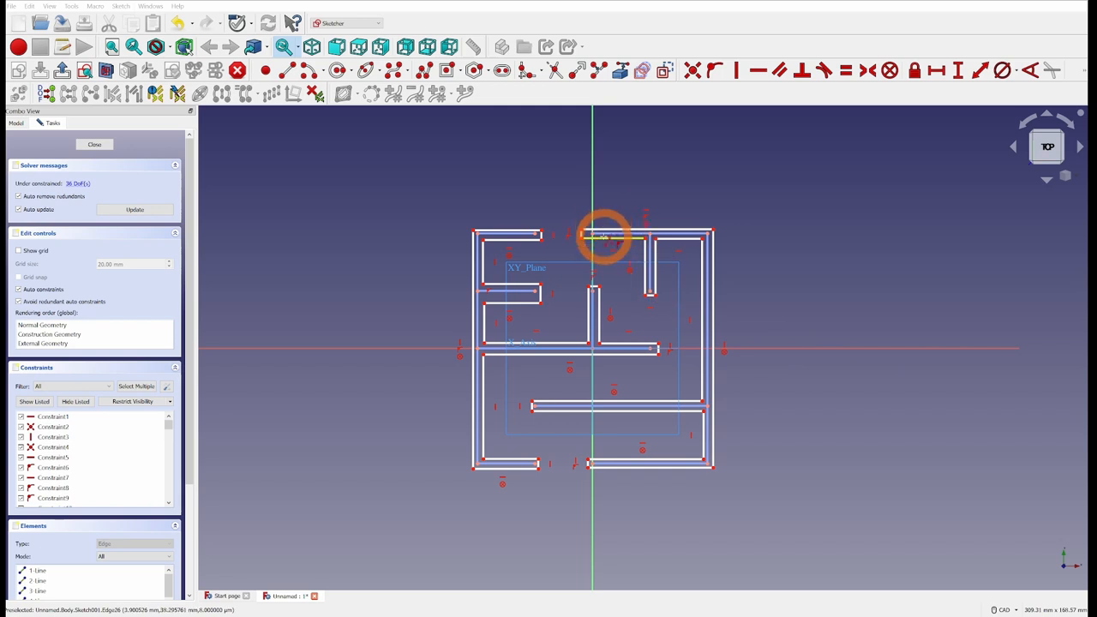
# Pick the top wall's end vertex and centre-line end for a horizontal distance dimension
pyautogui.scroll(-3)
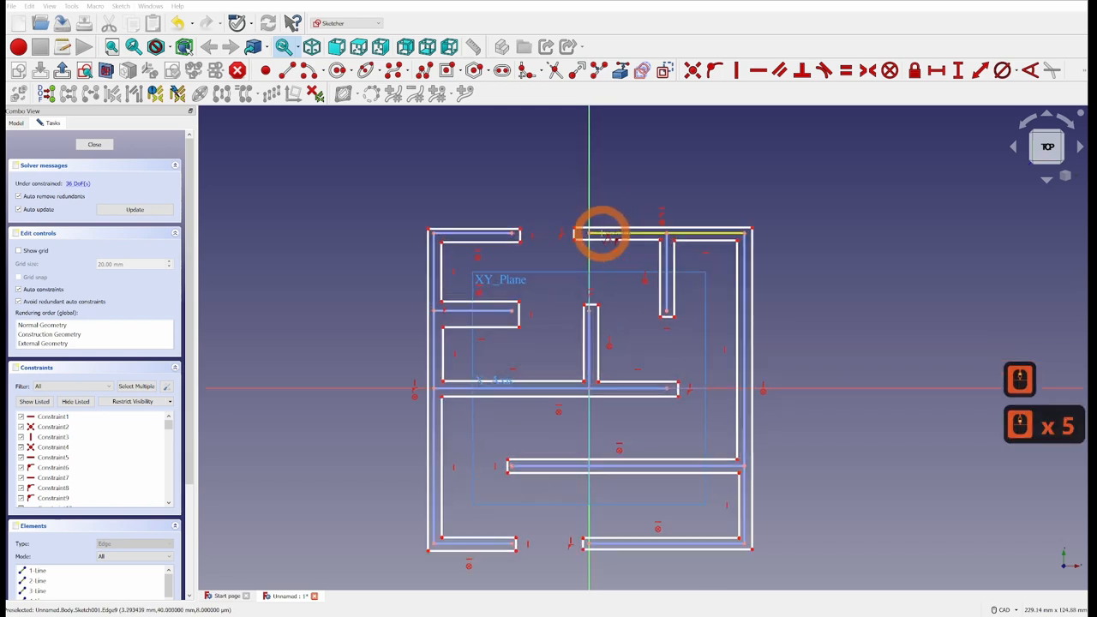
pyautogui.scroll(3)
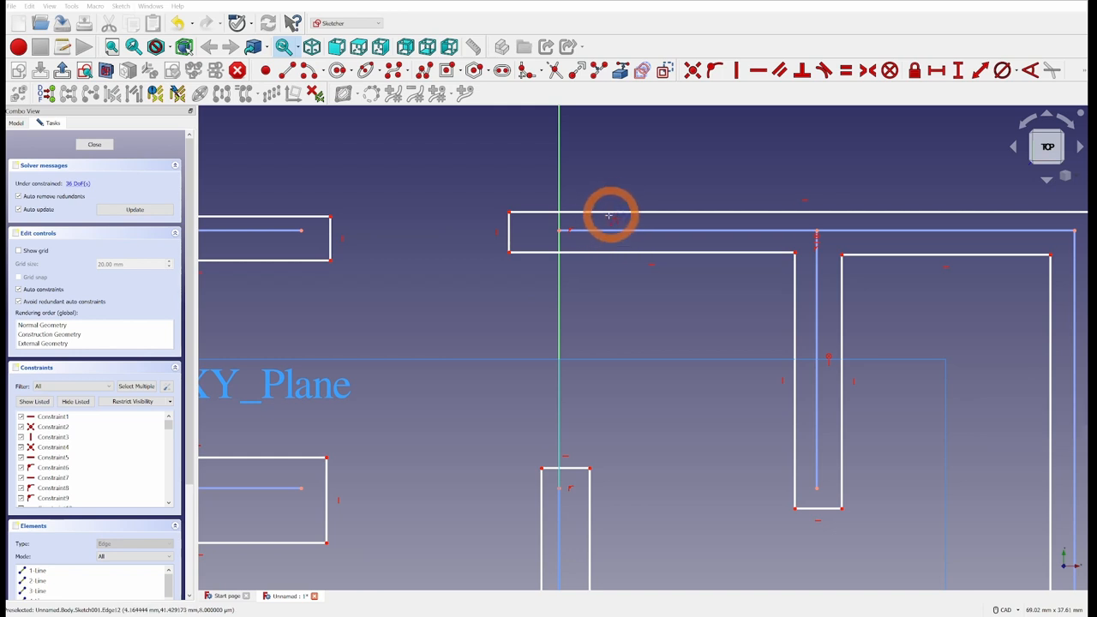
pyautogui.click(610, 212)
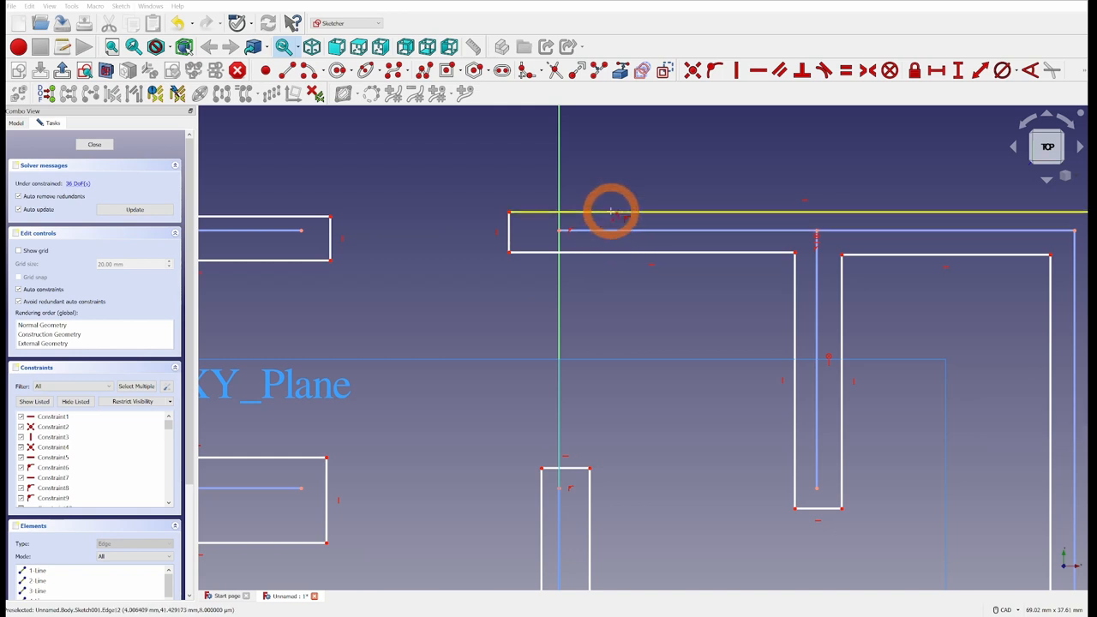
pyautogui.moveTo(912, 125)
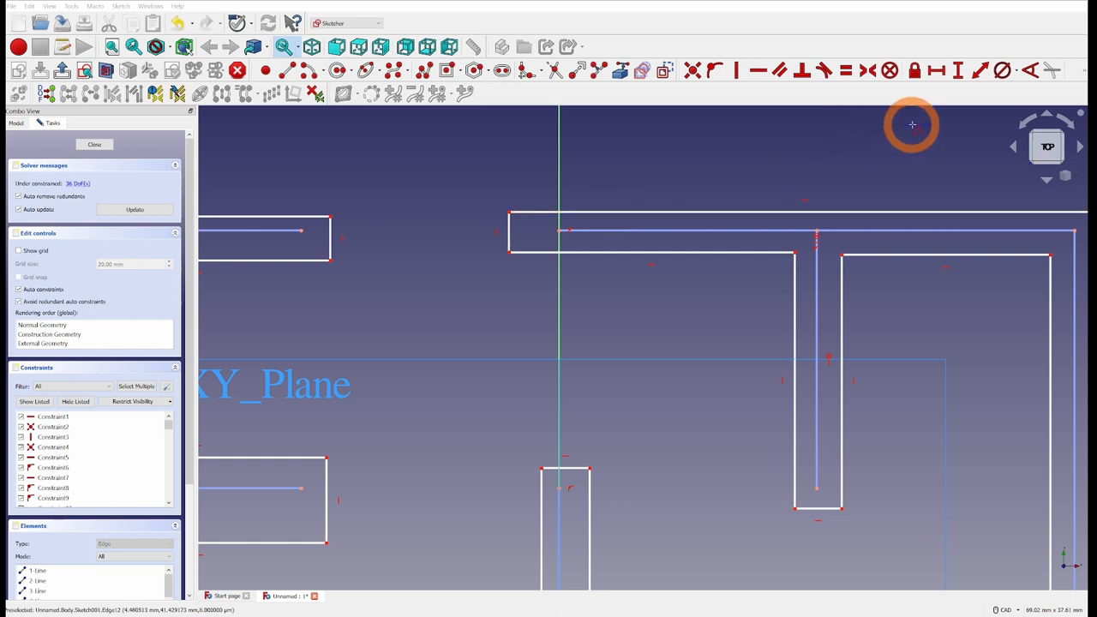
pyautogui.click(936, 71)
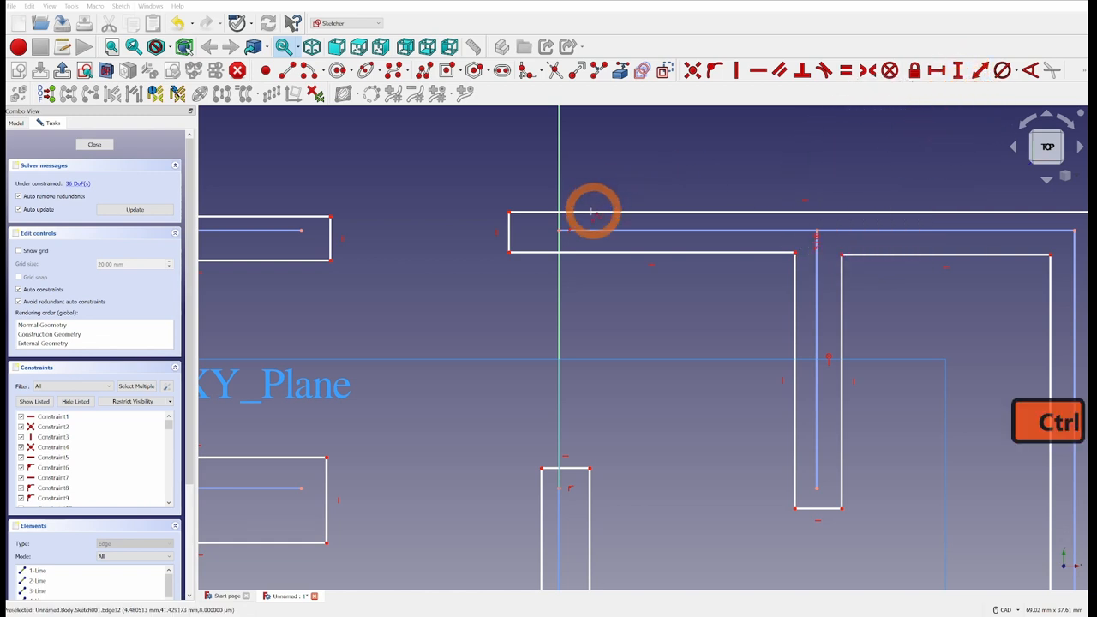
pyautogui.moveTo(510, 203)
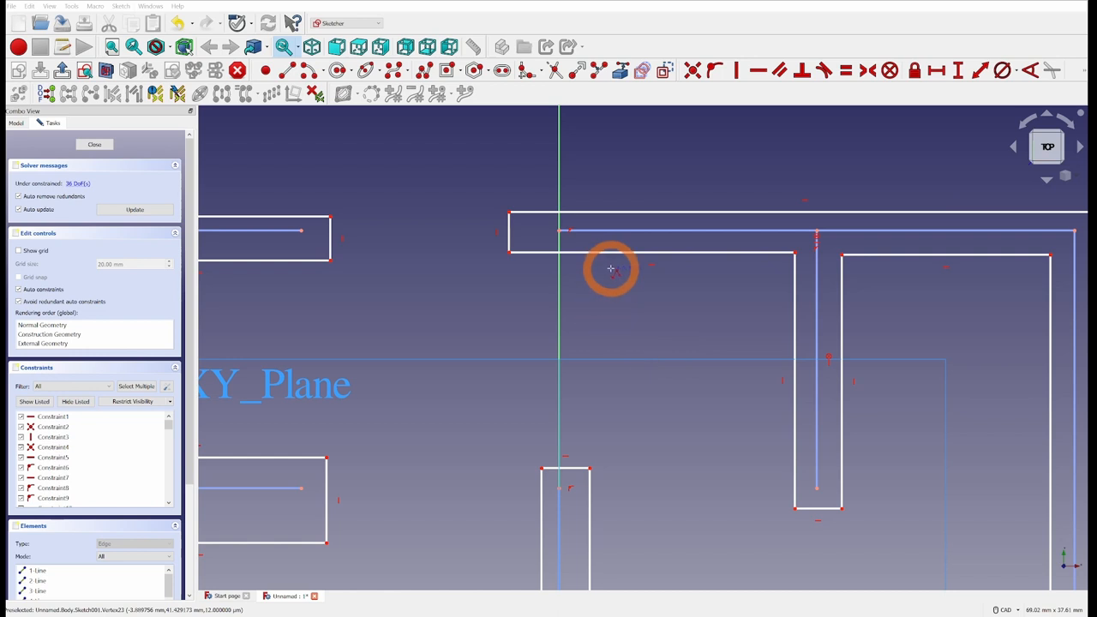
pyautogui.moveTo(542, 229)
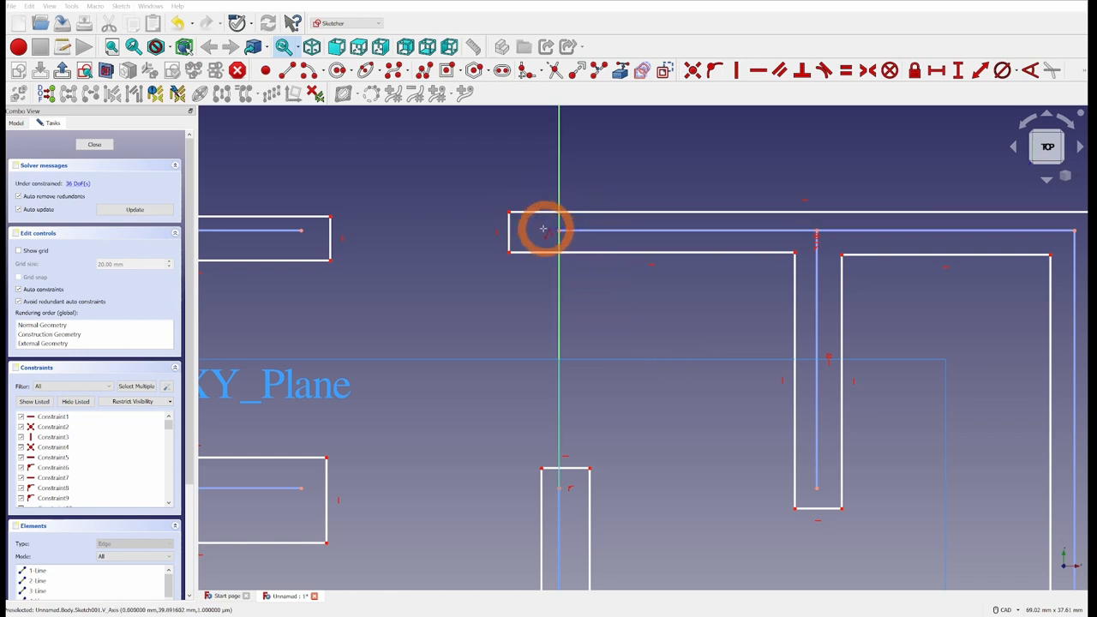
pyautogui.click(929, 72)
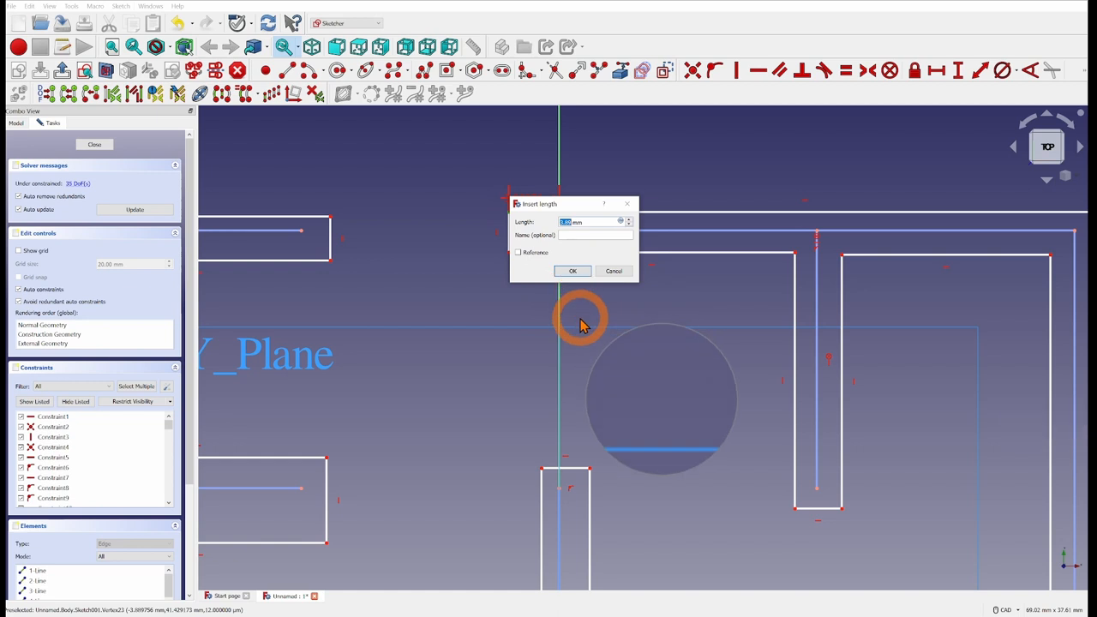
# Offset the top wall's left and right corners 1.2 mm beyond the centre-line ends
pyautogui.write('1.2')
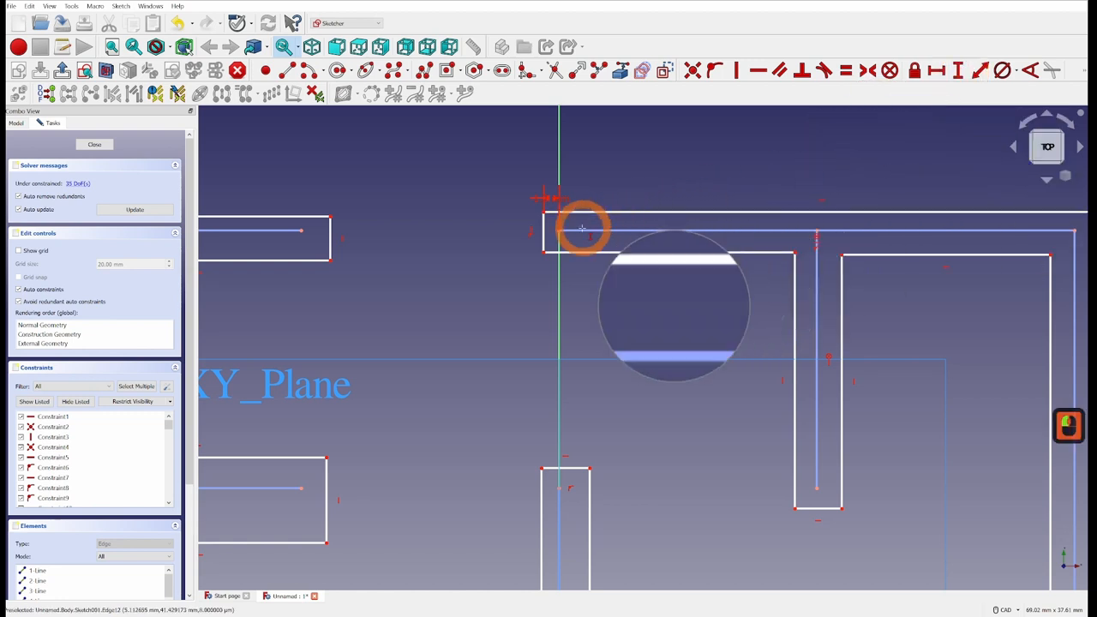
pyautogui.click(557, 231)
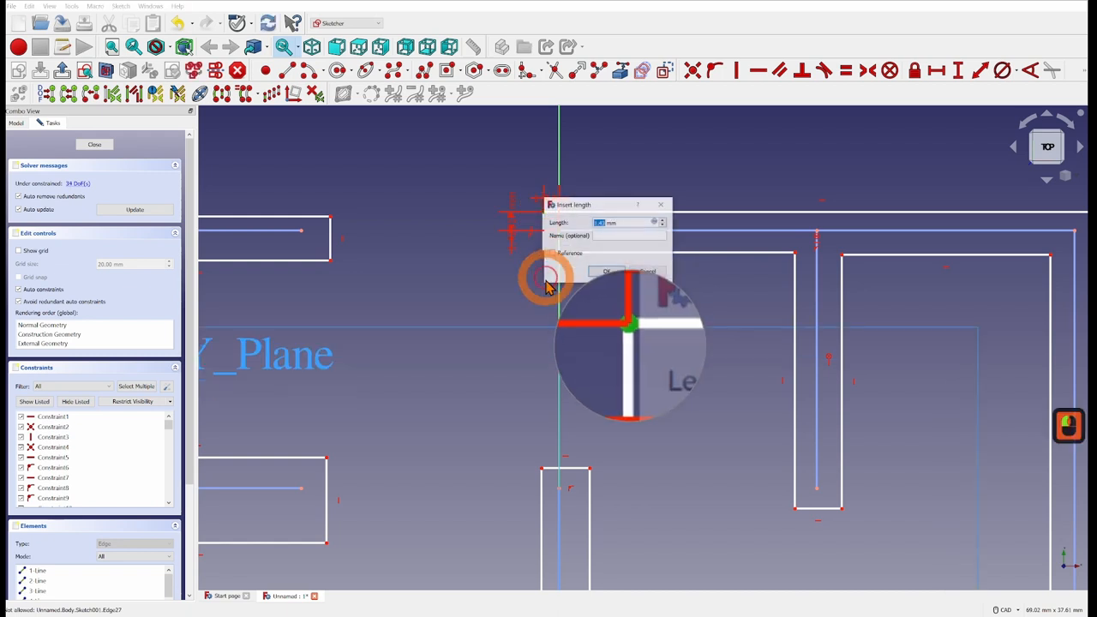
pyautogui.write('1.2')
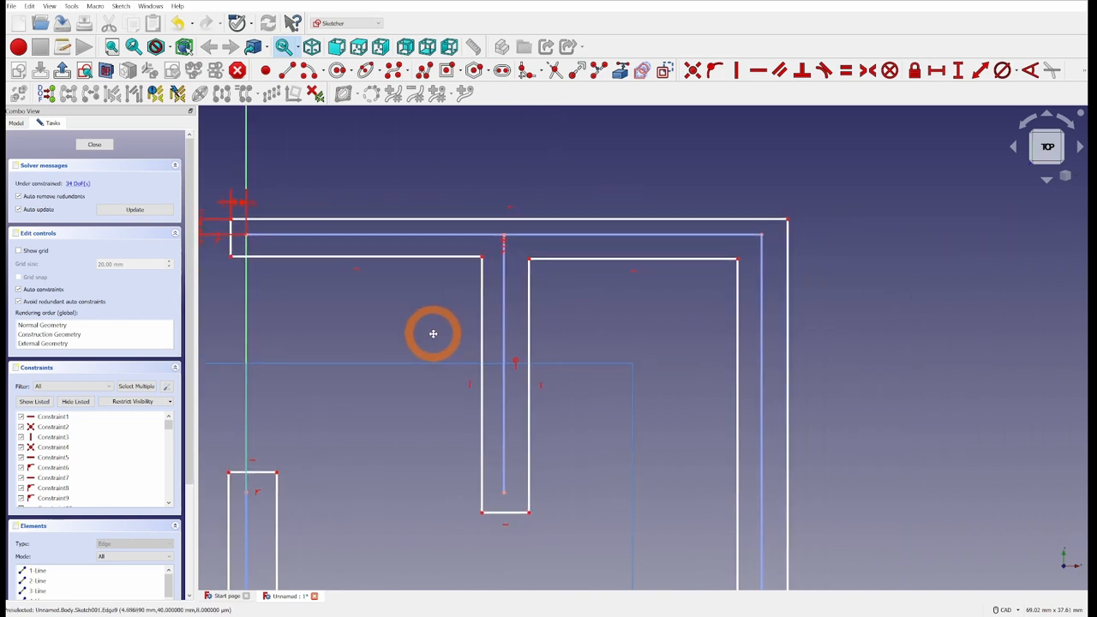
pyautogui.click(760, 237)
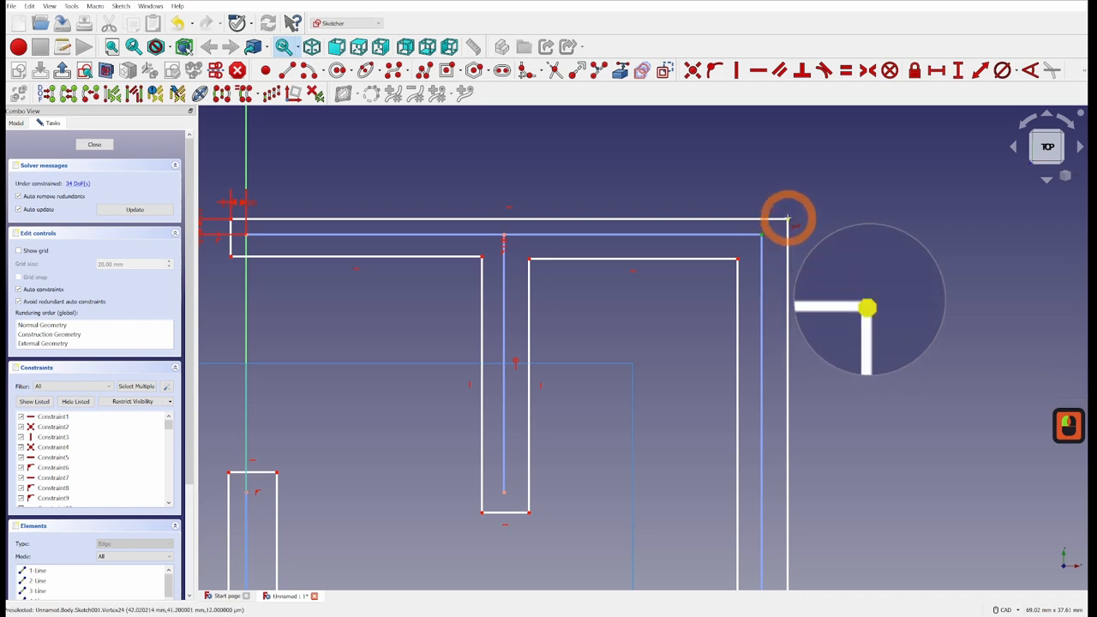
pyautogui.click(787, 218)
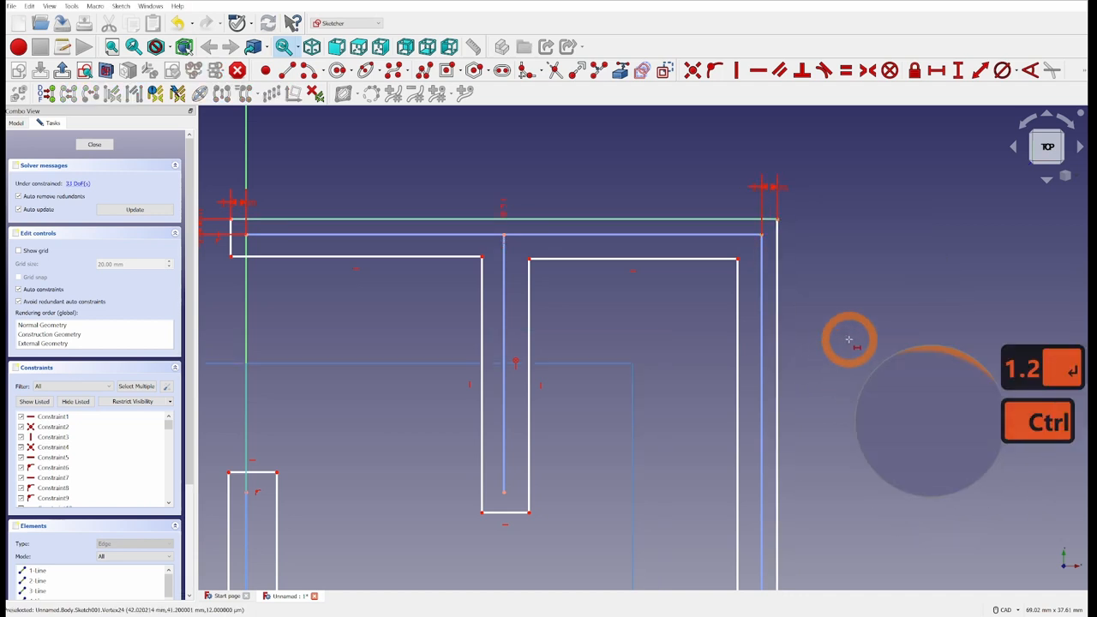
pyautogui.click(279, 221)
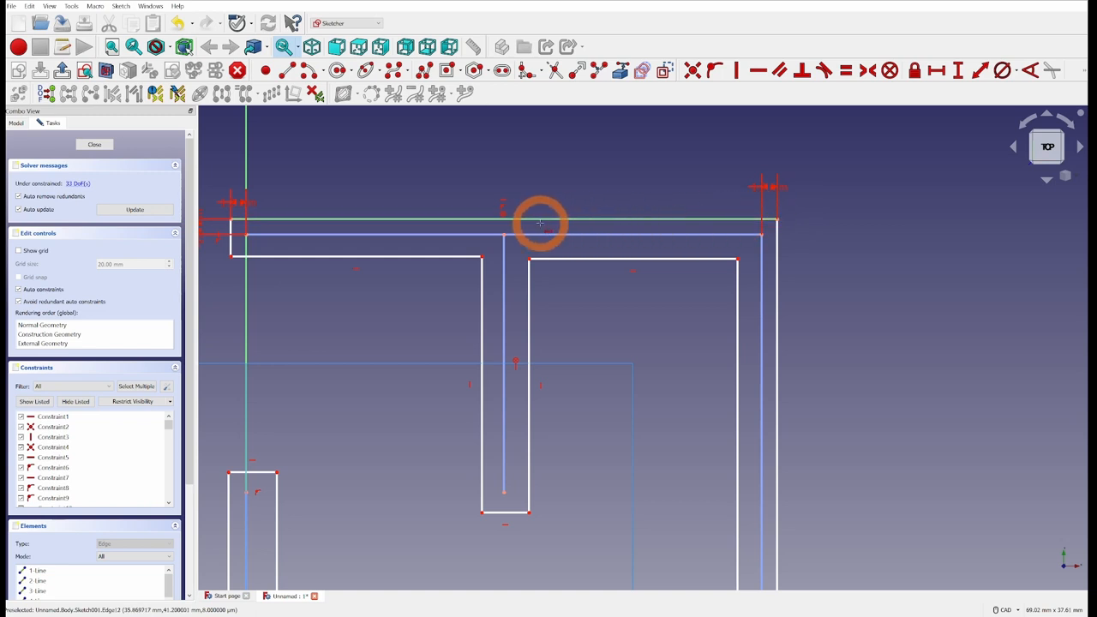
pyautogui.moveTo(690, 221)
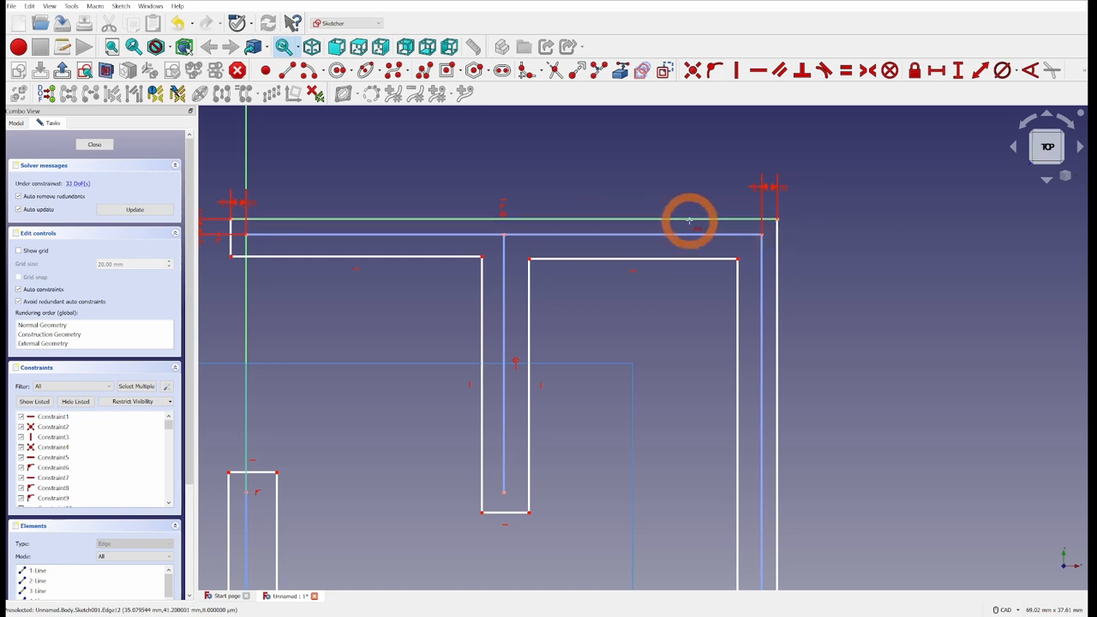
pyautogui.moveTo(780, 239)
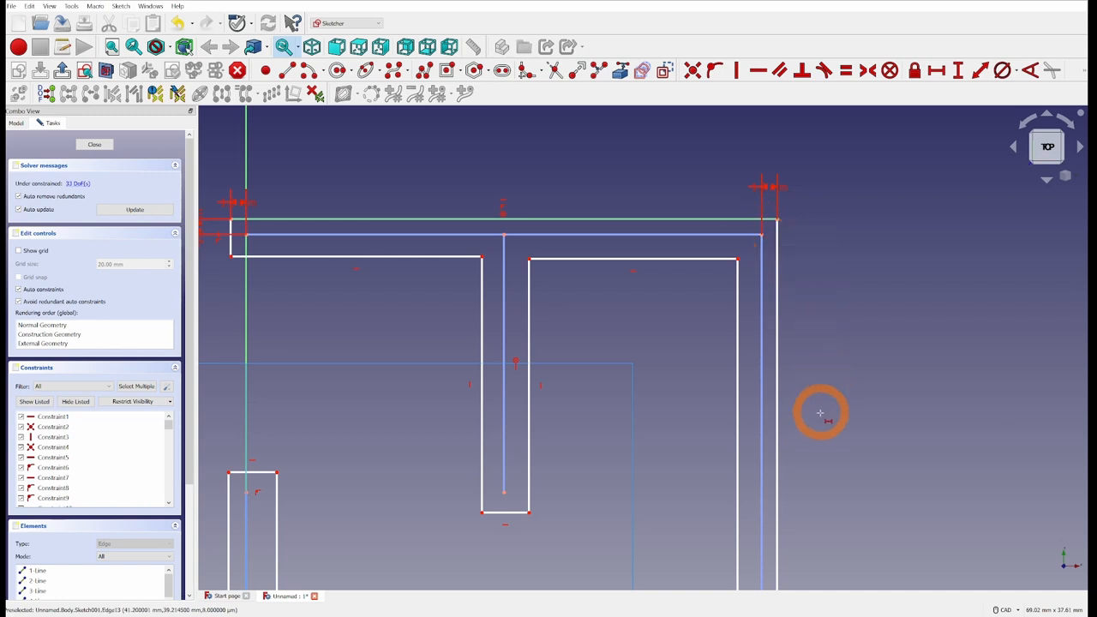
# Add a vertical distance between the wall line ends at the lower-right corner
pyautogui.scroll(-3)
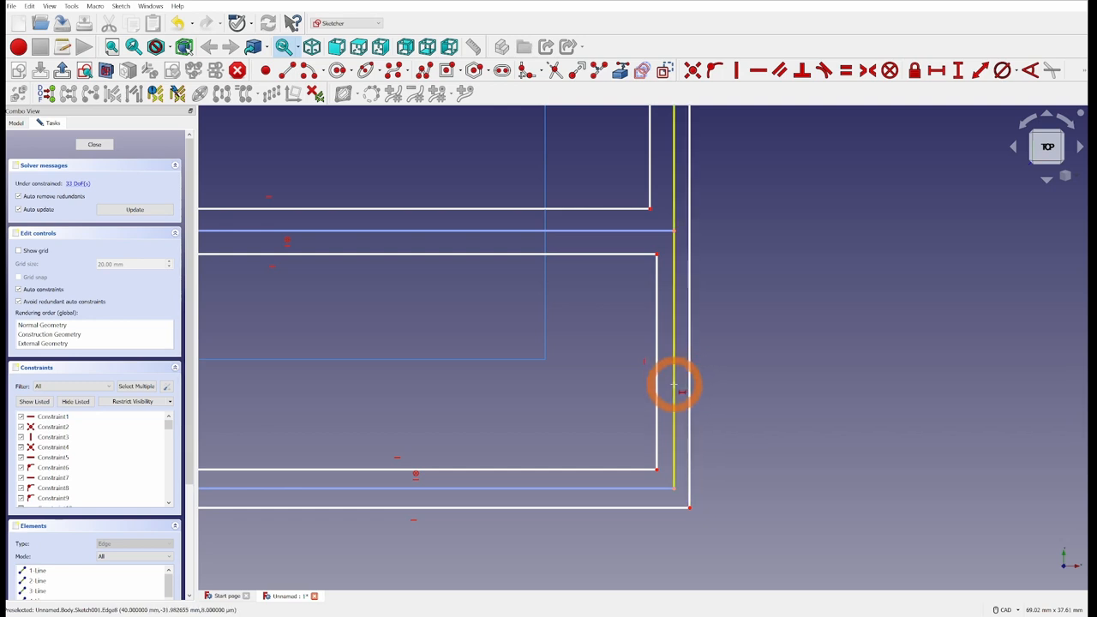
pyautogui.moveTo(689, 510)
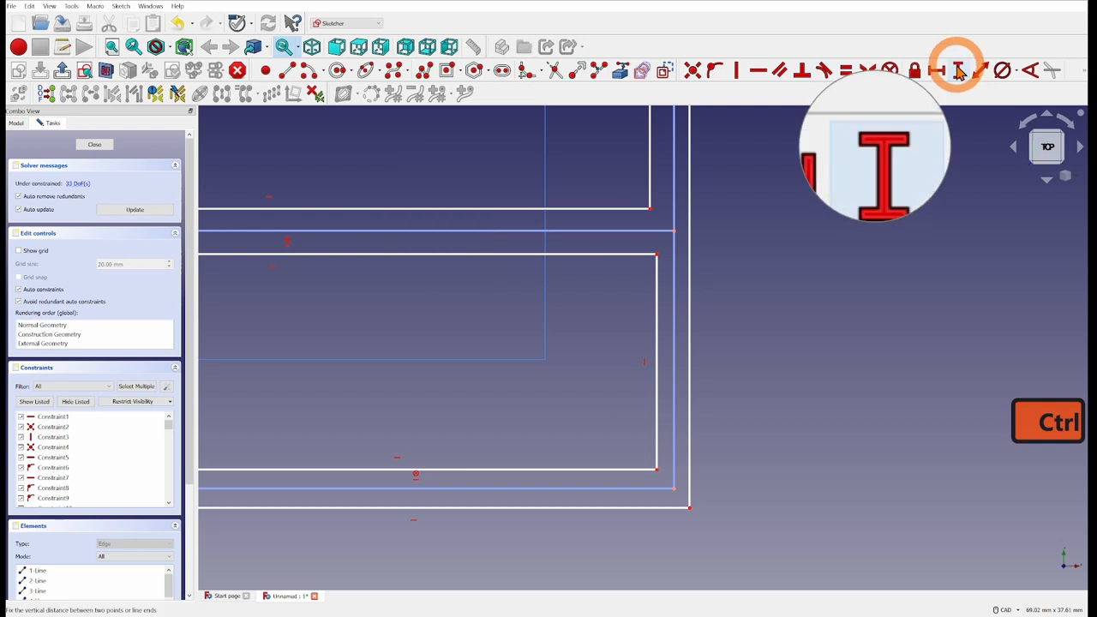
pyautogui.click(668, 488)
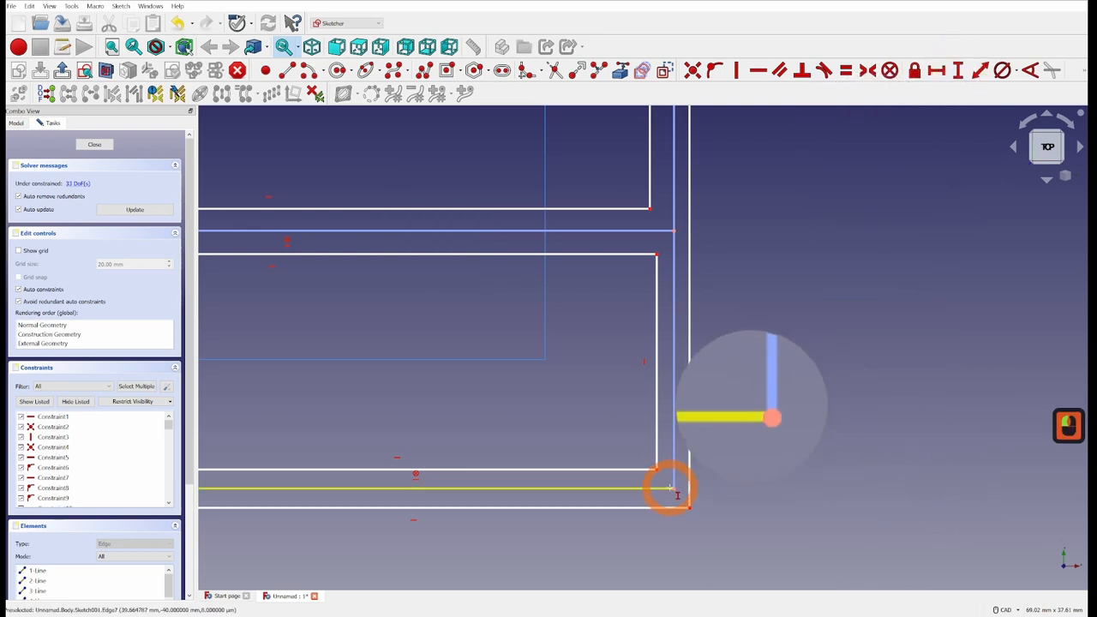
pyautogui.click(677, 491)
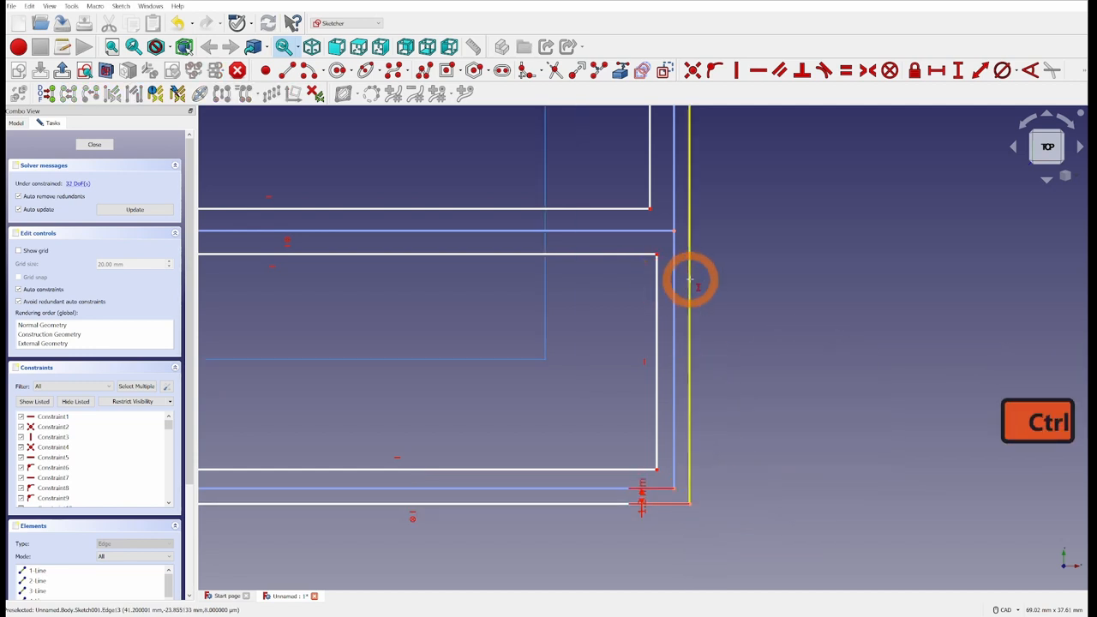
pyautogui.press('1')
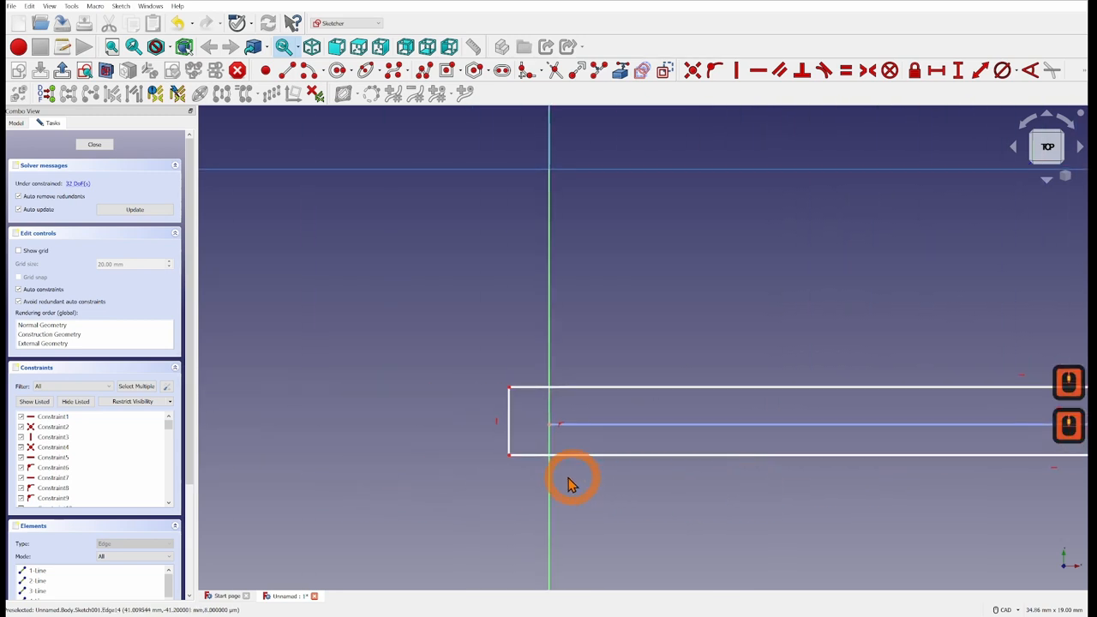
# Set a 1.2 mm horizontal distance from the lower-left wall end to the vertical axis
pyautogui.click(938, 70)
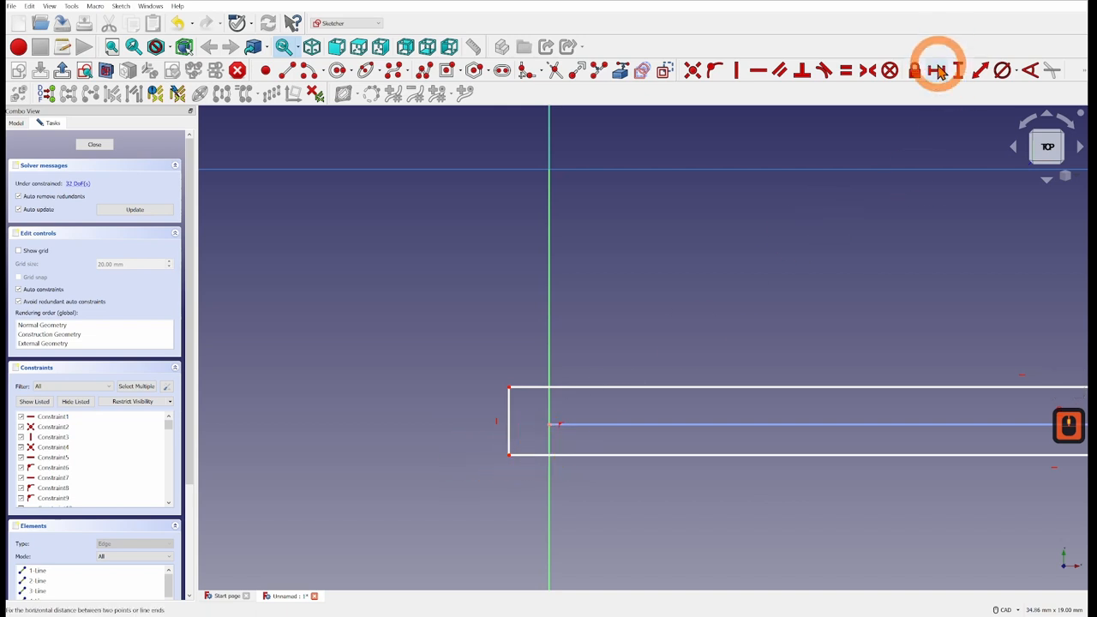
pyautogui.click(936, 70)
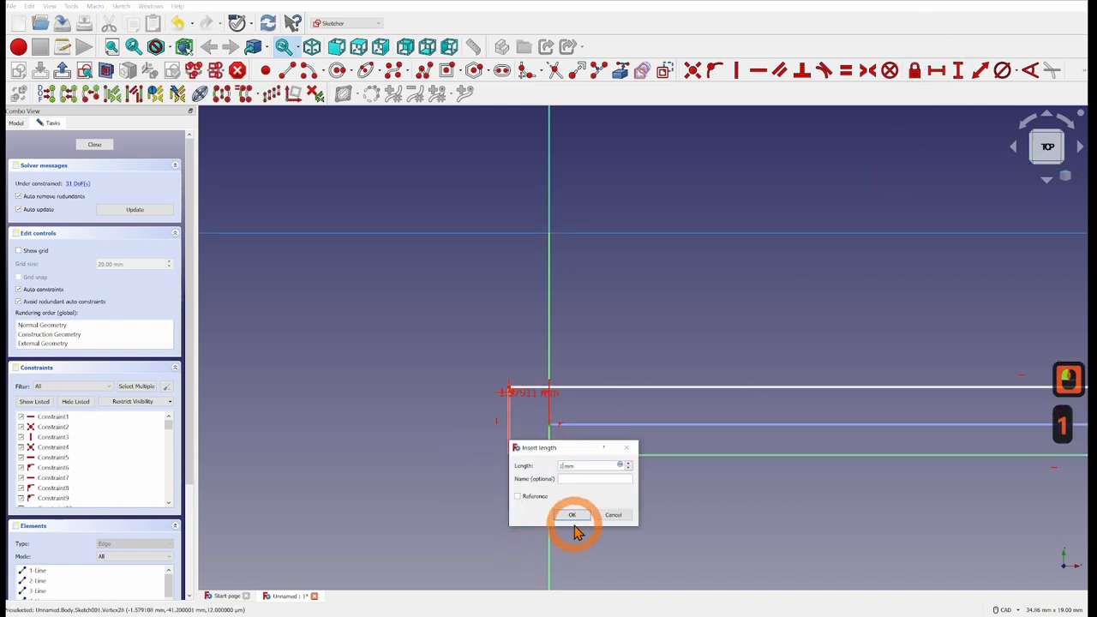
pyautogui.click(572, 514)
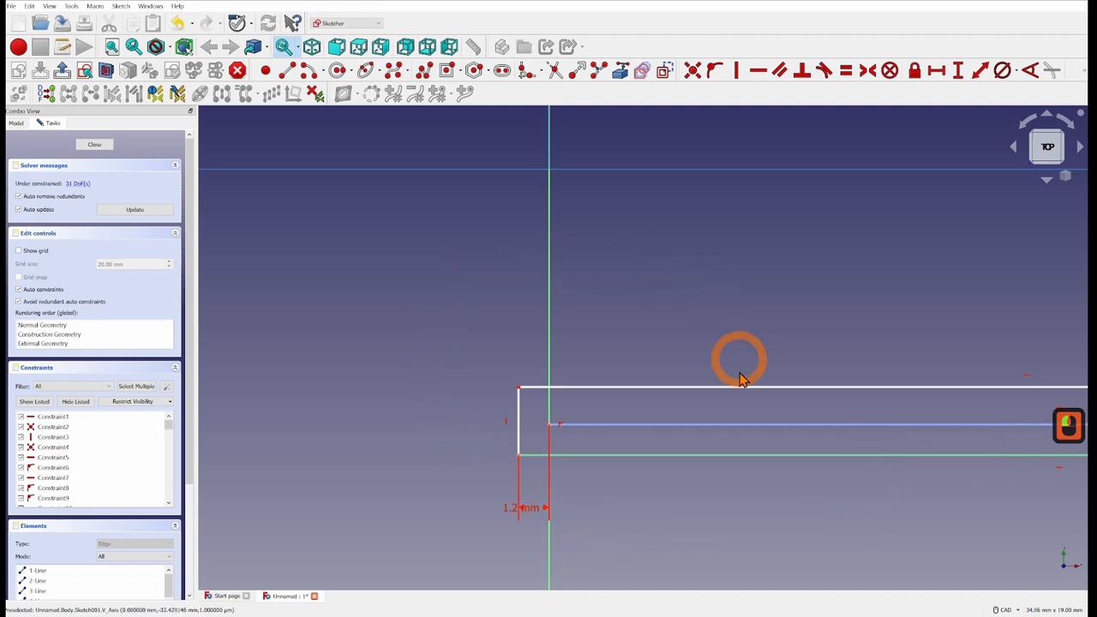
pyautogui.moveTo(573, 360)
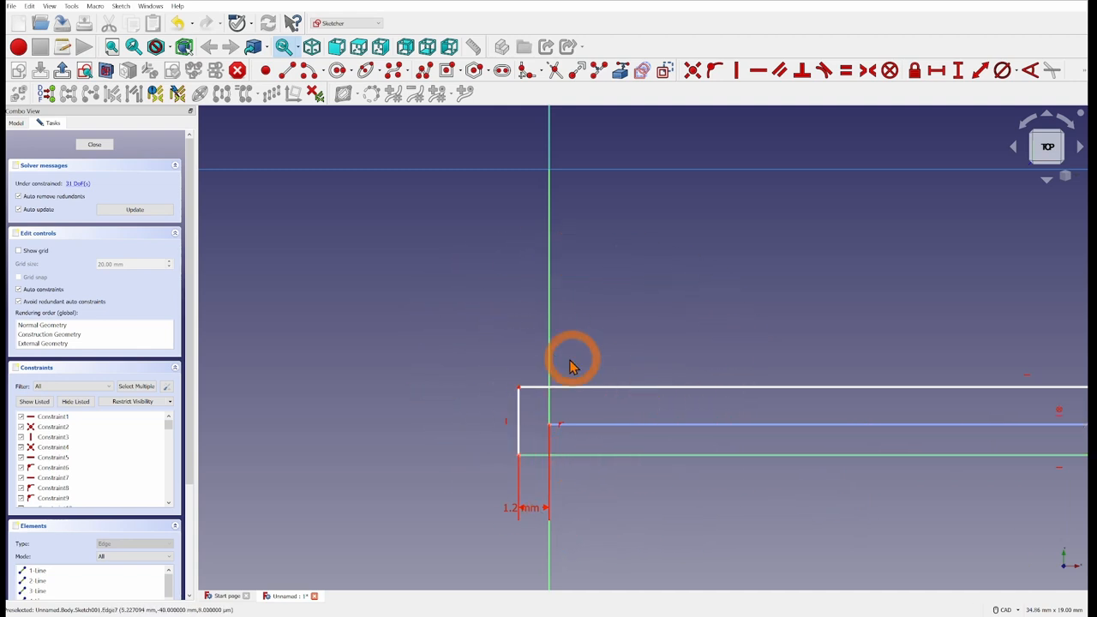
pyautogui.moveTo(668, 454)
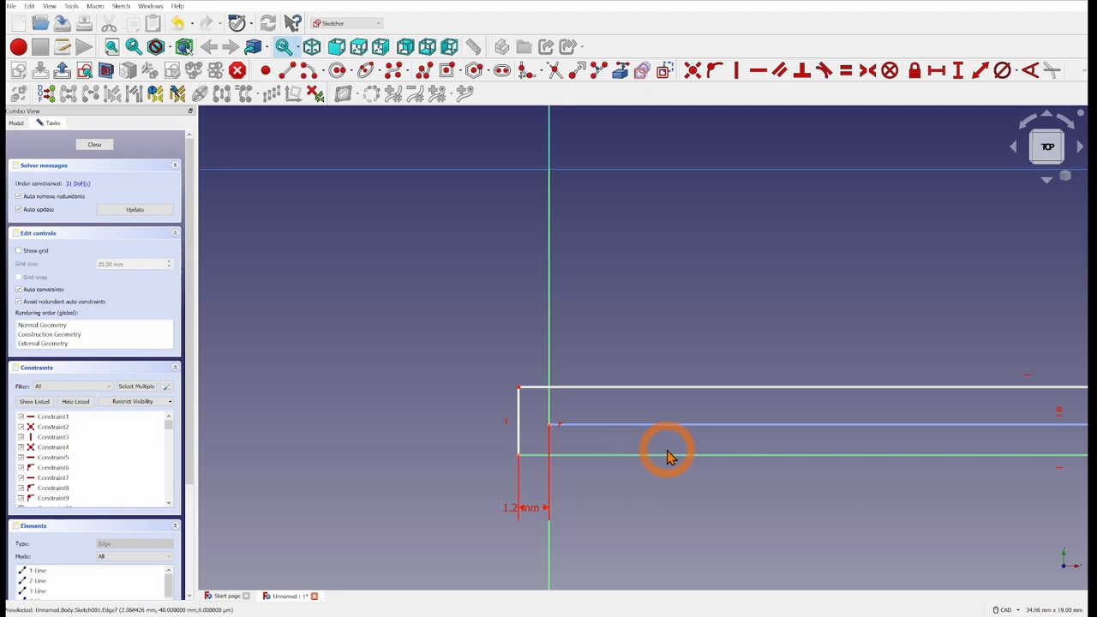
pyautogui.moveTo(943, 111)
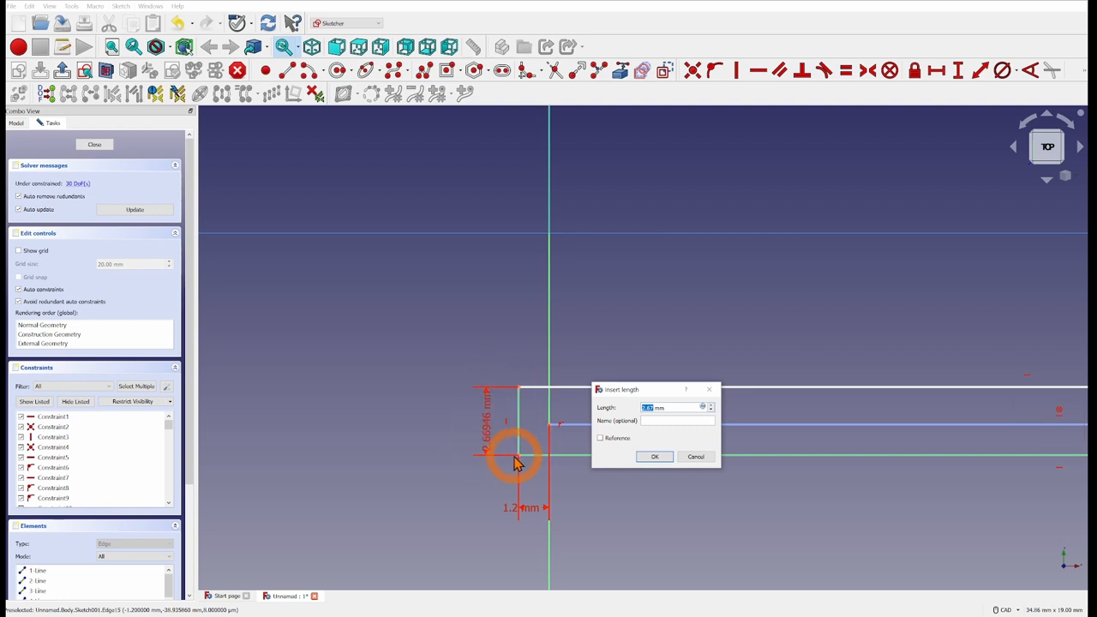
pyautogui.moveTo(524, 394)
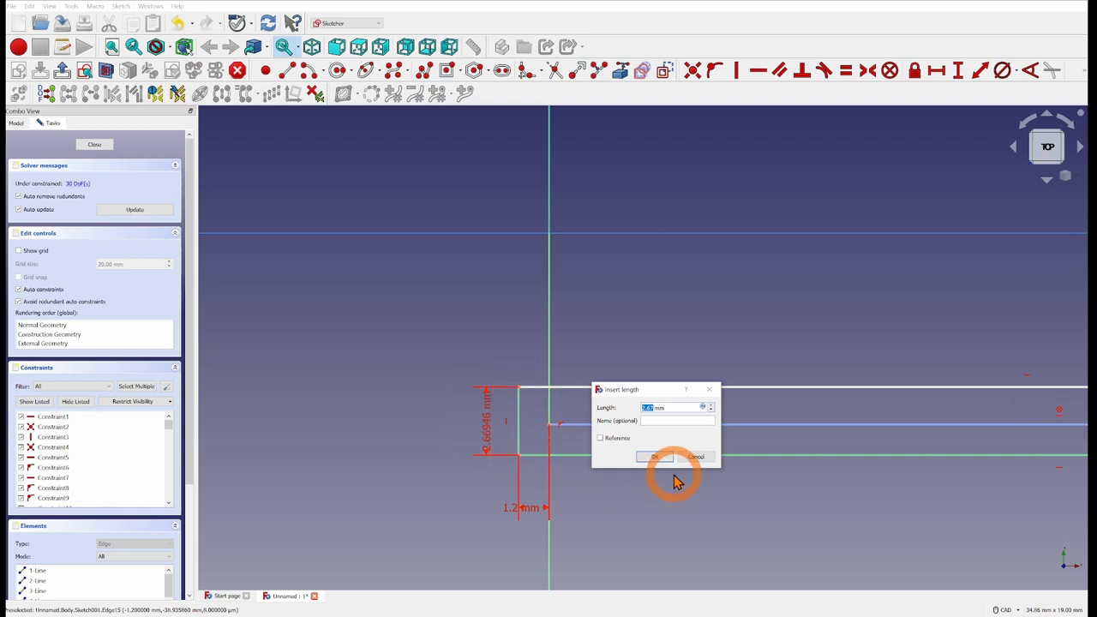
pyautogui.click(653, 457)
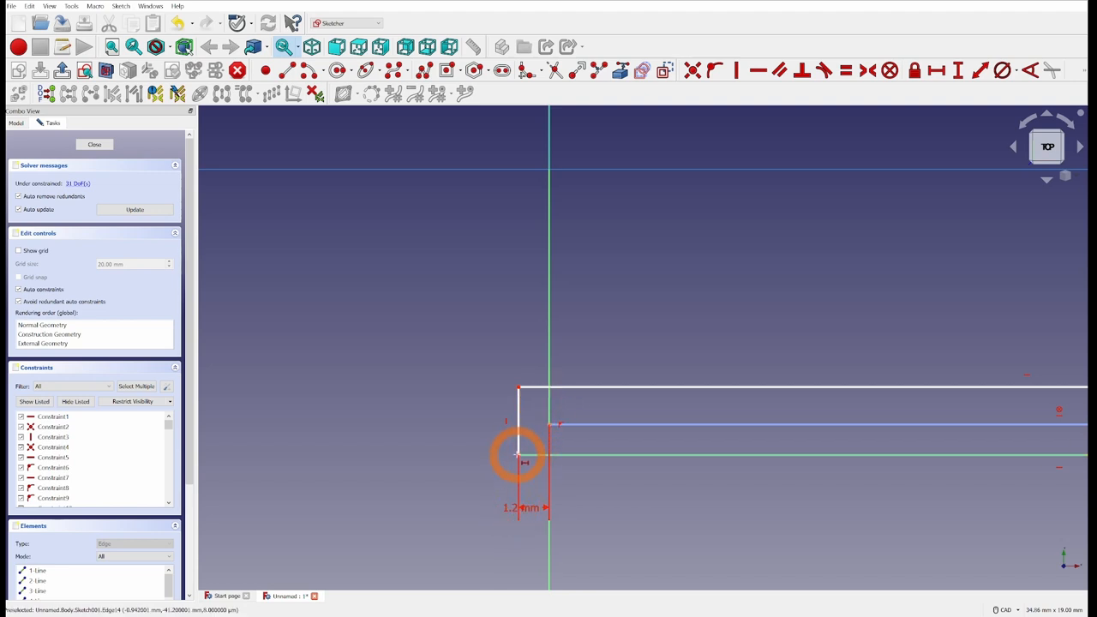
pyautogui.click(915, 70)
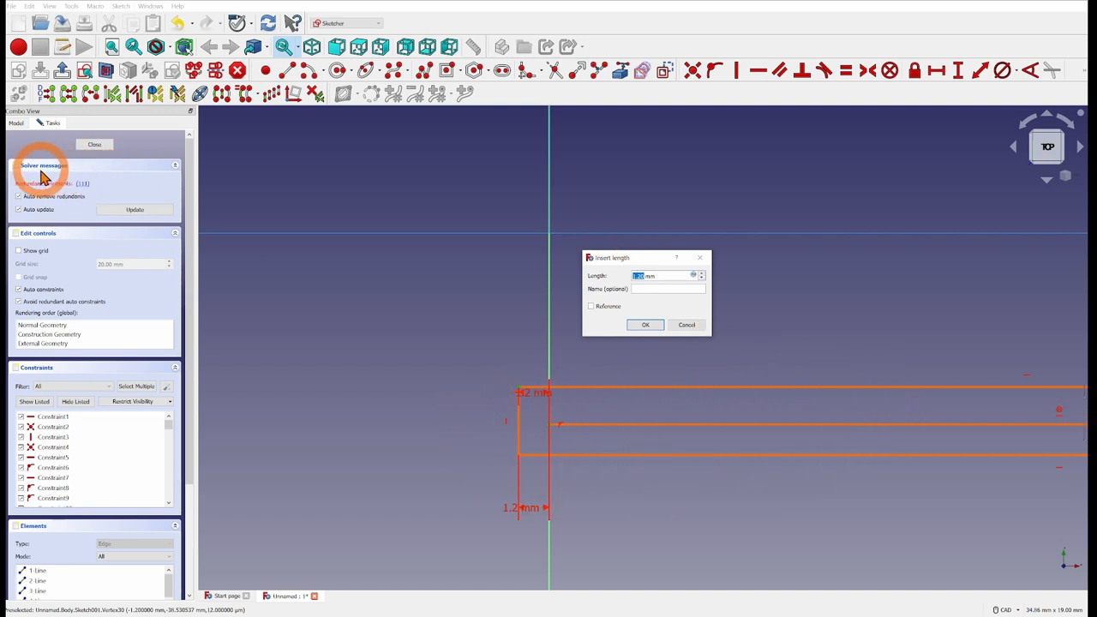
pyautogui.moveTo(30, 195)
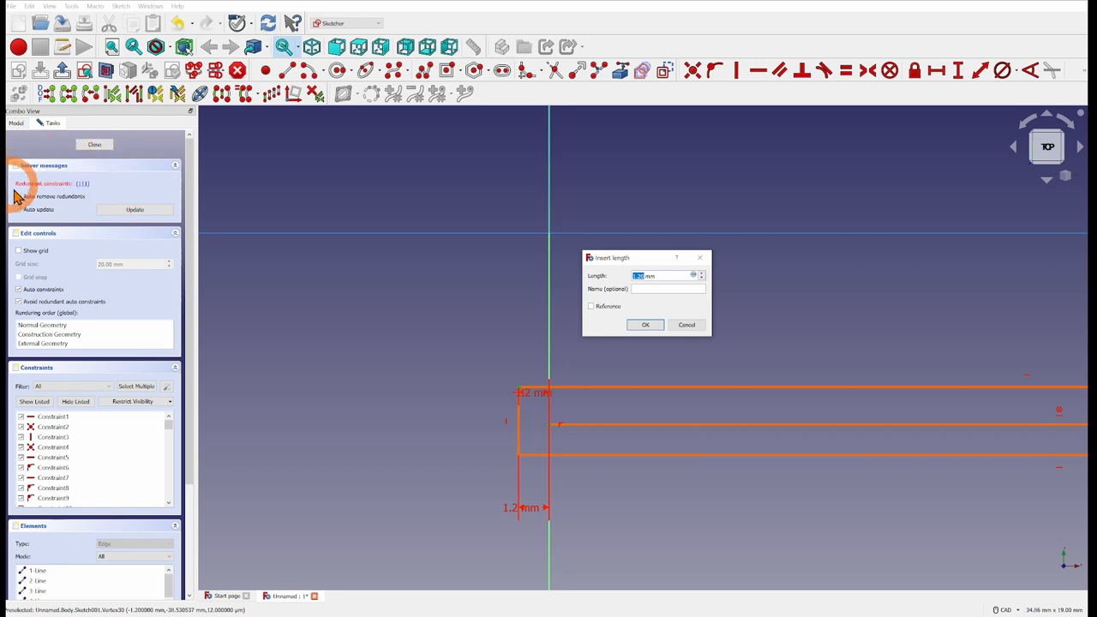
pyautogui.click(645, 324)
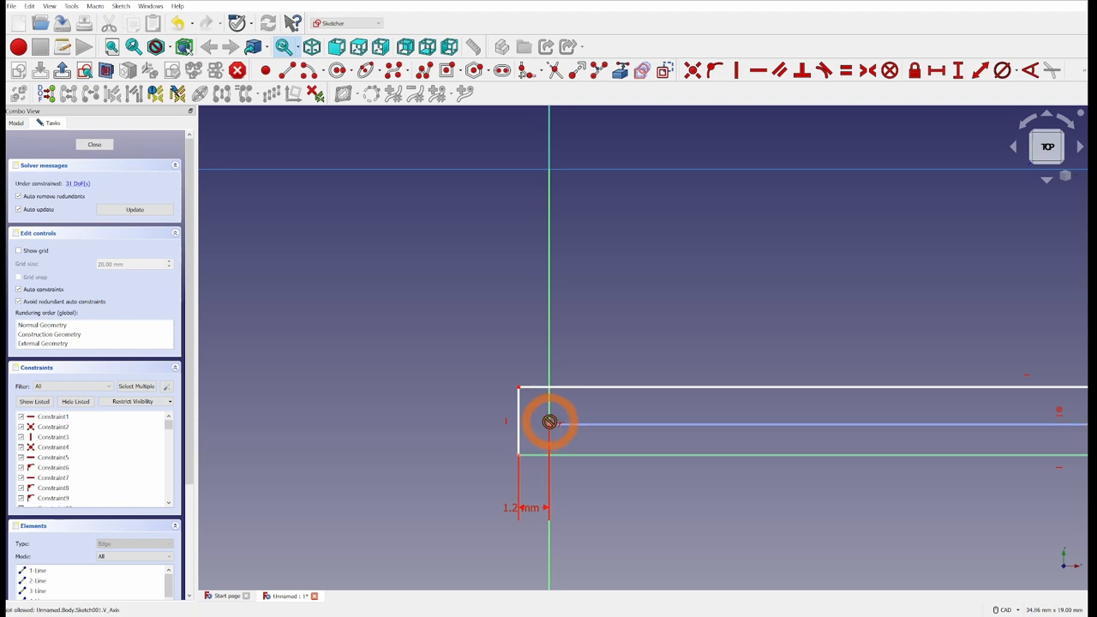
pyautogui.moveTo(501, 519)
pyautogui.write('1.2')
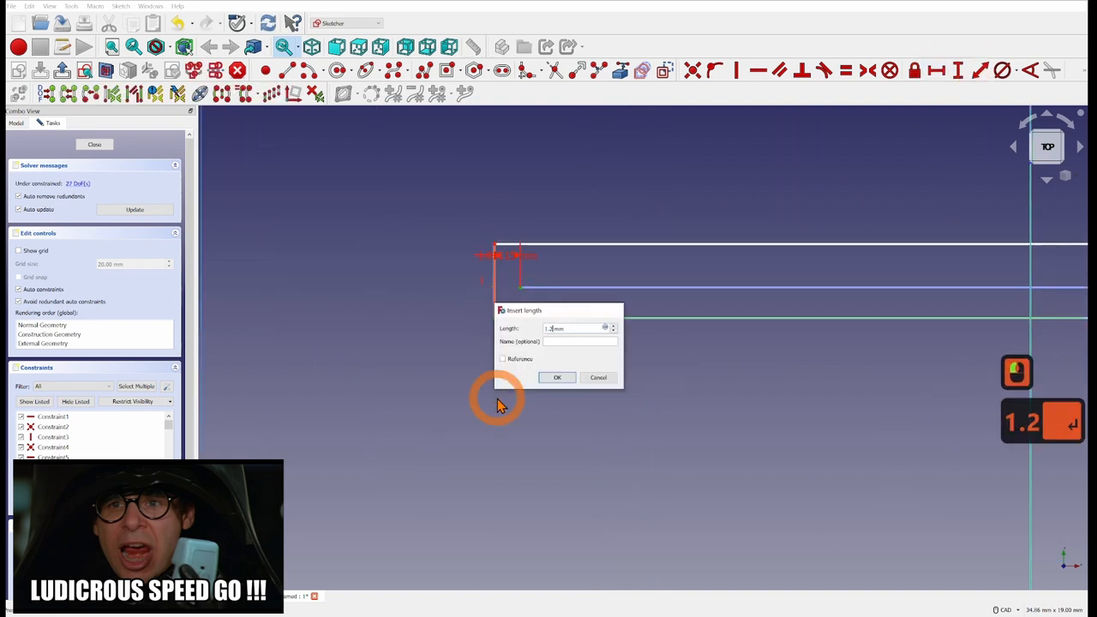
# Add 1.2 mm distance dimensions to further maze wall-end corners
pyautogui.click(556, 377)
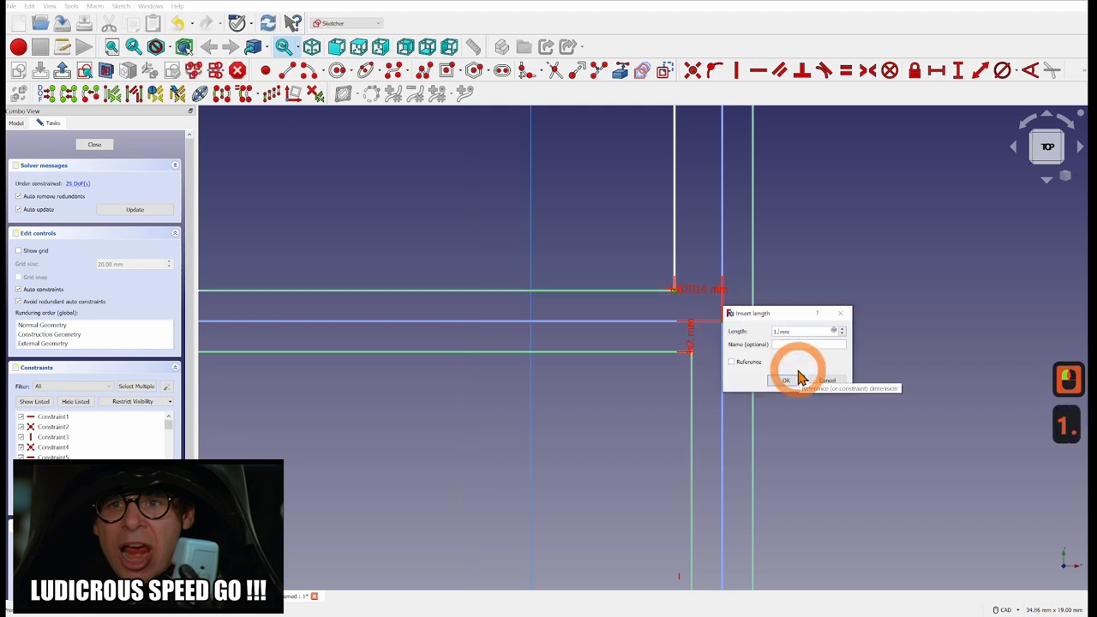
pyautogui.click(784, 381)
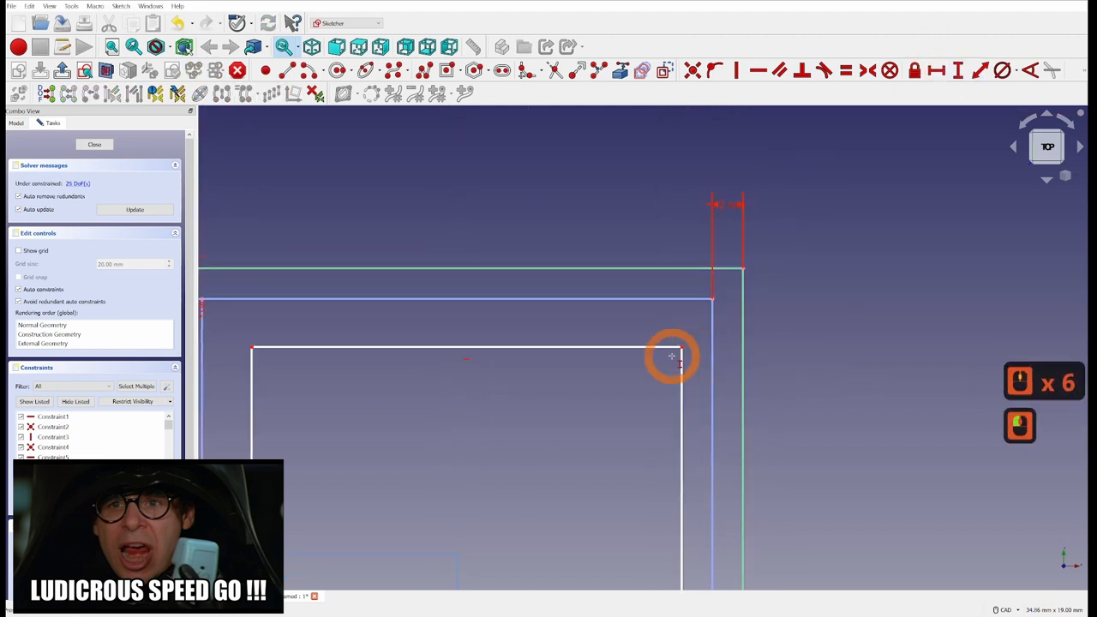
pyautogui.click(935, 70)
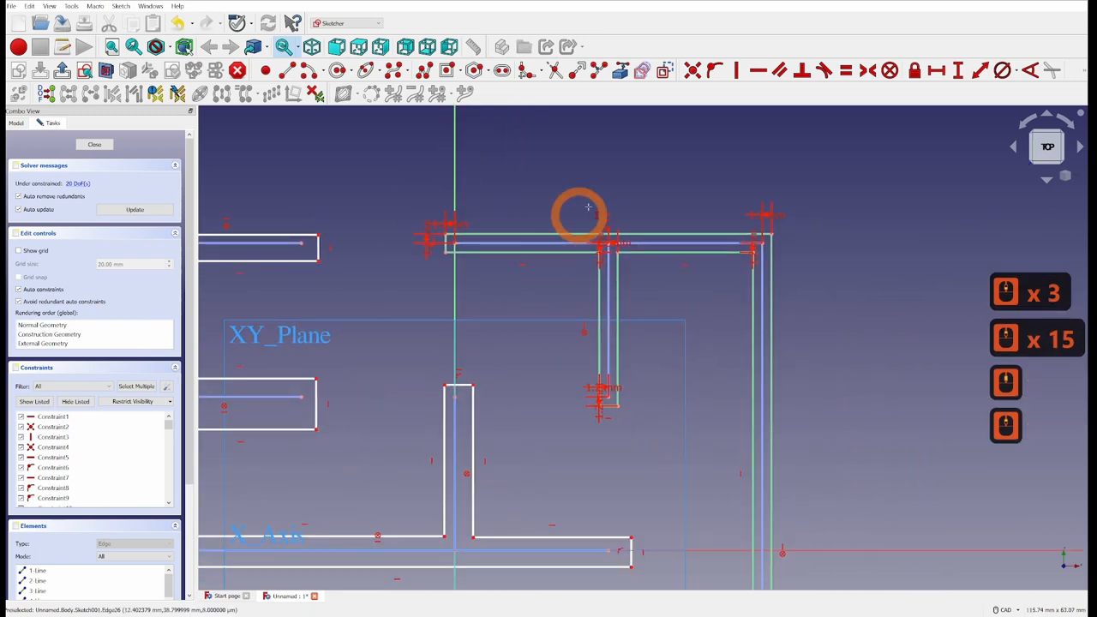
pyautogui.moveTo(472, 272)
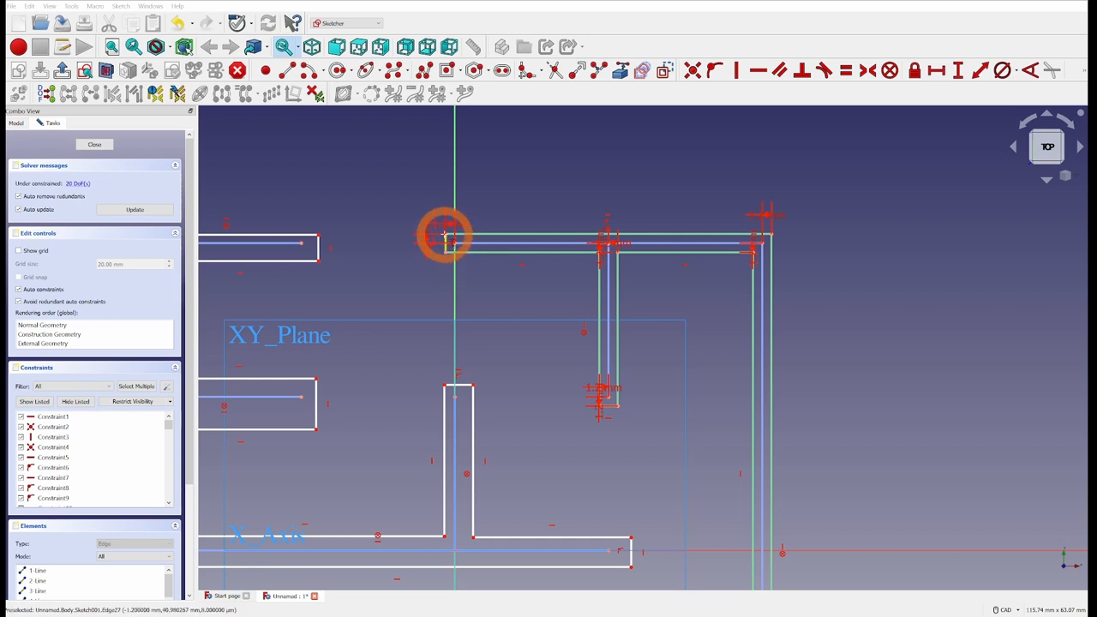
# Select the upper-left wall corner point to start a 1.2 mm distance constraint
pyautogui.click(583, 233)
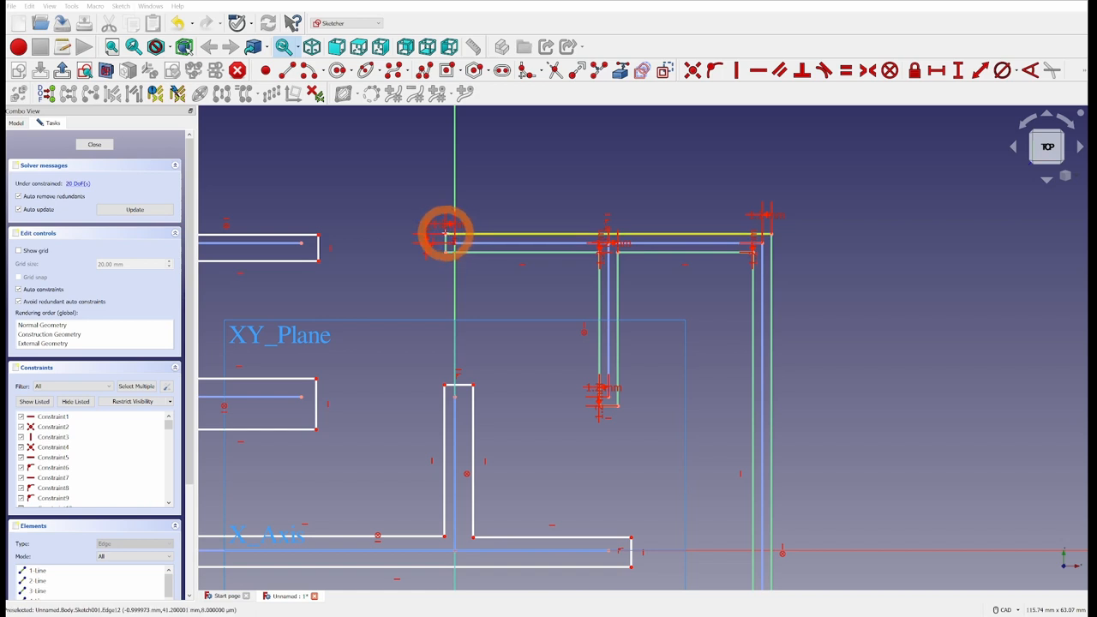
pyautogui.moveTo(749, 231)
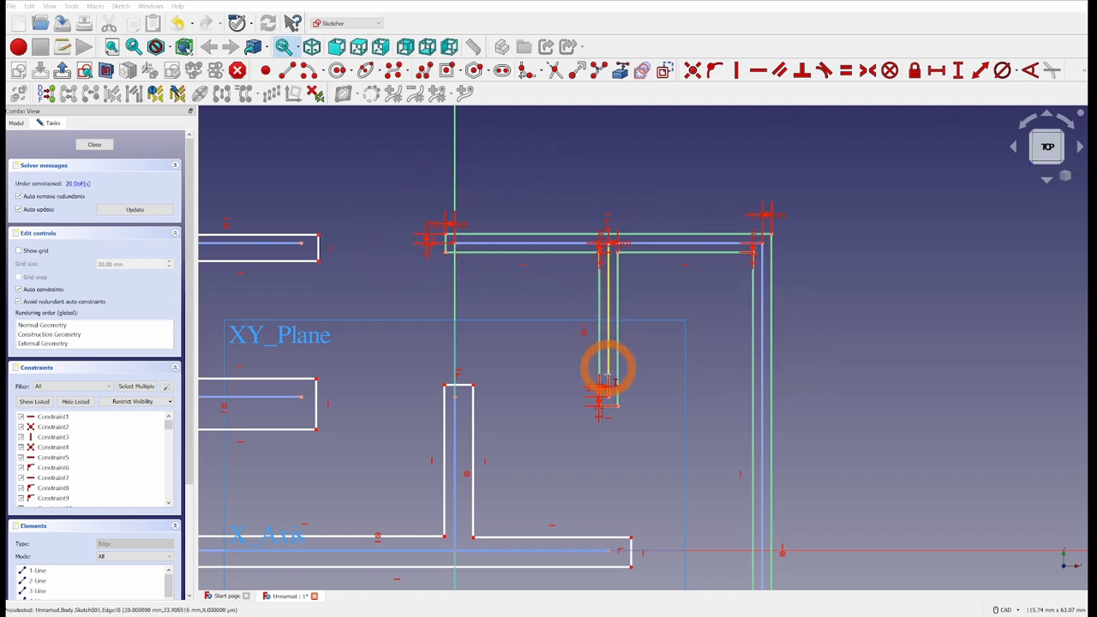
pyautogui.moveTo(595, 235)
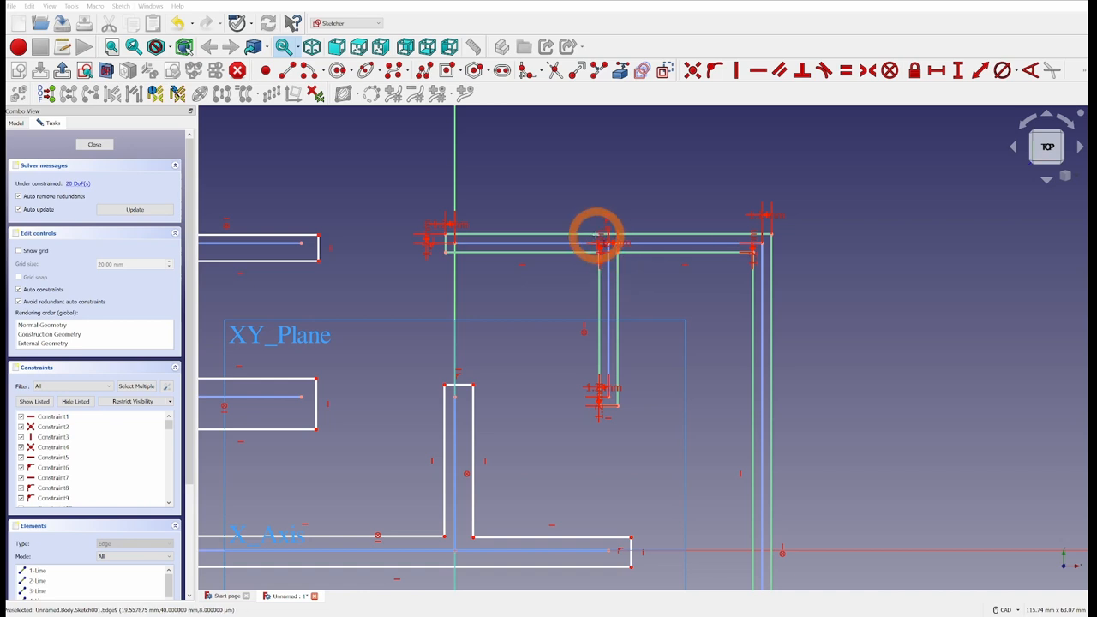
pyautogui.moveTo(698, 308)
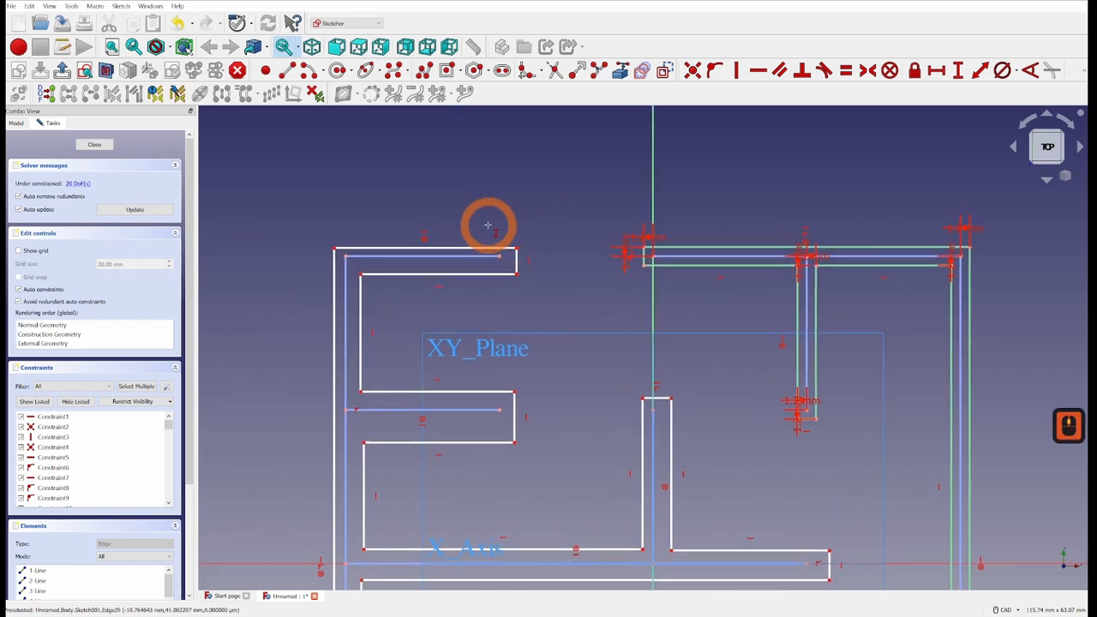
# Add 1.2 mm distance constraints to more left wall edges, cancelling one redundant constraint
pyautogui.moveTo(488, 224); pyautogui.dragTo(595, 355)
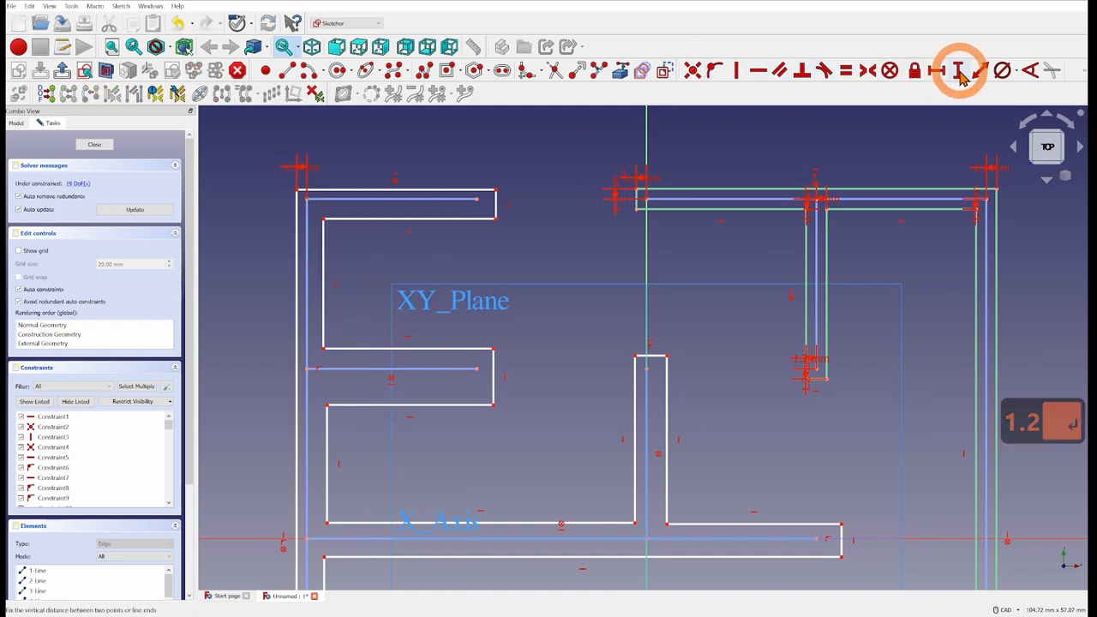
pyautogui.moveTo(957, 71)
pyautogui.write('1.2')
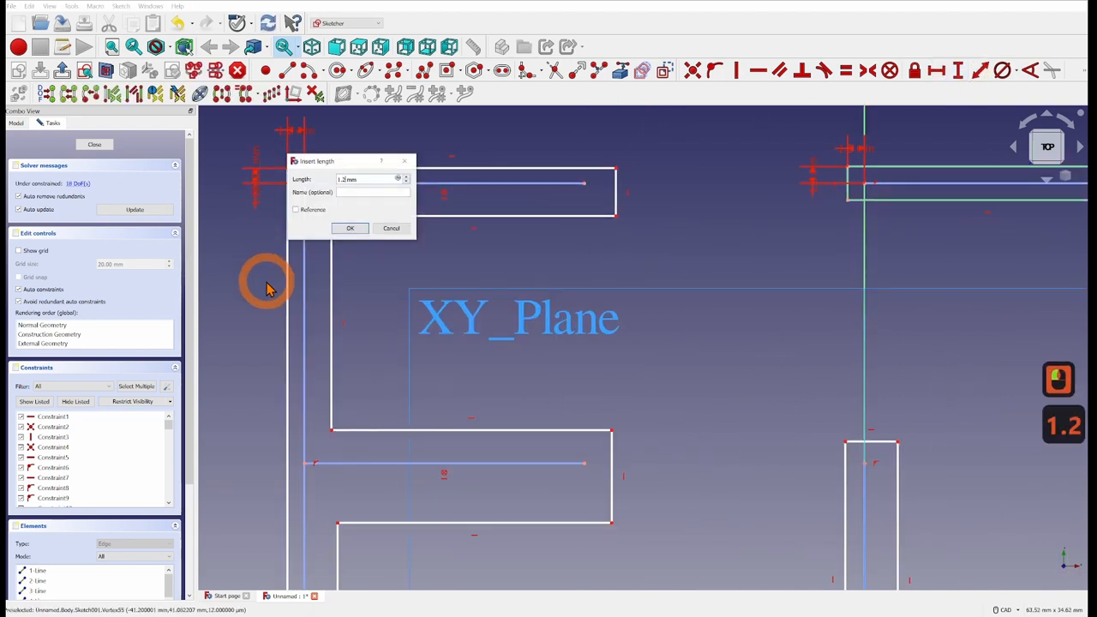
pyautogui.click(349, 228)
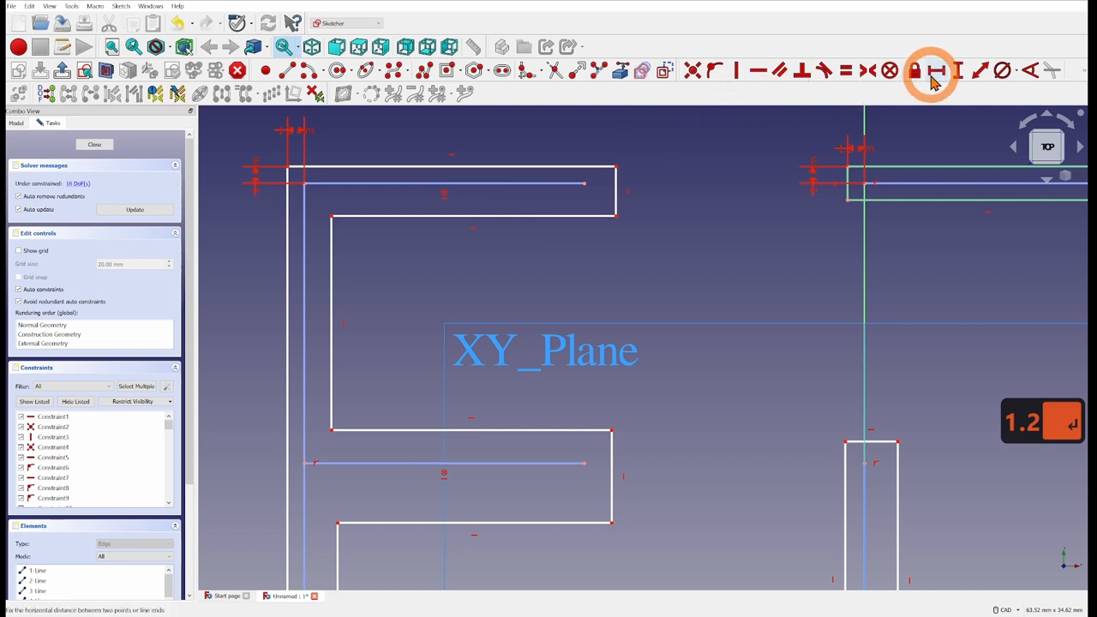
pyautogui.click(583, 184)
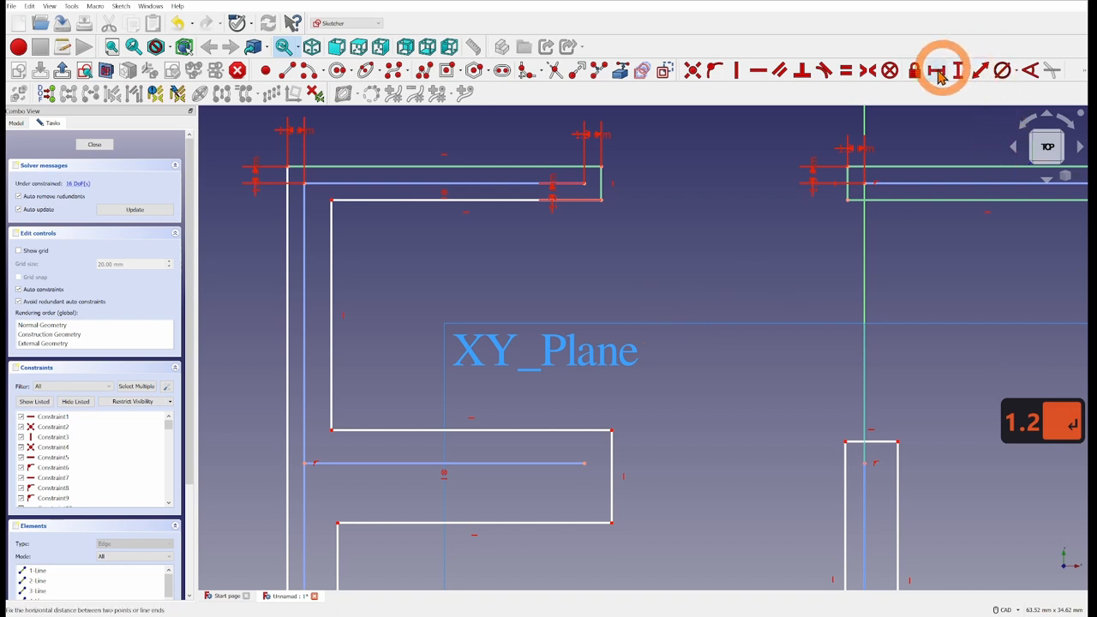
pyautogui.click(331, 201)
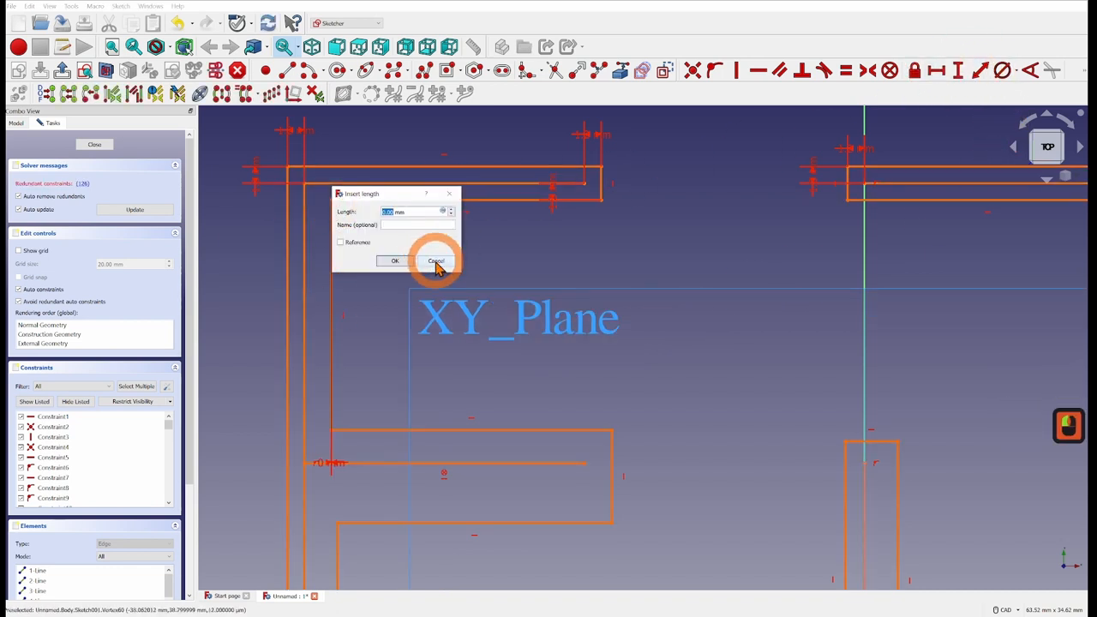
pyautogui.click(436, 261)
pyautogui.write('1.2')
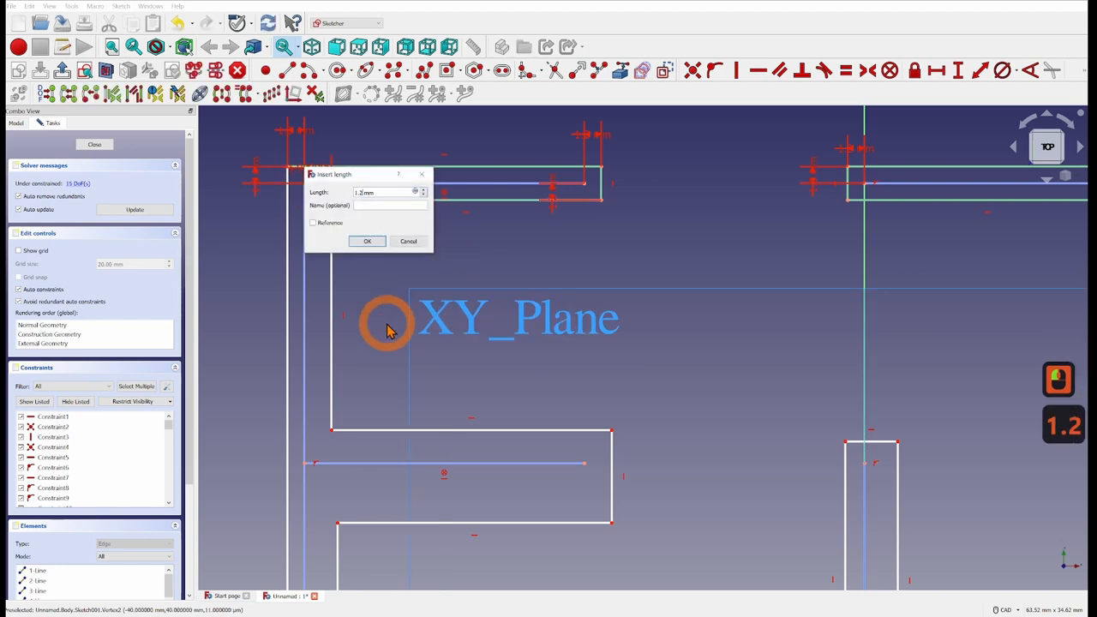
pyautogui.click(368, 241)
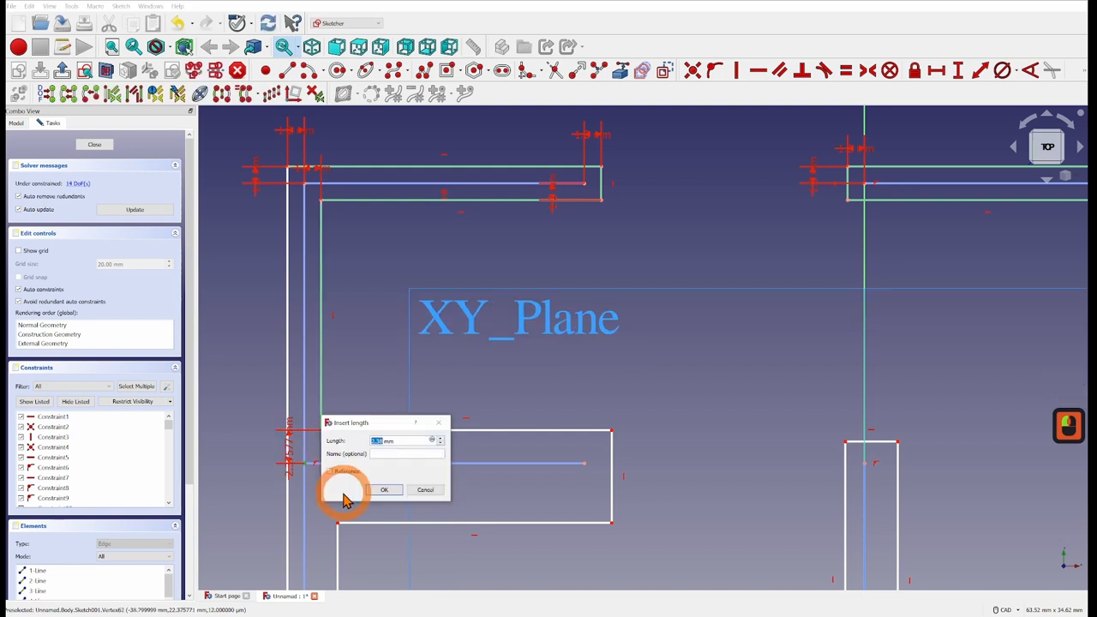
pyautogui.click(384, 489)
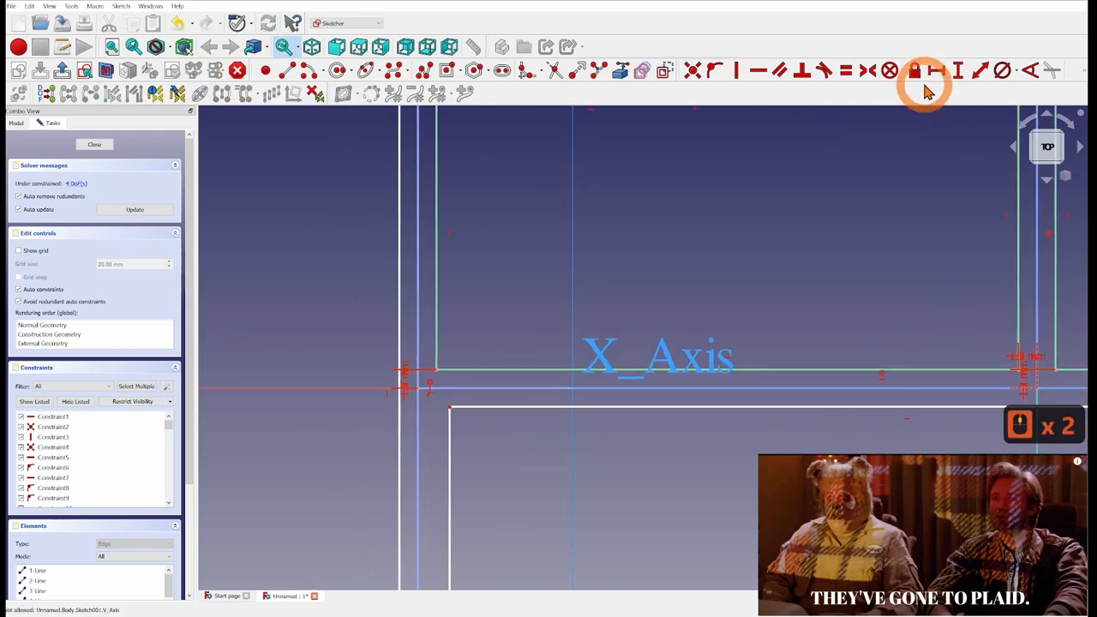
# Add a final horizontal wall length constraint until the sketch is fully constrained
pyautogui.click(957, 70)
pyautogui.write('1')
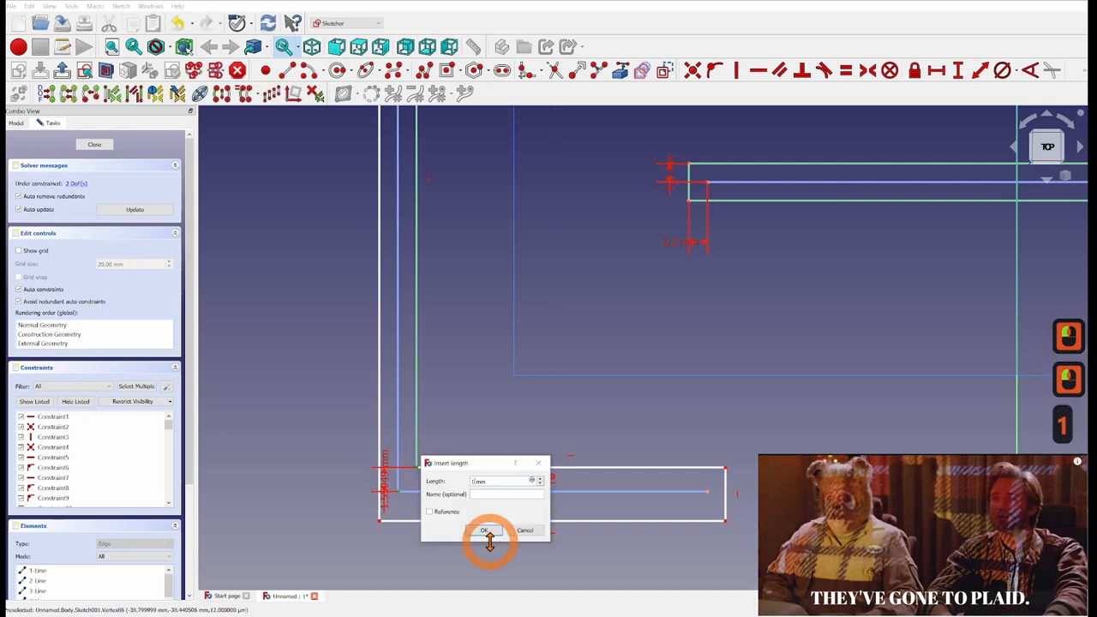
pyautogui.click(485, 530)
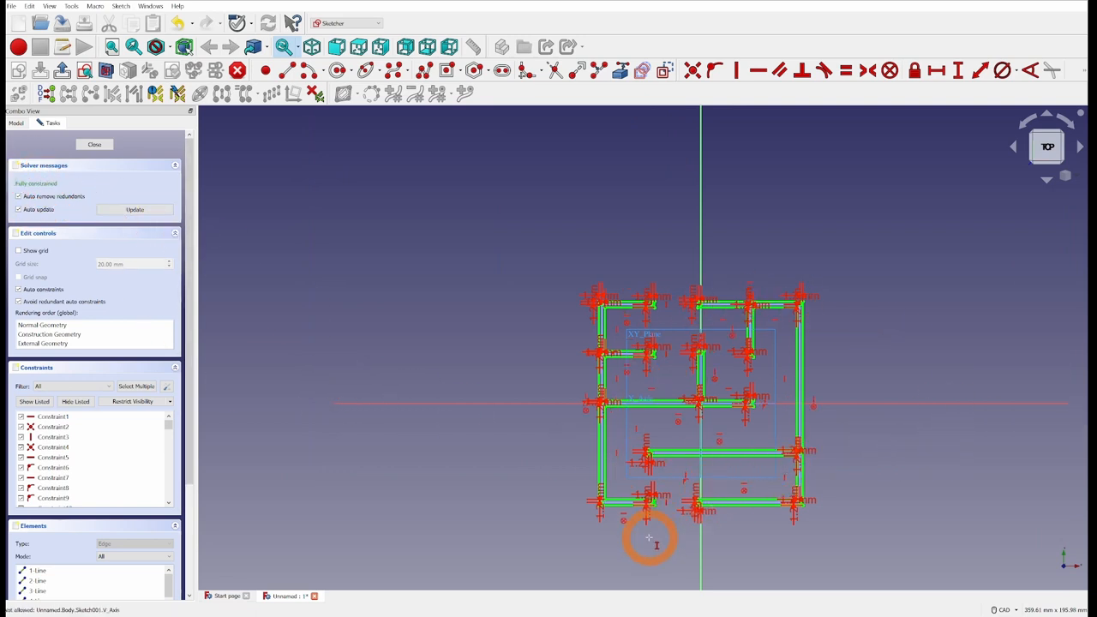
pyautogui.moveTo(574, 524)
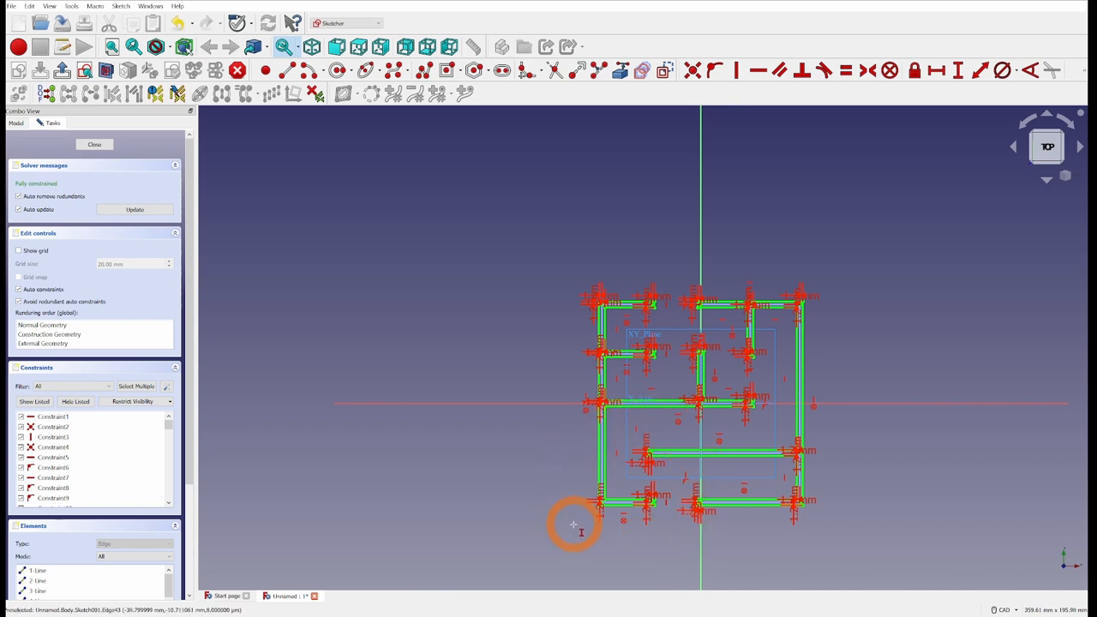
pyautogui.moveTo(833, 516)
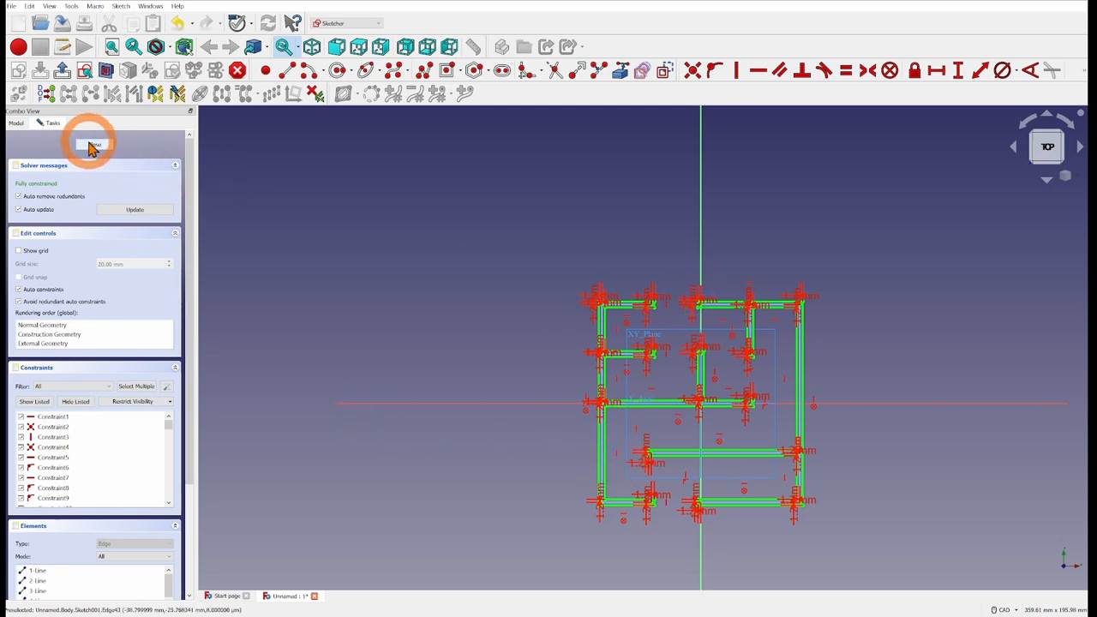
# Close the maze sketch, make the base plate Pad visible, and select Sketch001
pyautogui.click(94, 144)
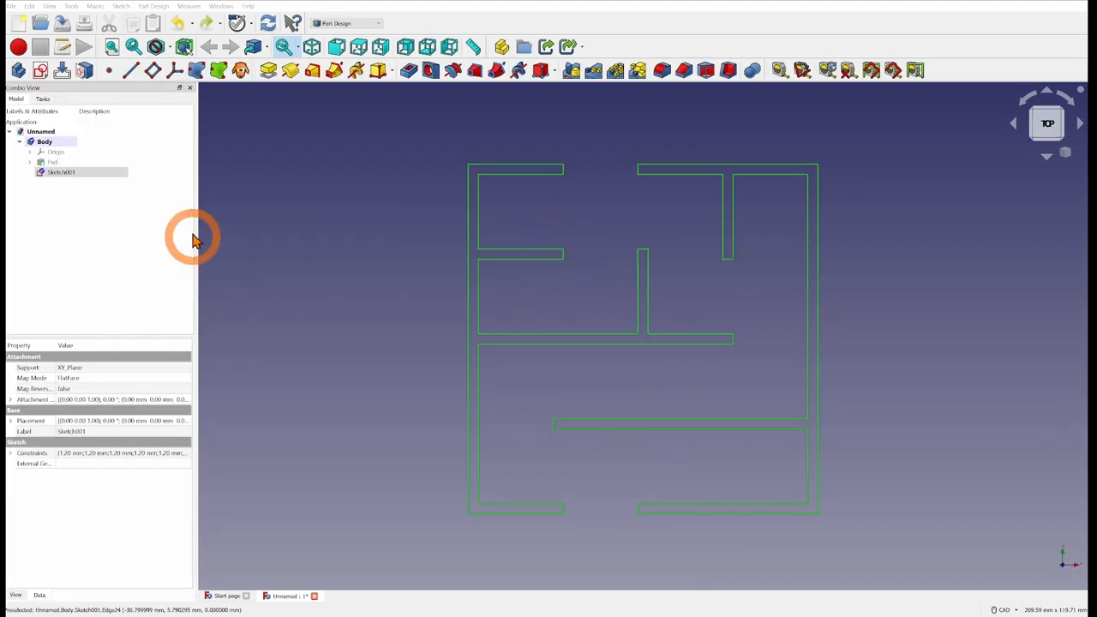
pyautogui.click(53, 162)
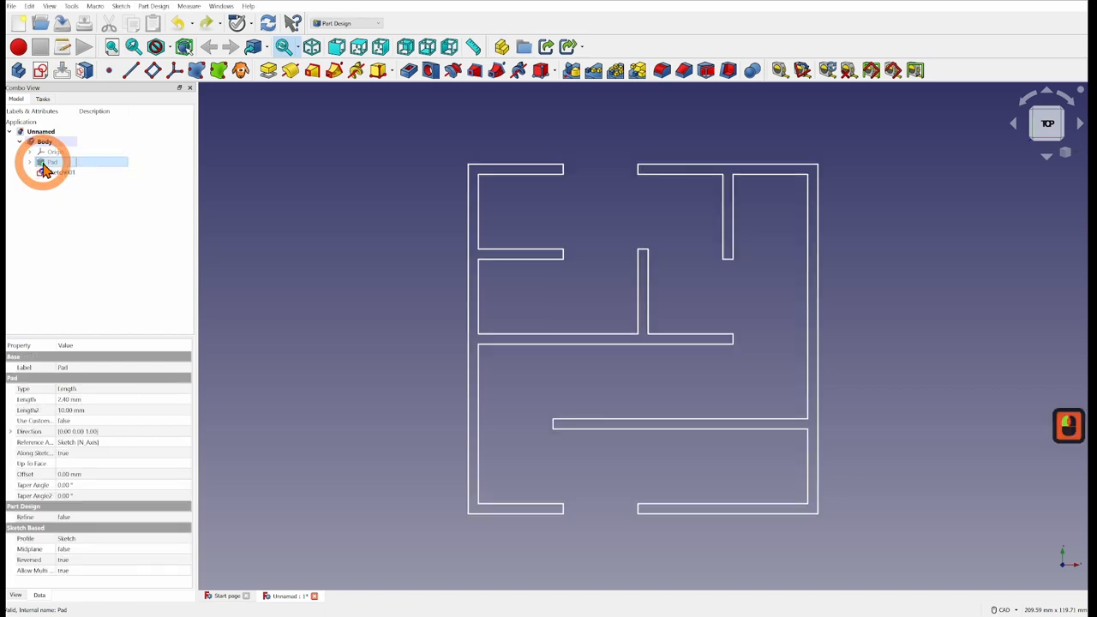
pyautogui.click(60, 172)
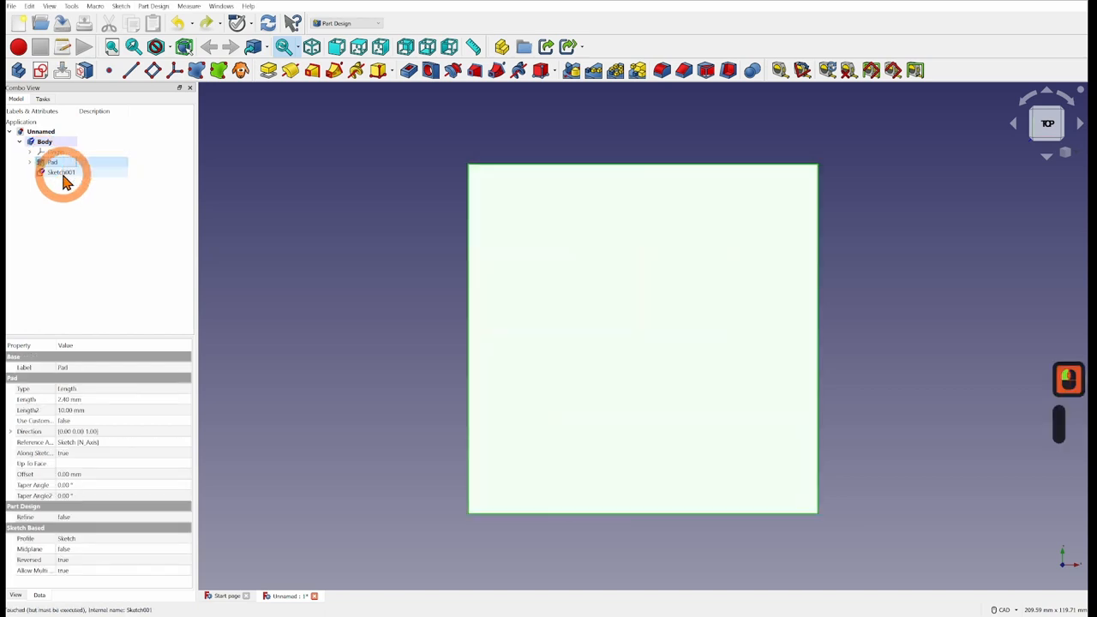
pyautogui.click(60, 172)
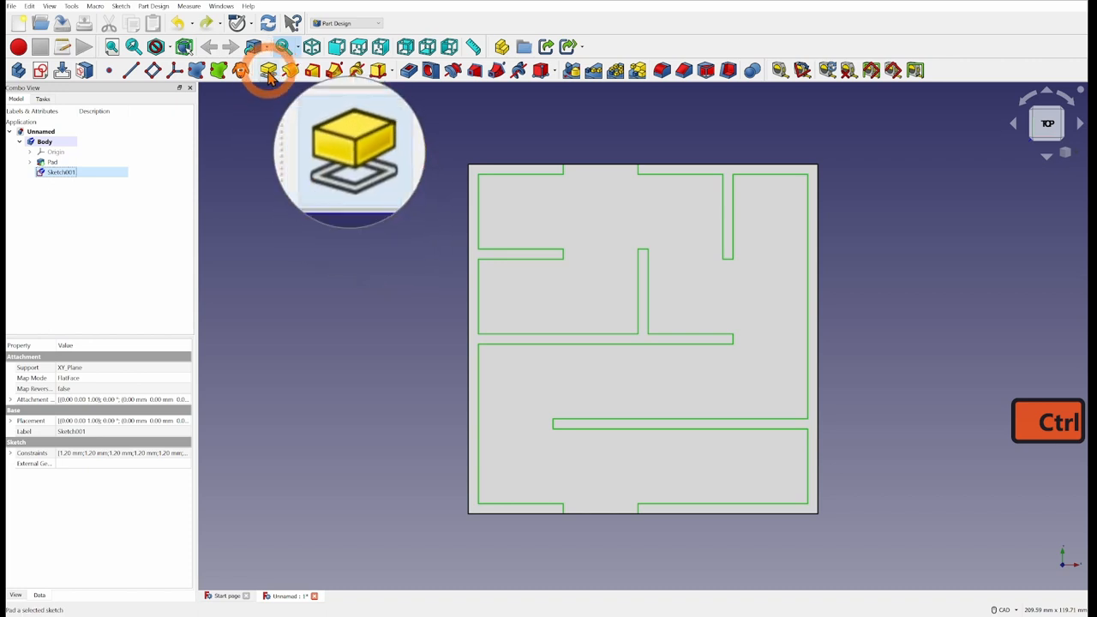
# Pad Sketch001 into 16 mm maze walls, then inspect them from an isometric view
pyautogui.click(270, 70)
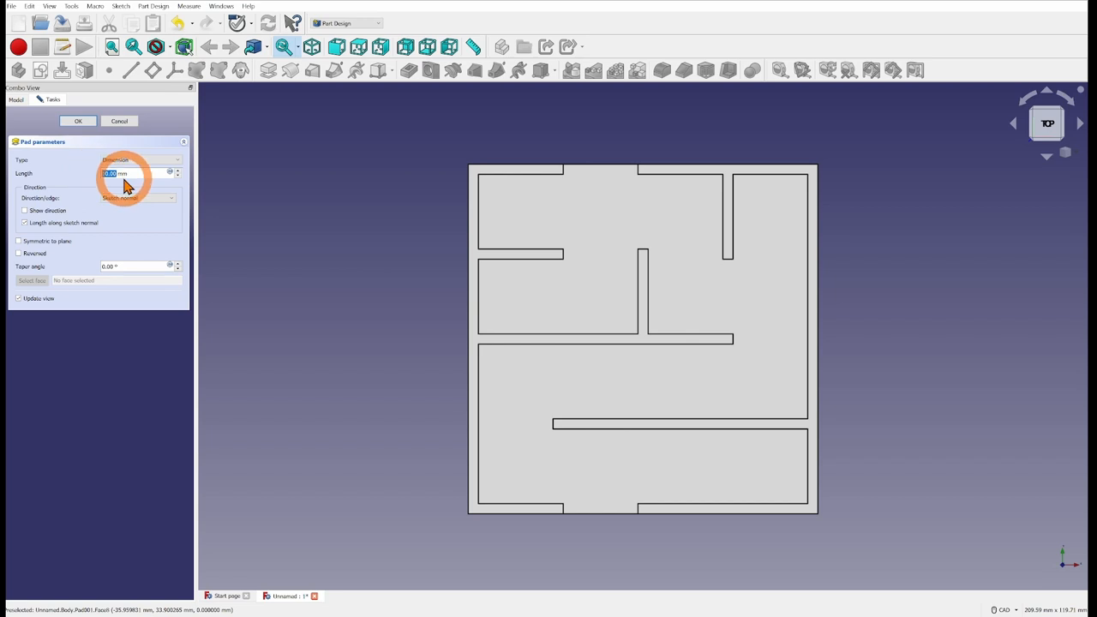
pyautogui.click(78, 121)
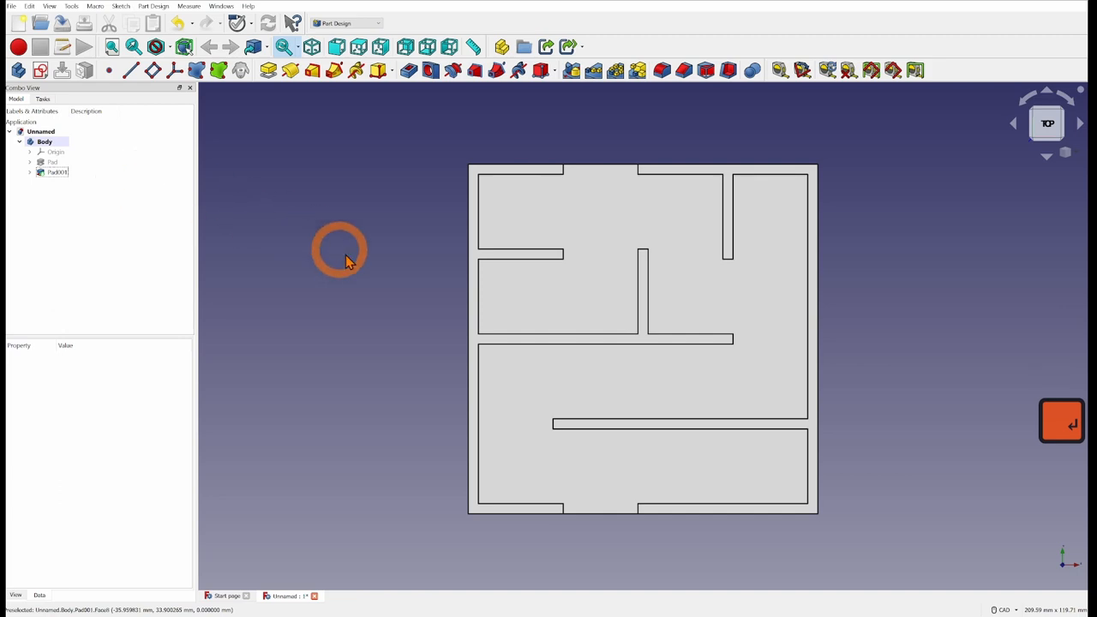
pyautogui.moveTo(339, 252); pyautogui.dragTo(405, 412)
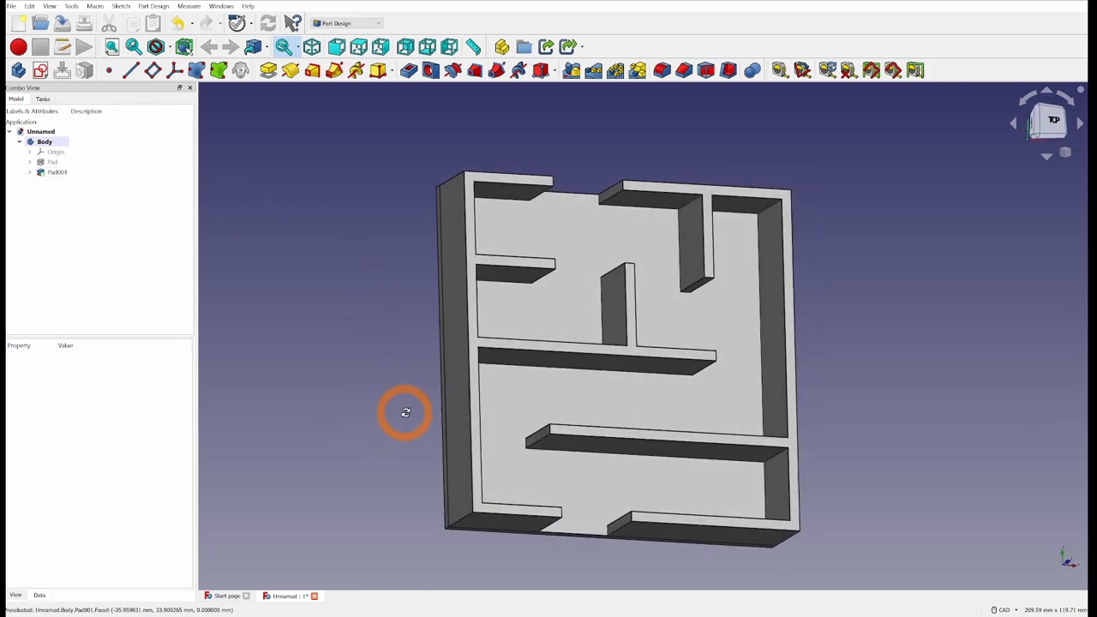
pyautogui.moveTo(405, 412); pyautogui.dragTo(407, 400)
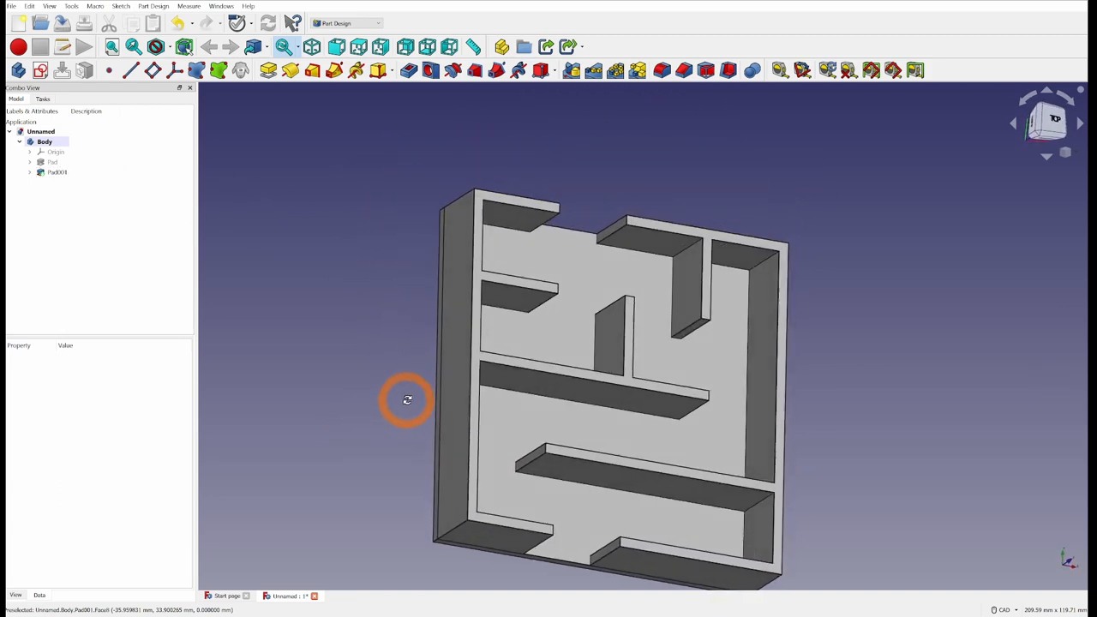
pyautogui.click(311, 47)
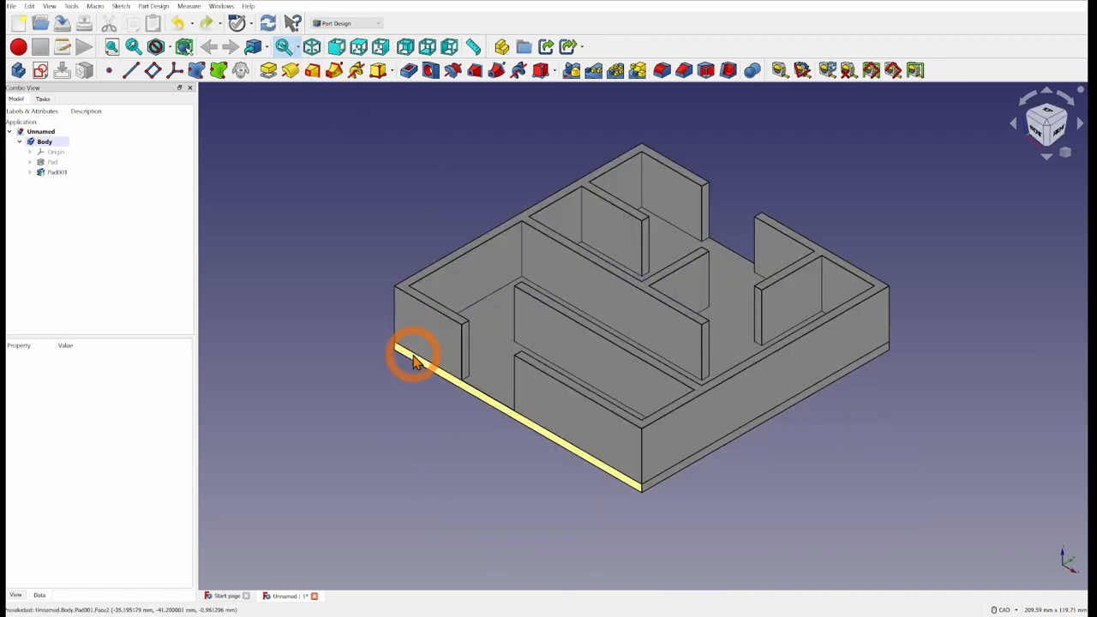
pyautogui.click(420, 360)
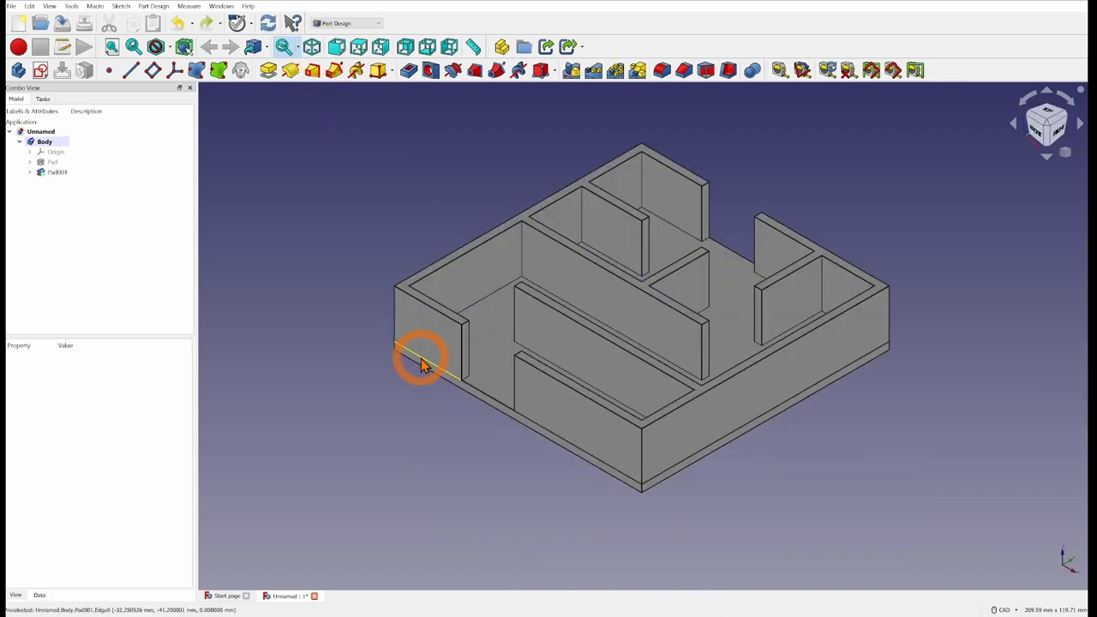
pyautogui.click(433, 338)
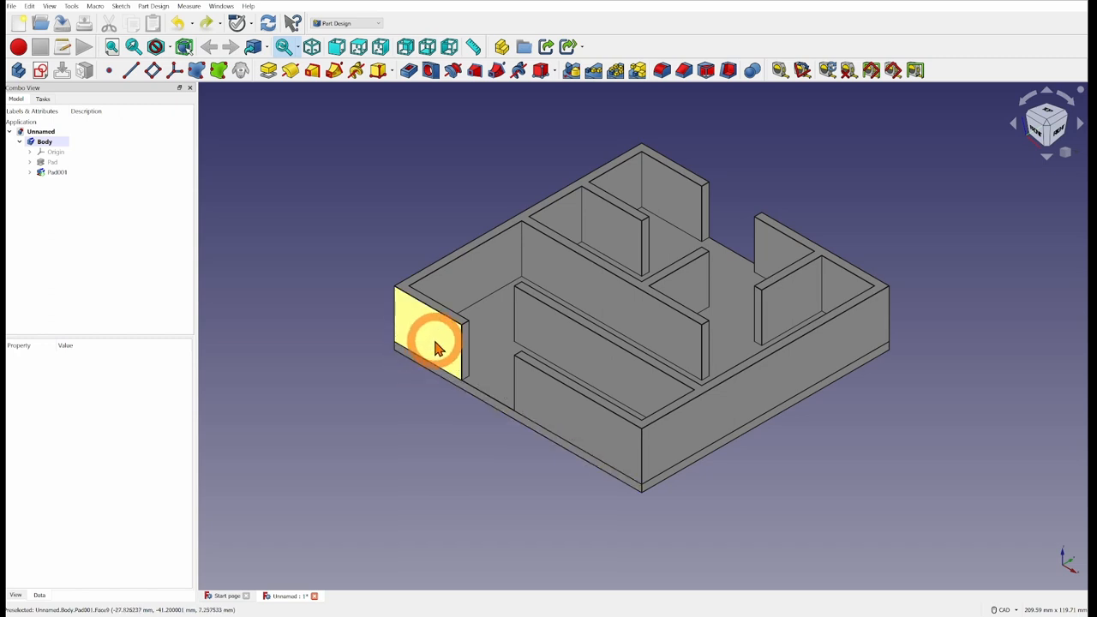
pyautogui.click(57, 172)
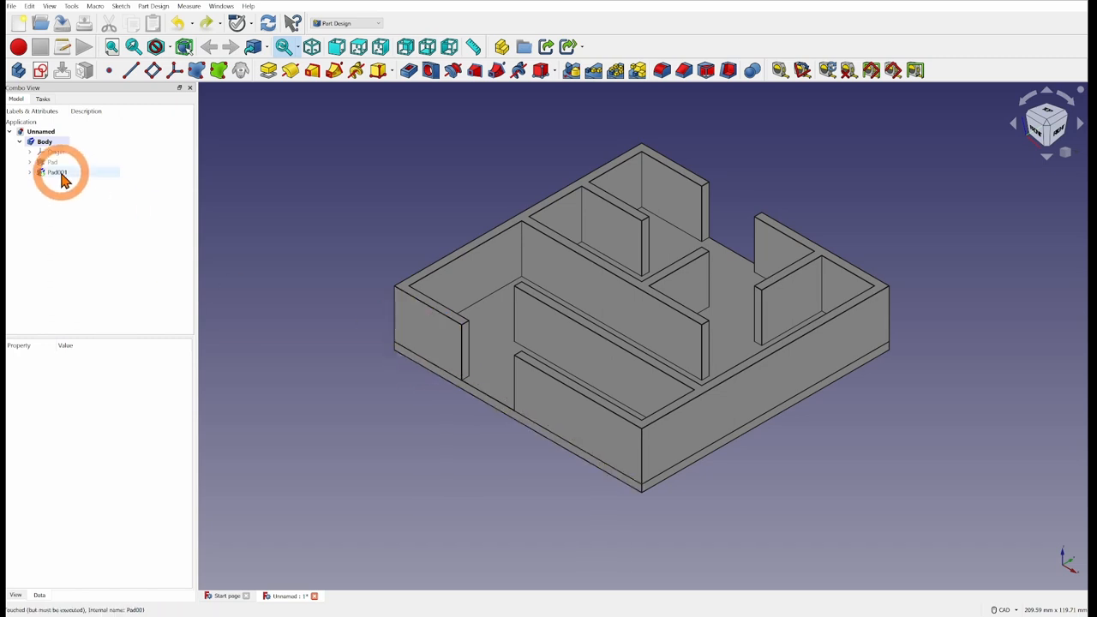
# Set Refine to true on Pad001 and recompute it
pyautogui.click(57, 171)
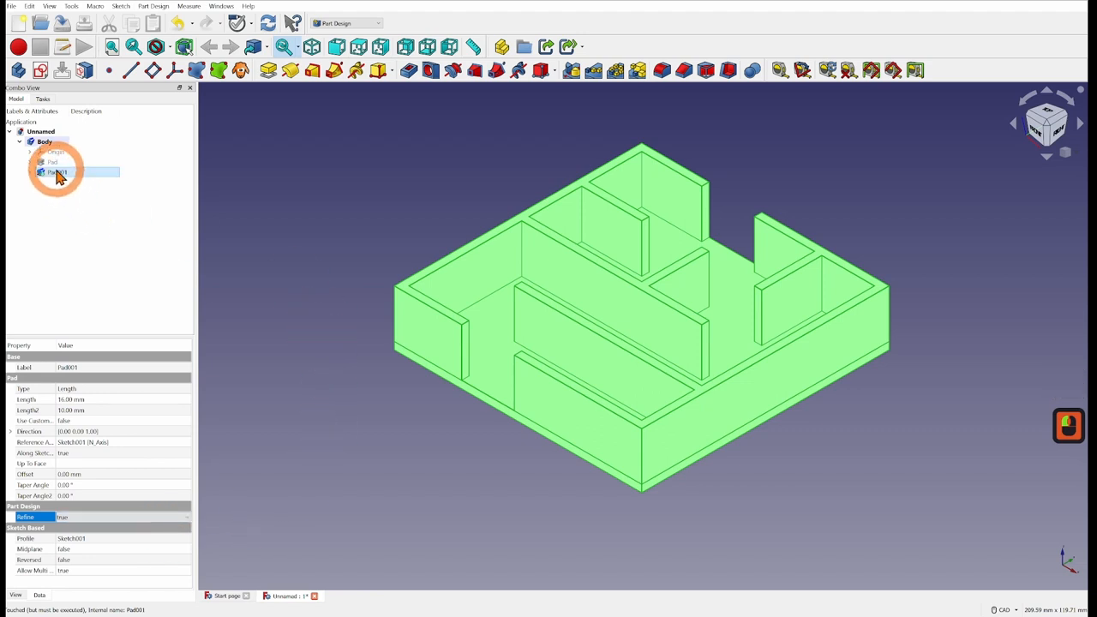
pyautogui.rightClick(57, 171)
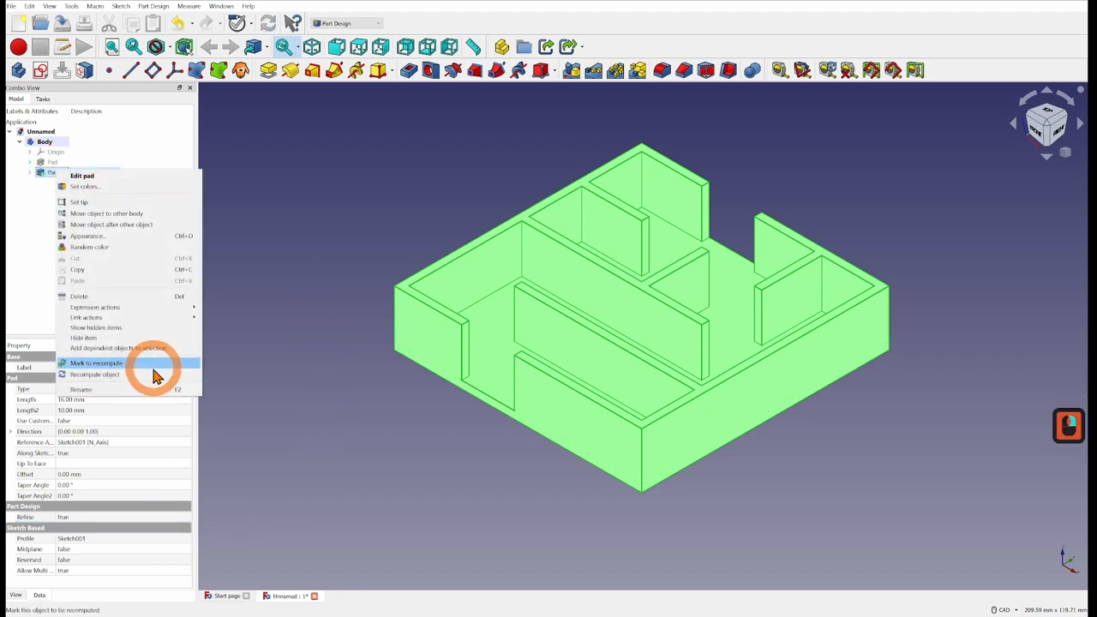
pyautogui.moveTo(103, 374)
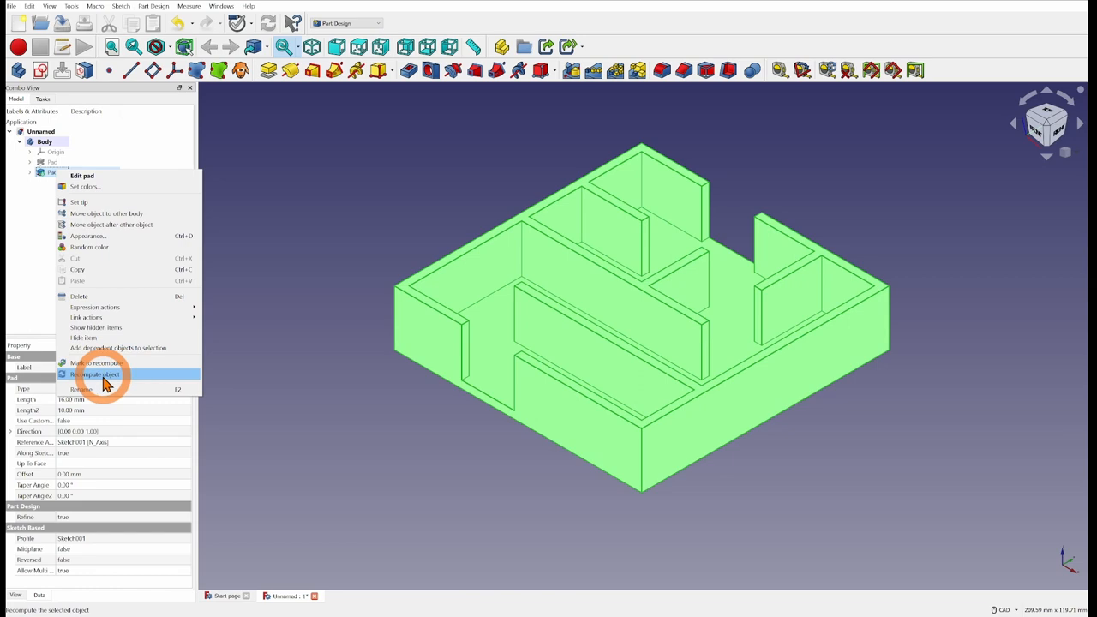
pyautogui.click(94, 374)
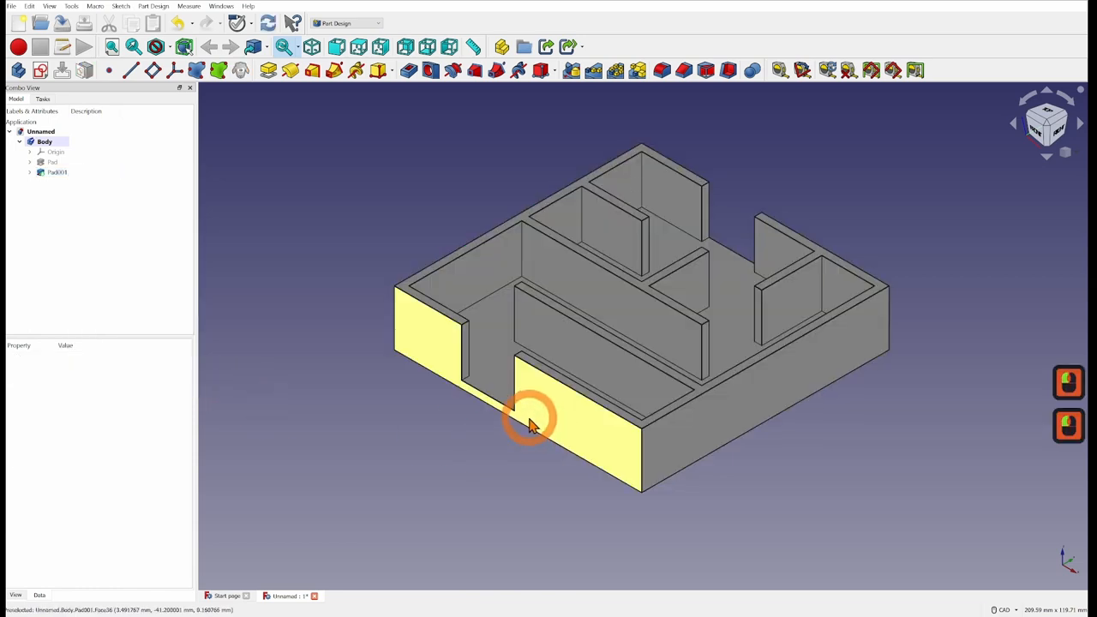